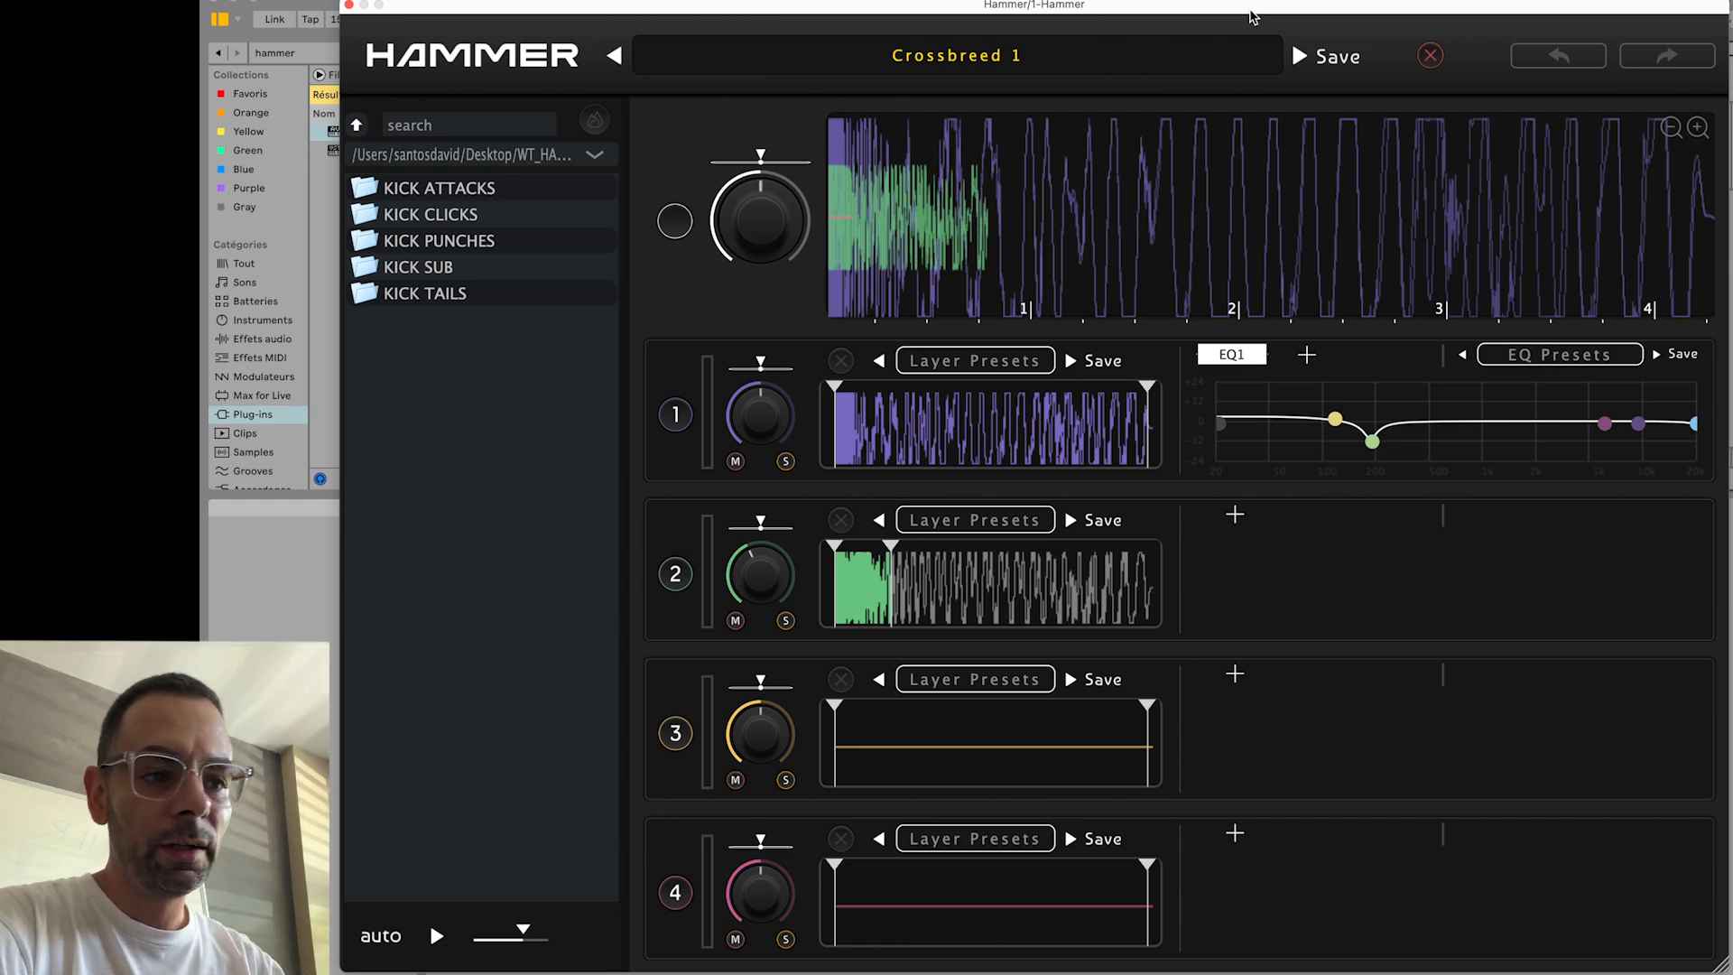
mouse_move(1336, 159)
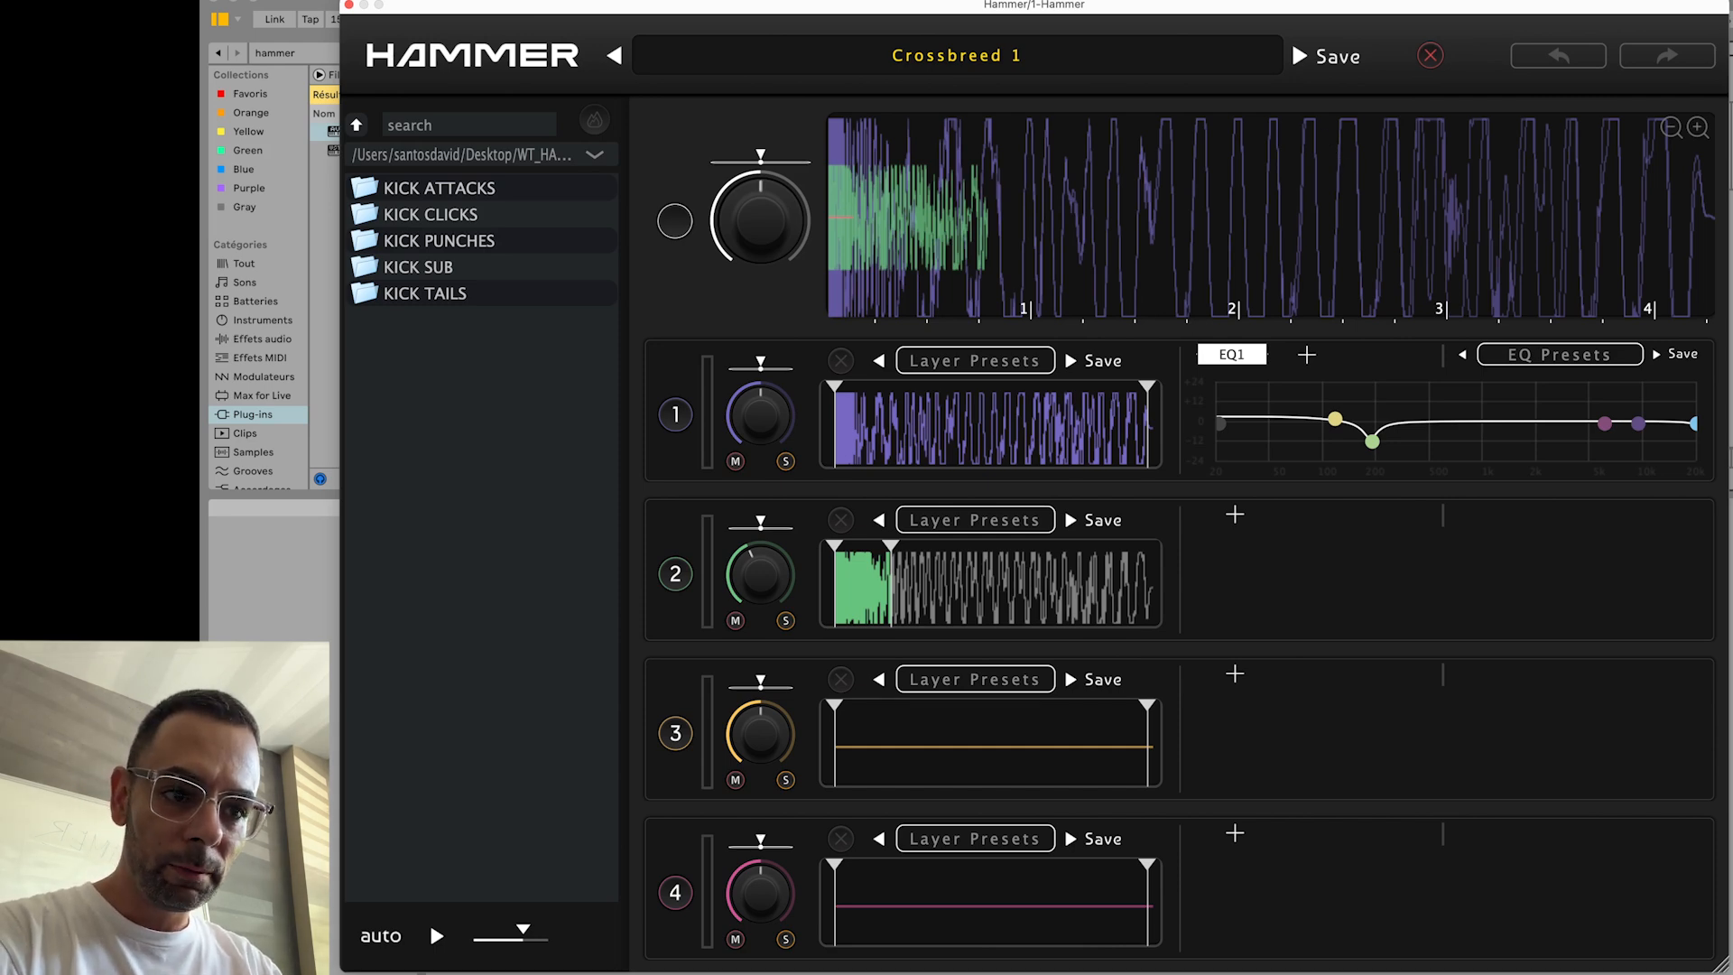
mouse_move(1206, 221)
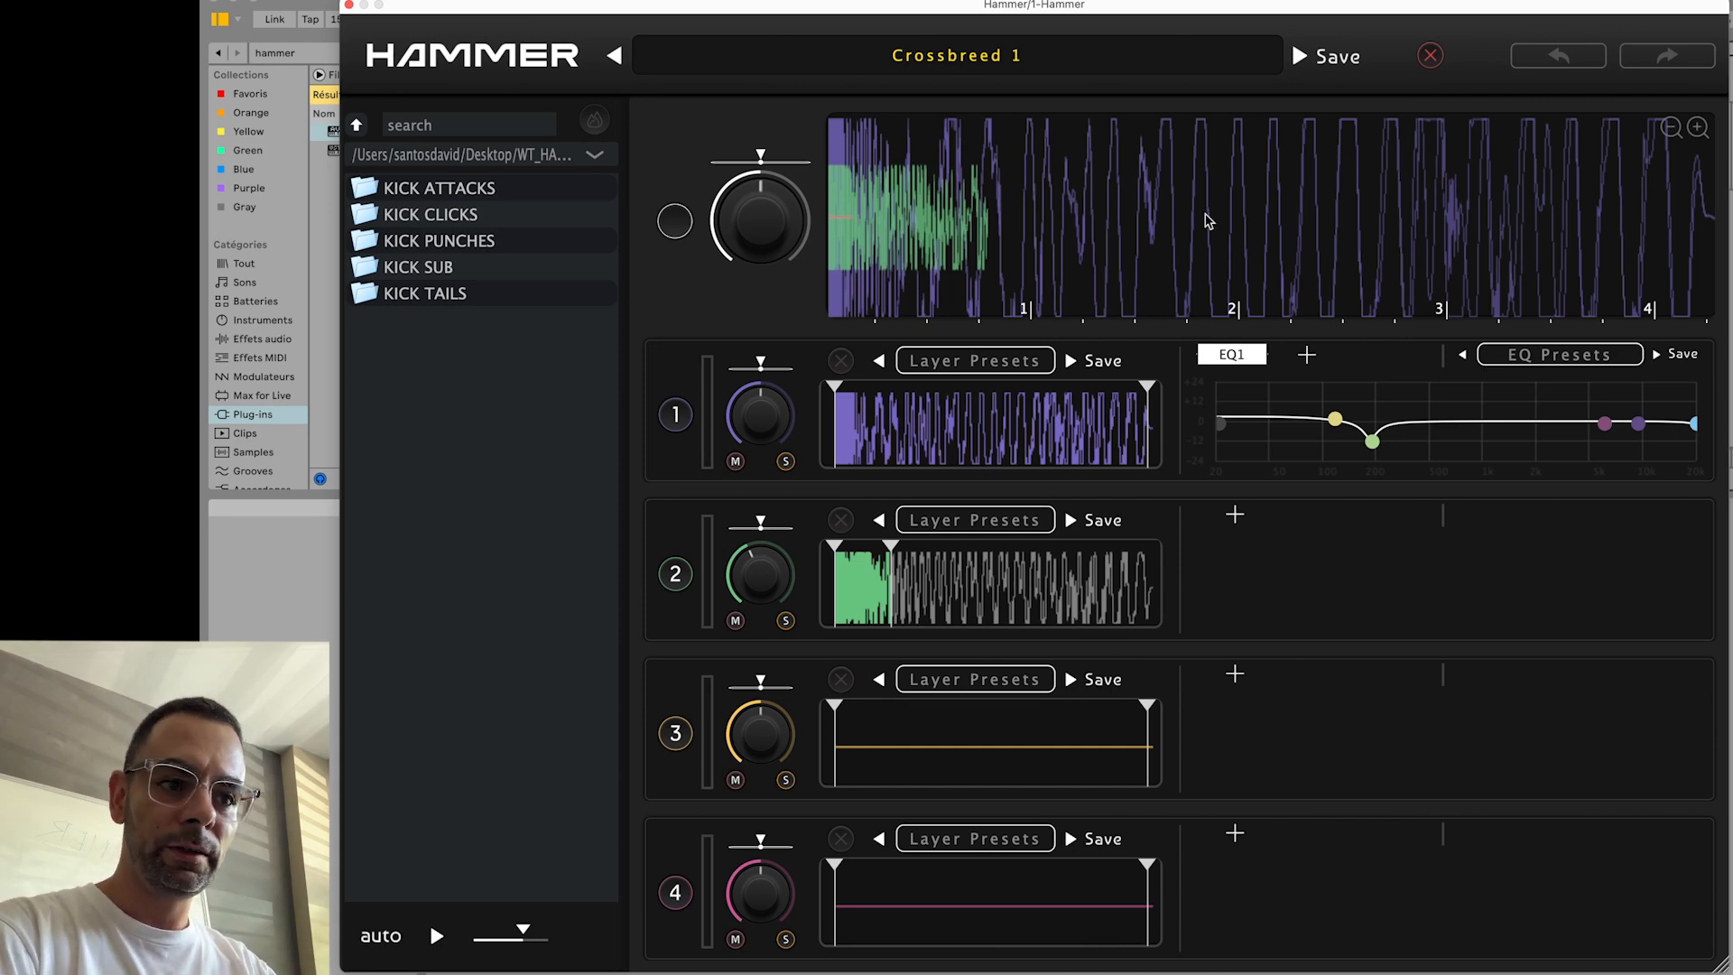
mouse_move(1016, 159)
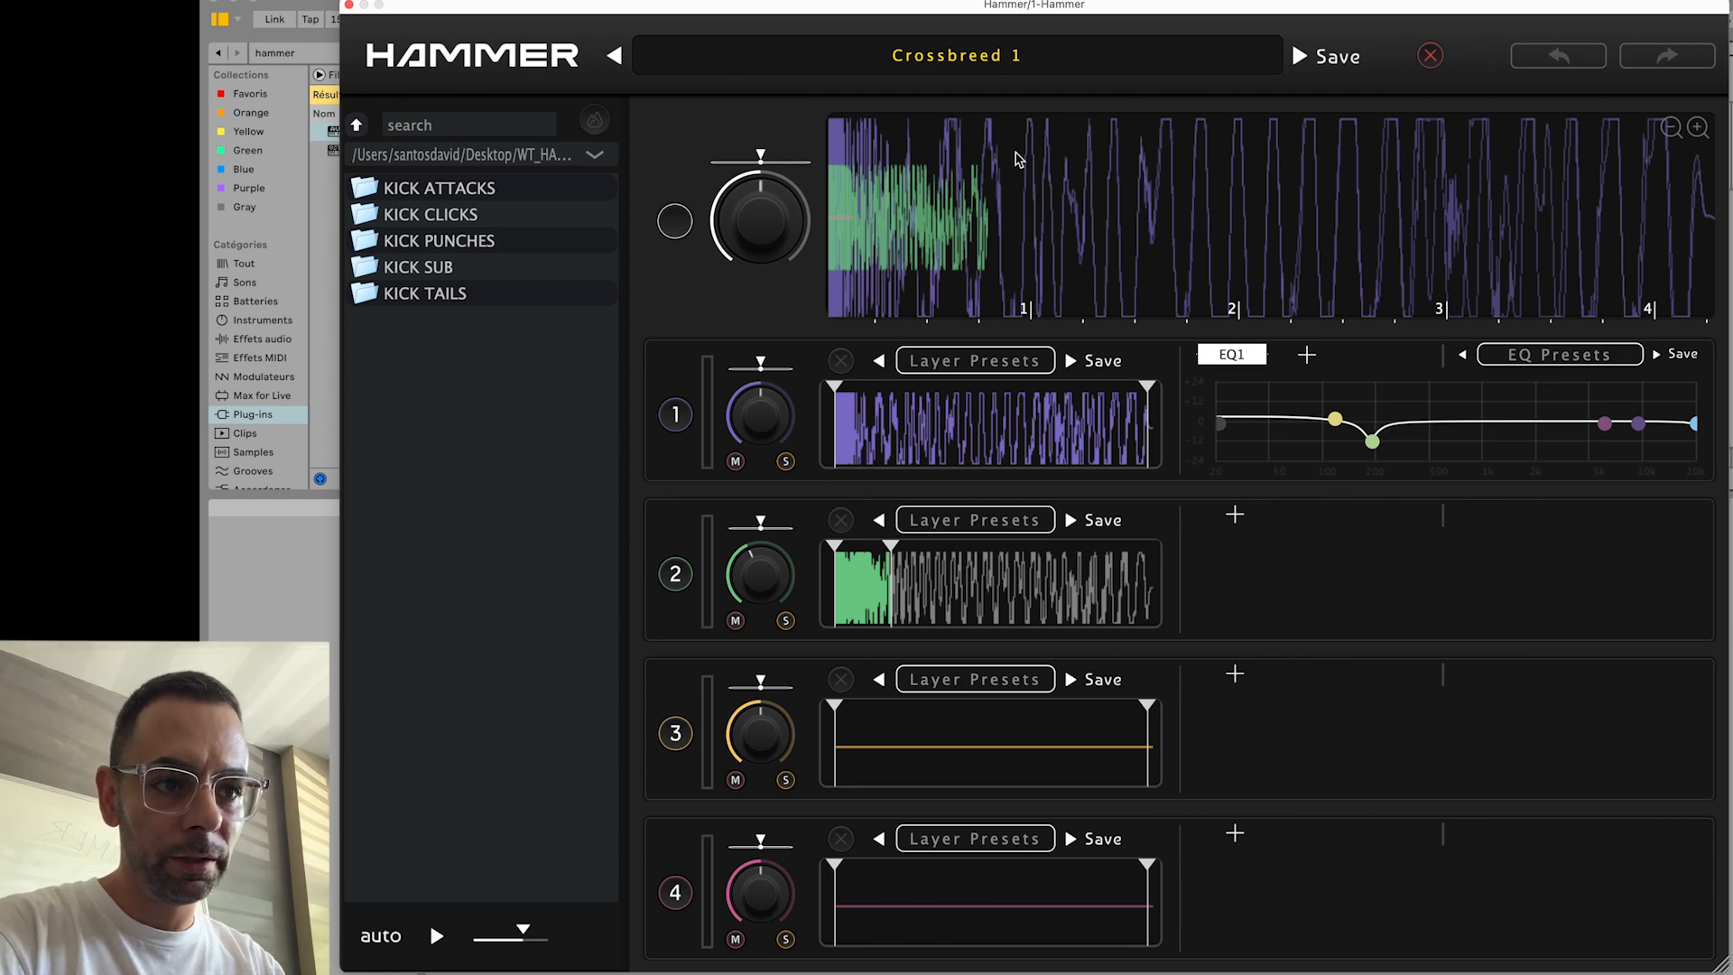
mouse_move(1372, 198)
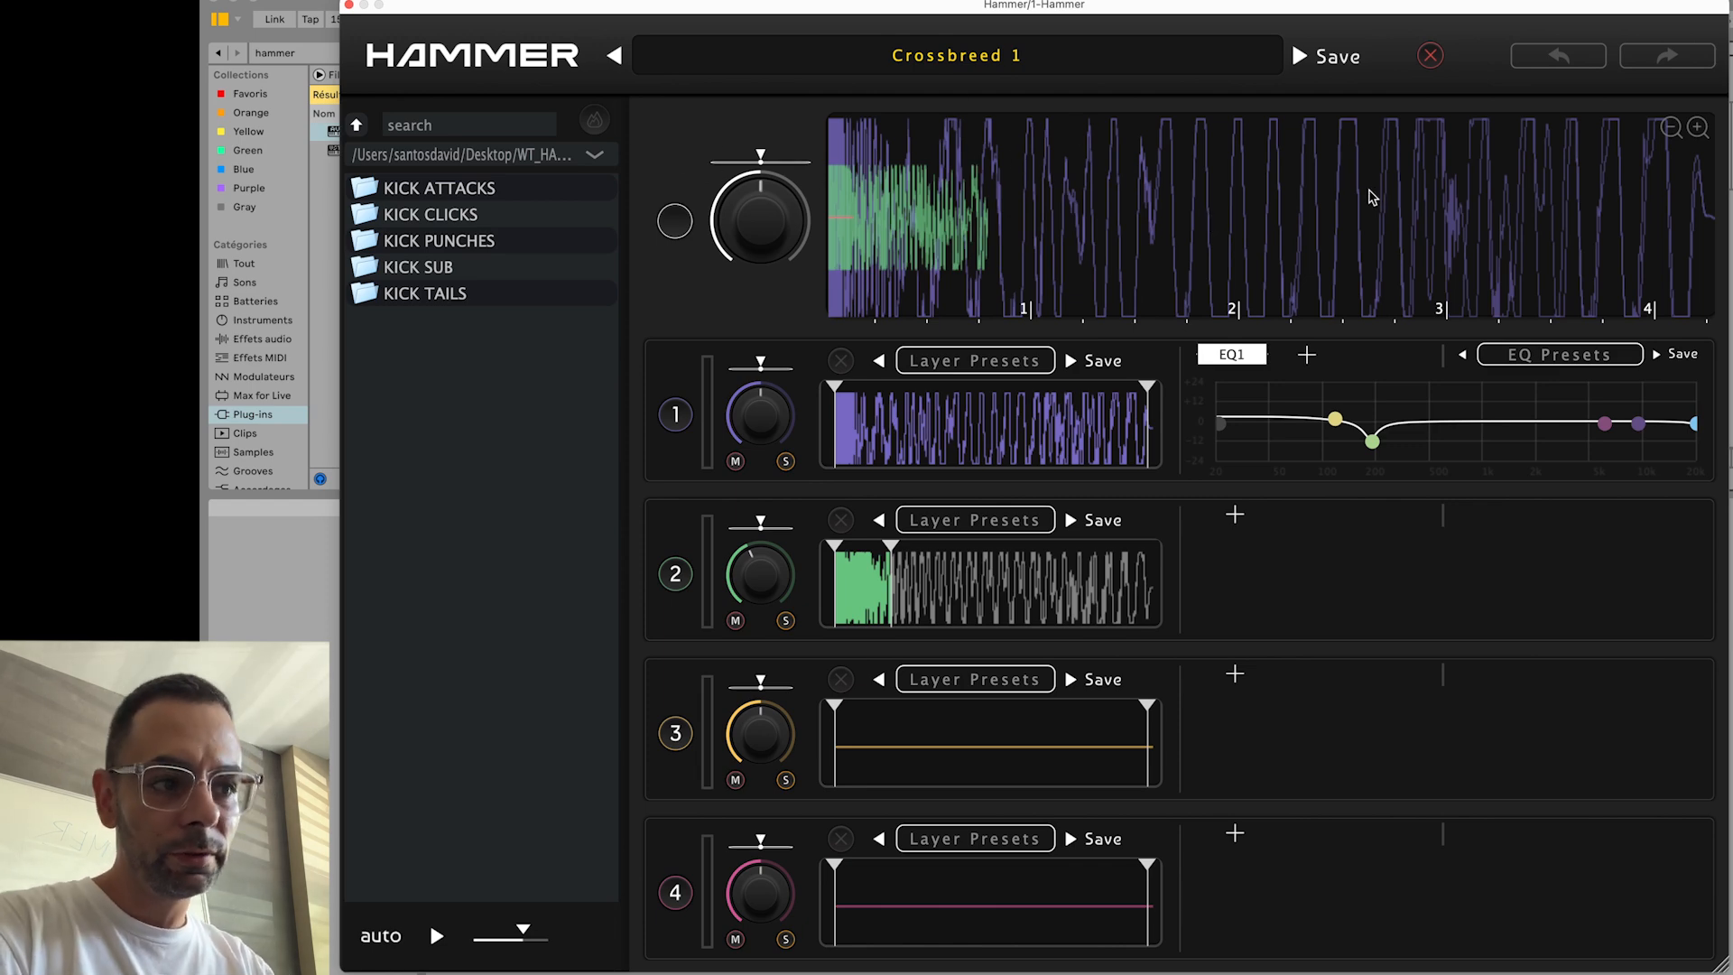
mouse_move(823, 446)
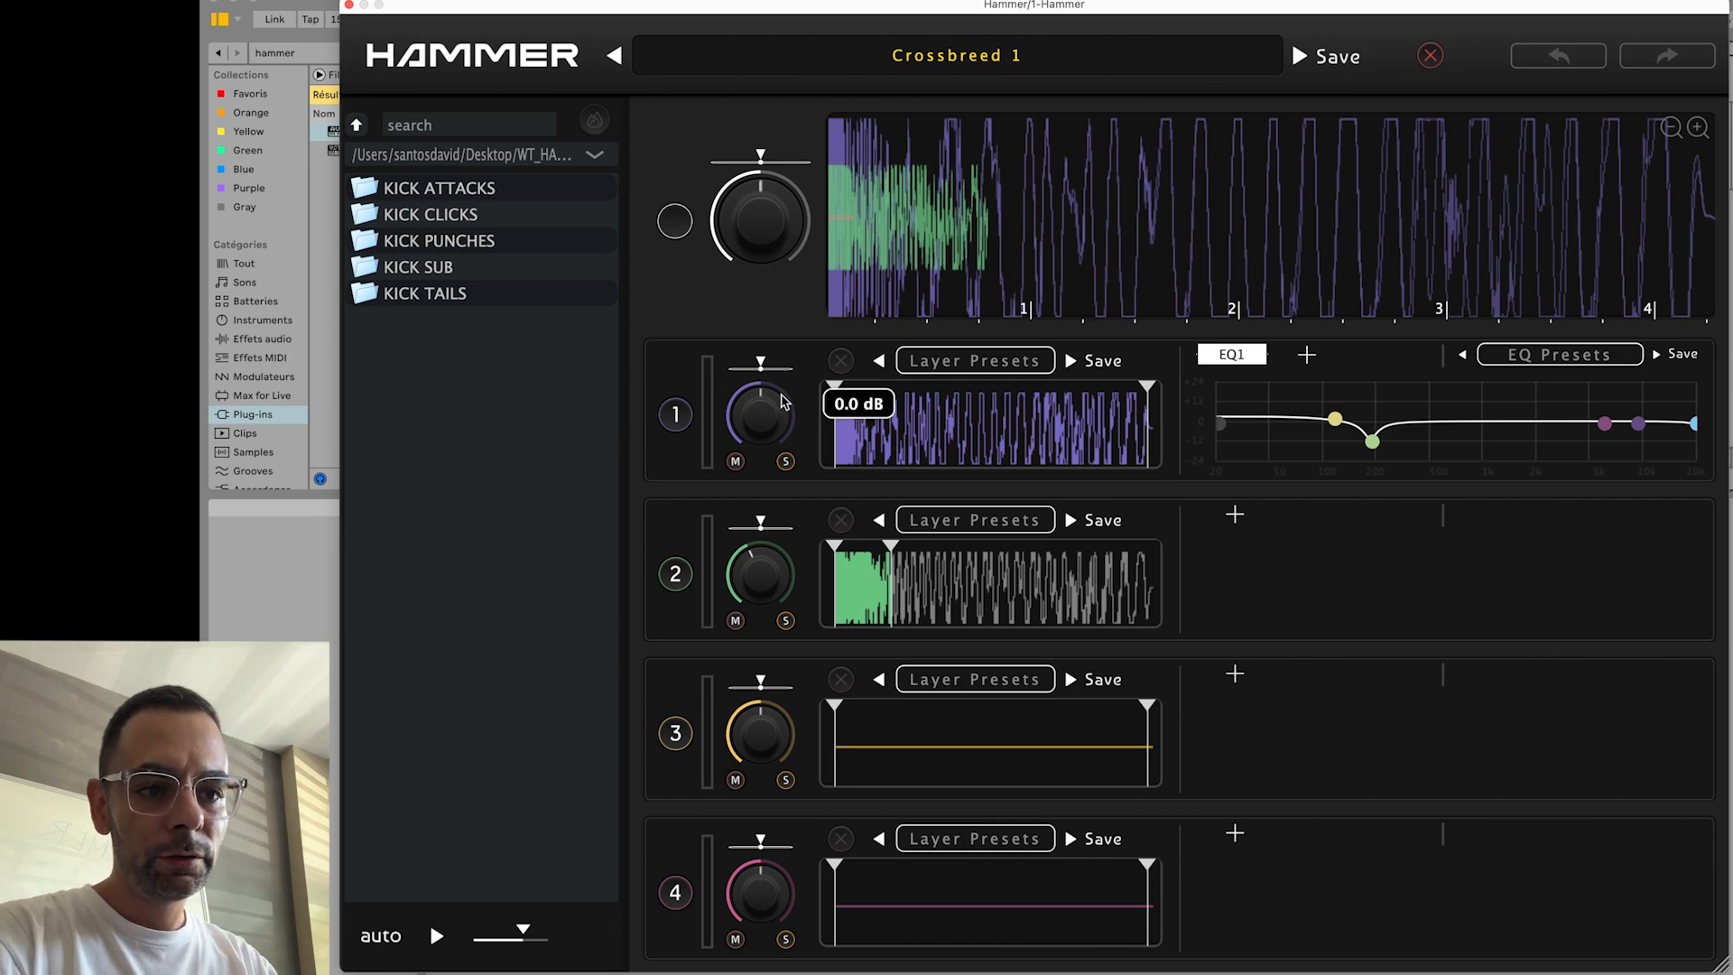
- Lower layer 1's level with its volume knob on the Crossbreed 1 kick
left_click_drag(760, 415, 760, 431)
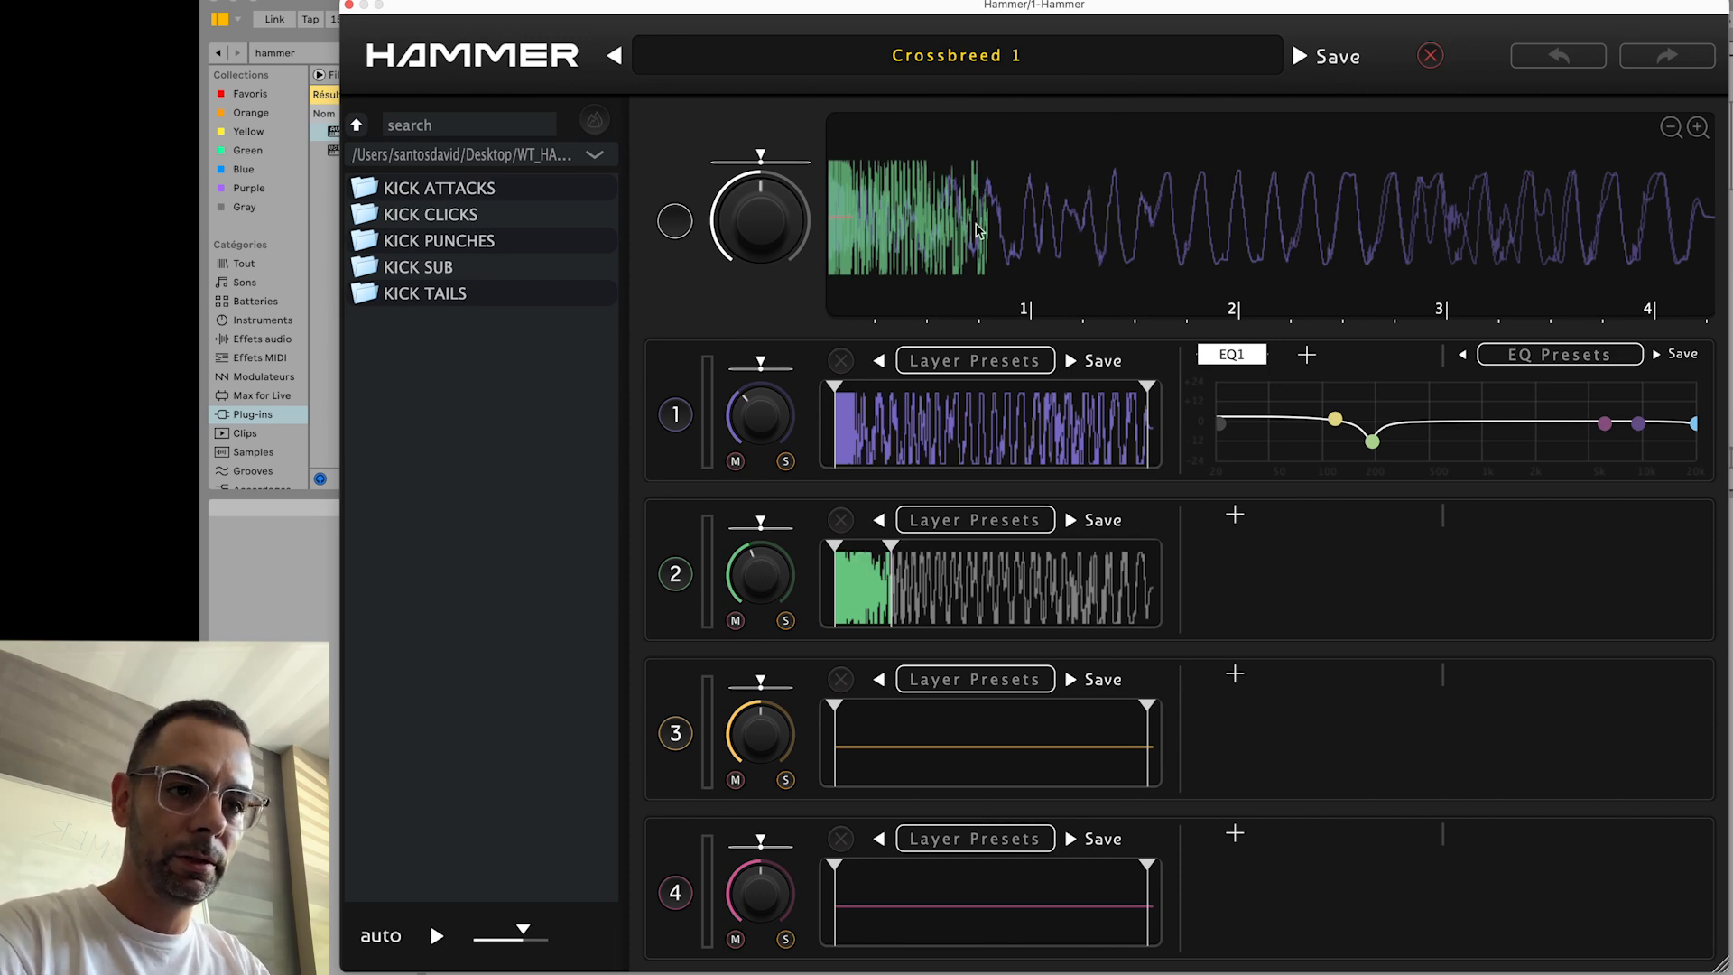
mouse_move(686, 257)
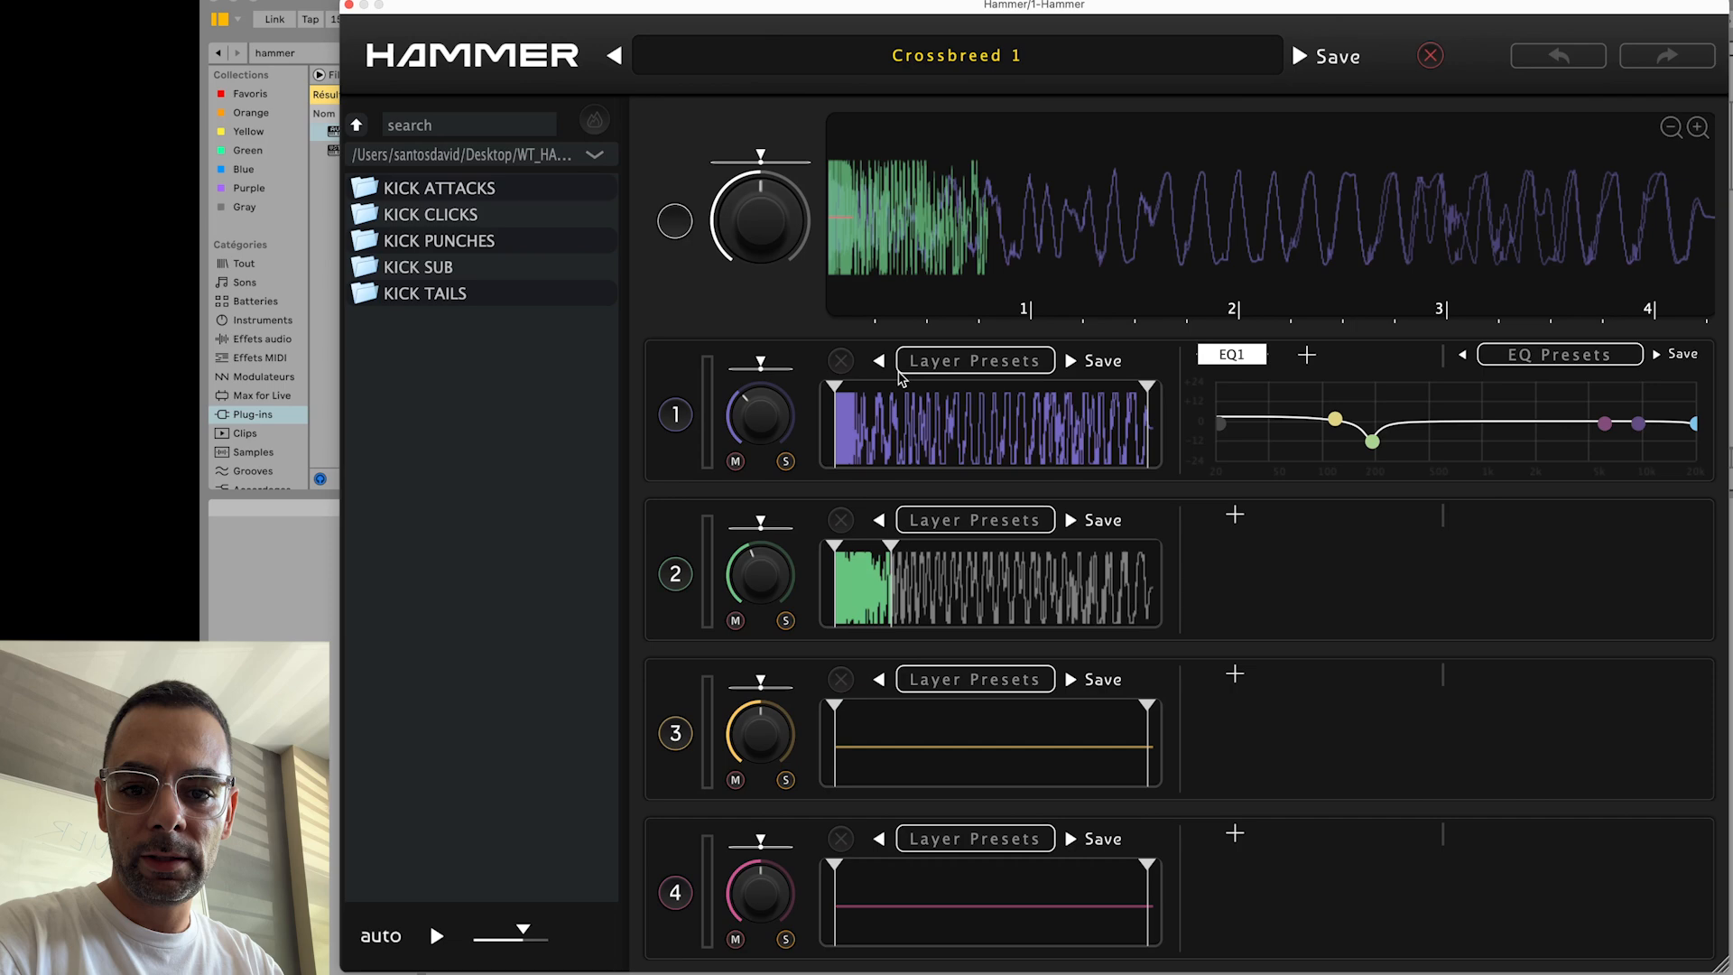
- Load the French 4 kick preset from the preset browser
left_click(955, 56)
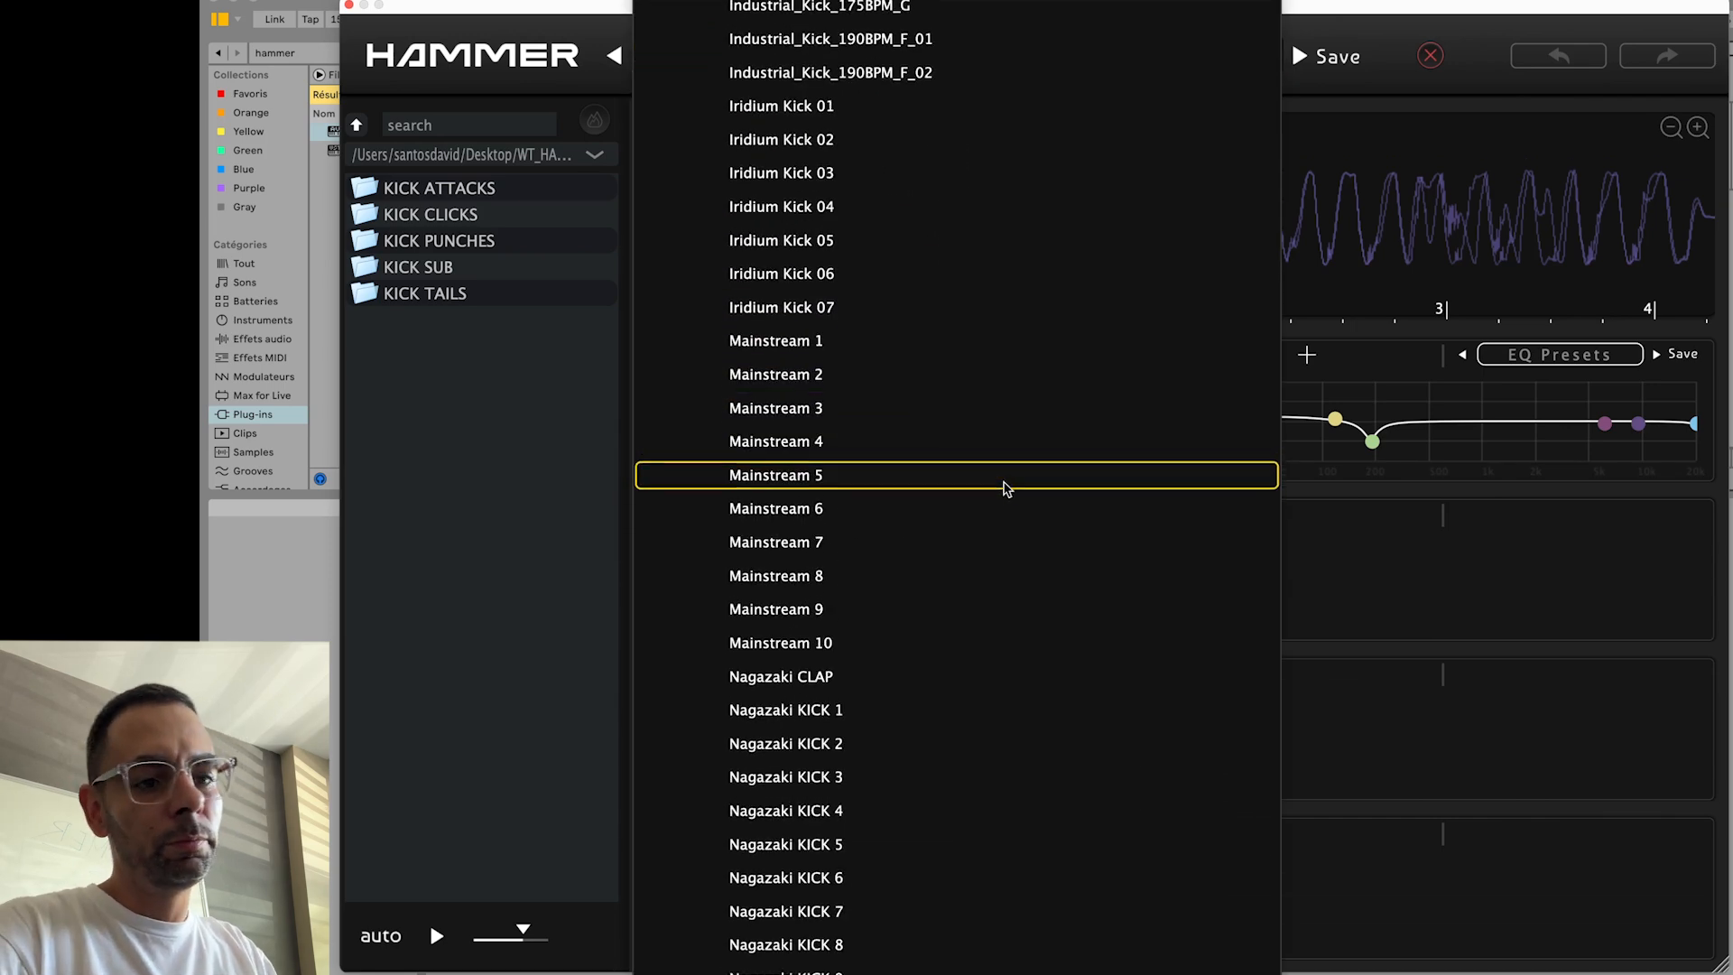
scroll("down", 3)
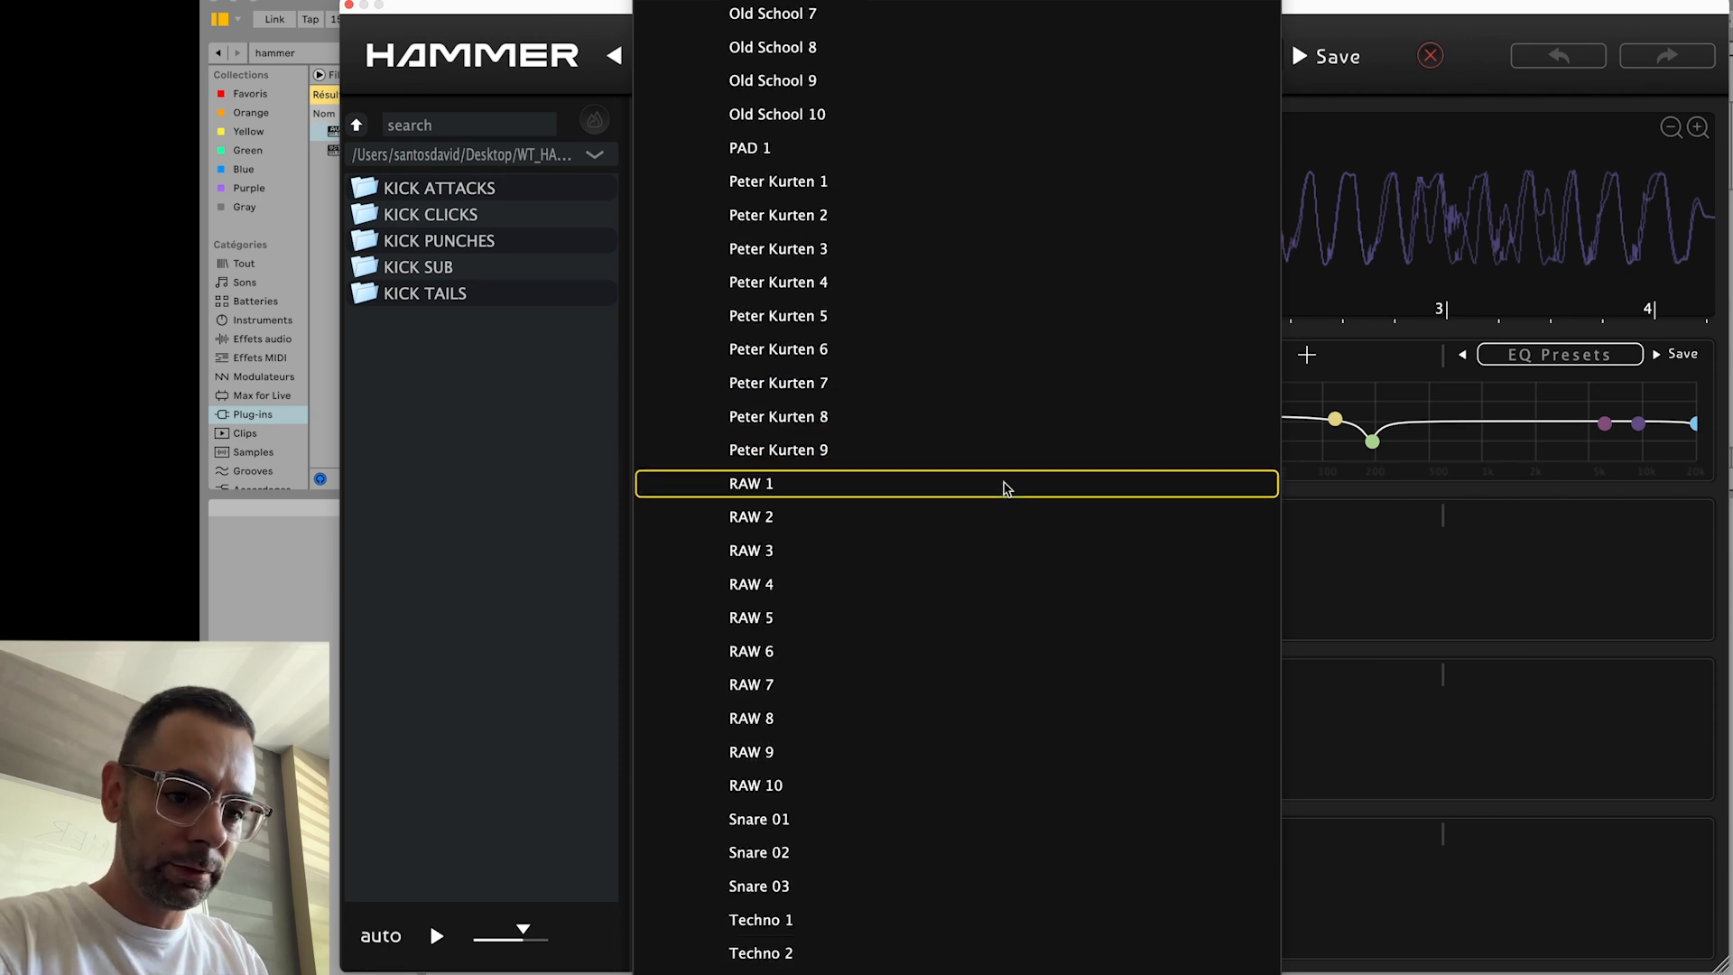
scroll("down", 3)
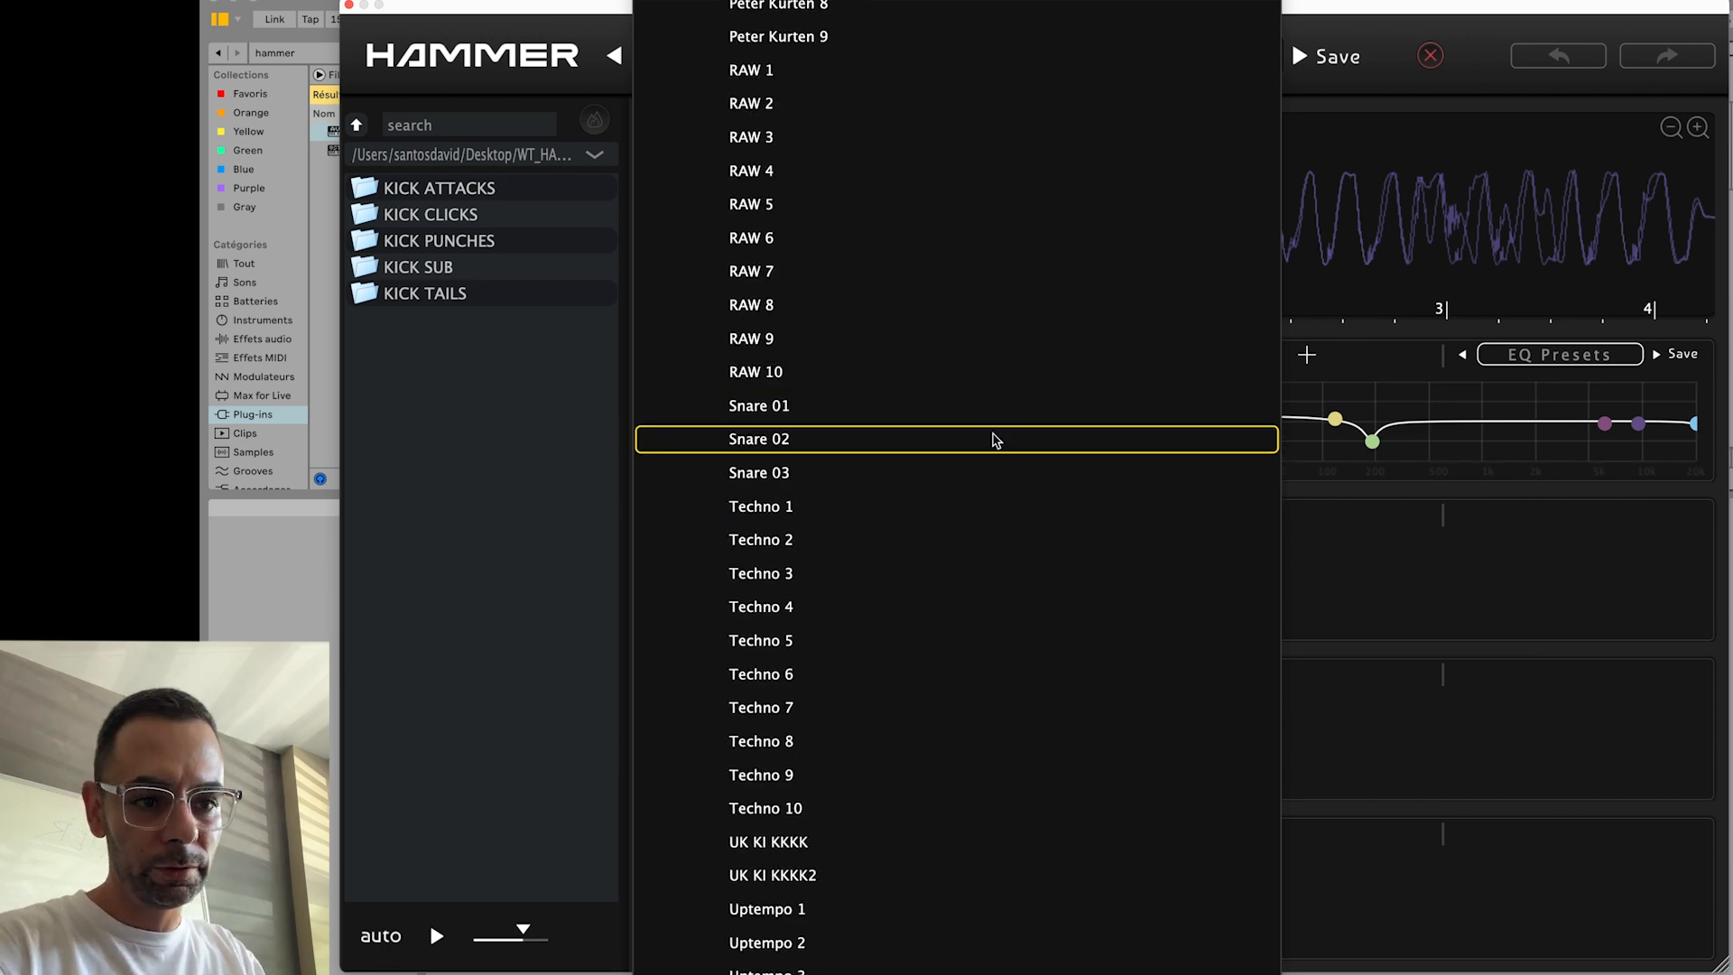
scroll("down", 3)
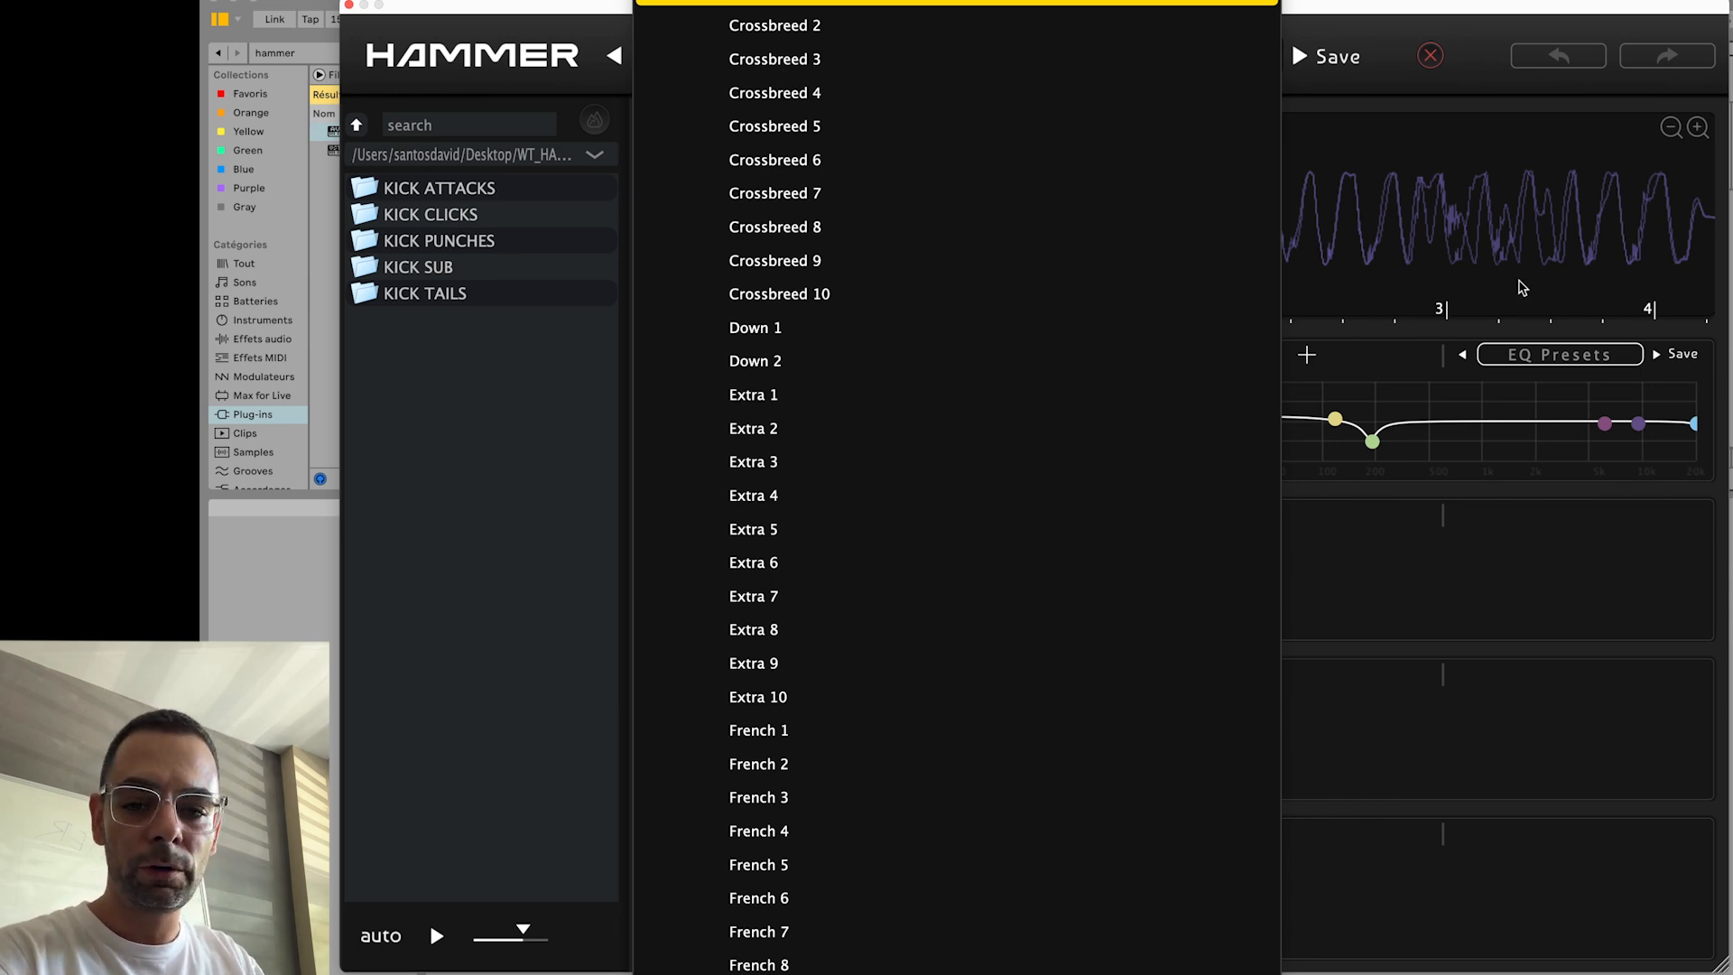
left_click(774, 23)
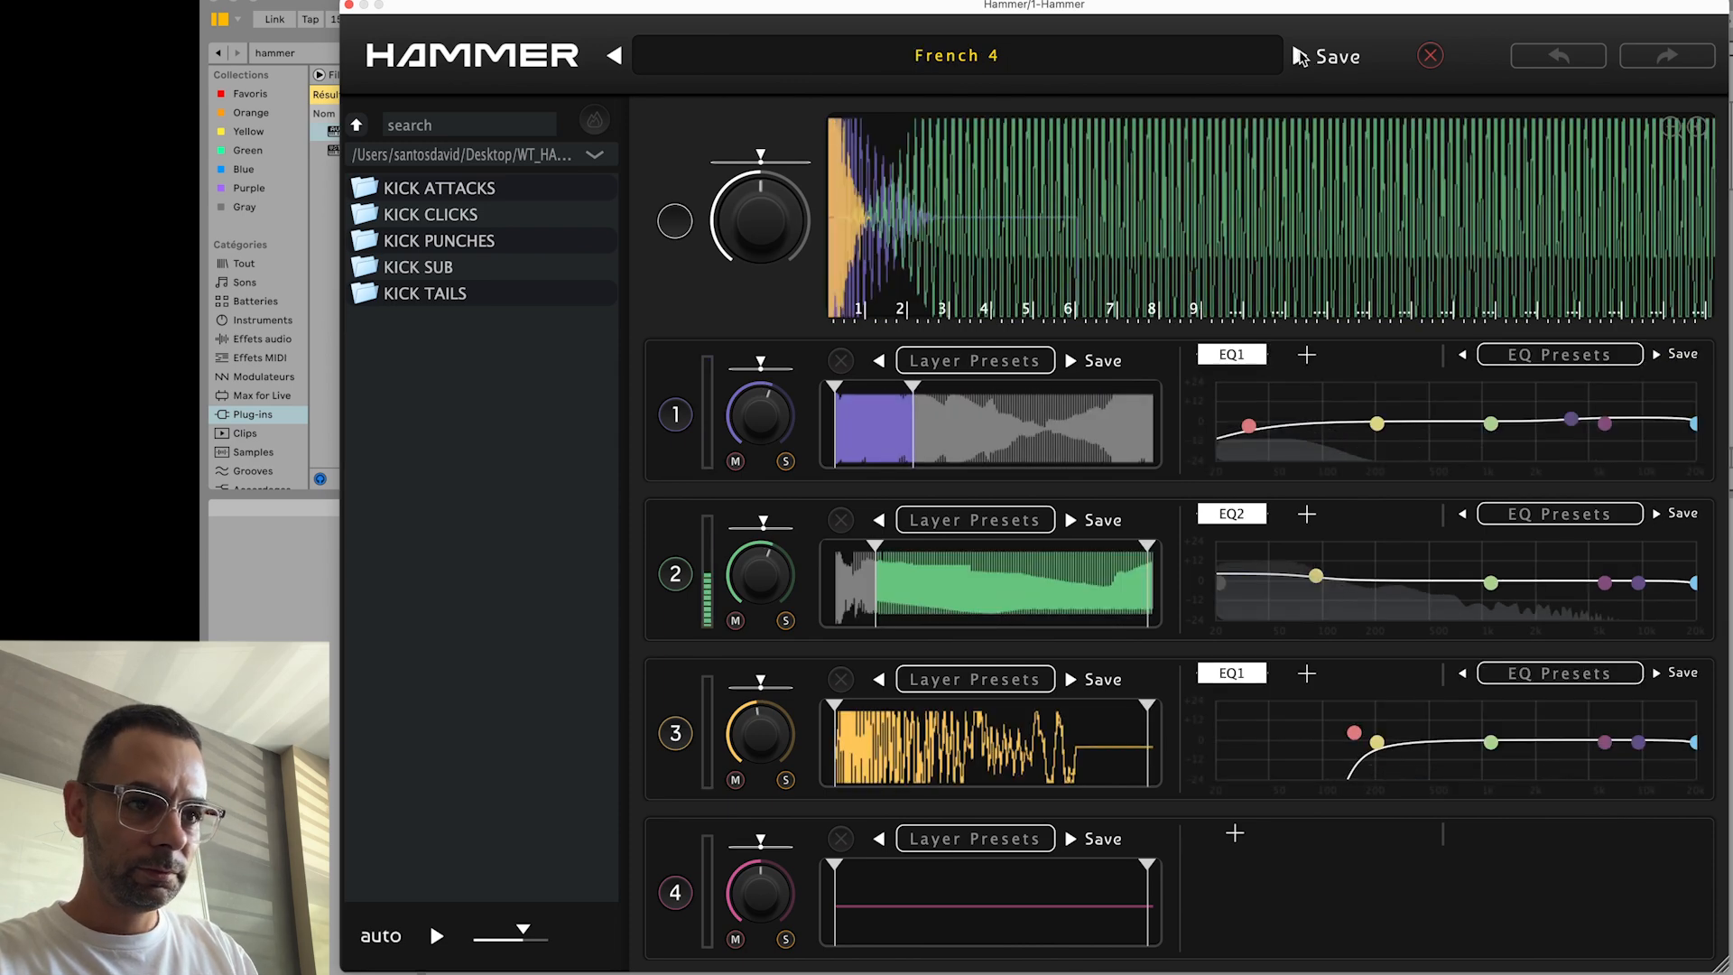
- Replace it with the Hardstyle 8 kick preset
left_click(957, 56)
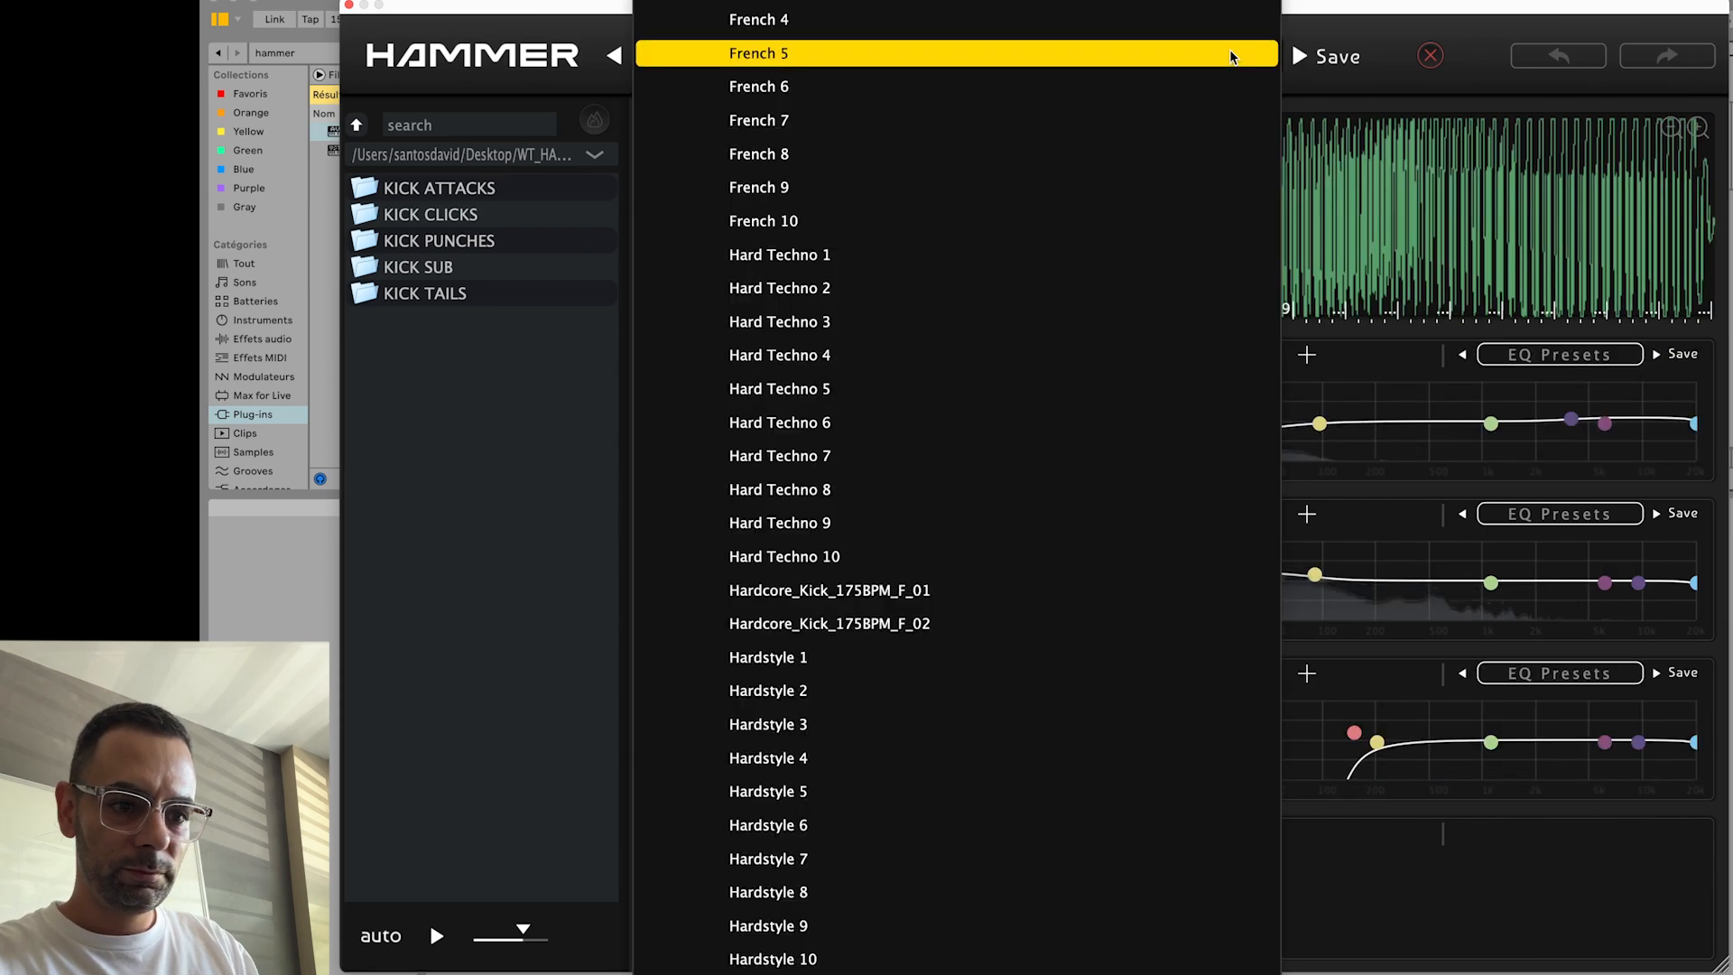
left_click(767, 825)
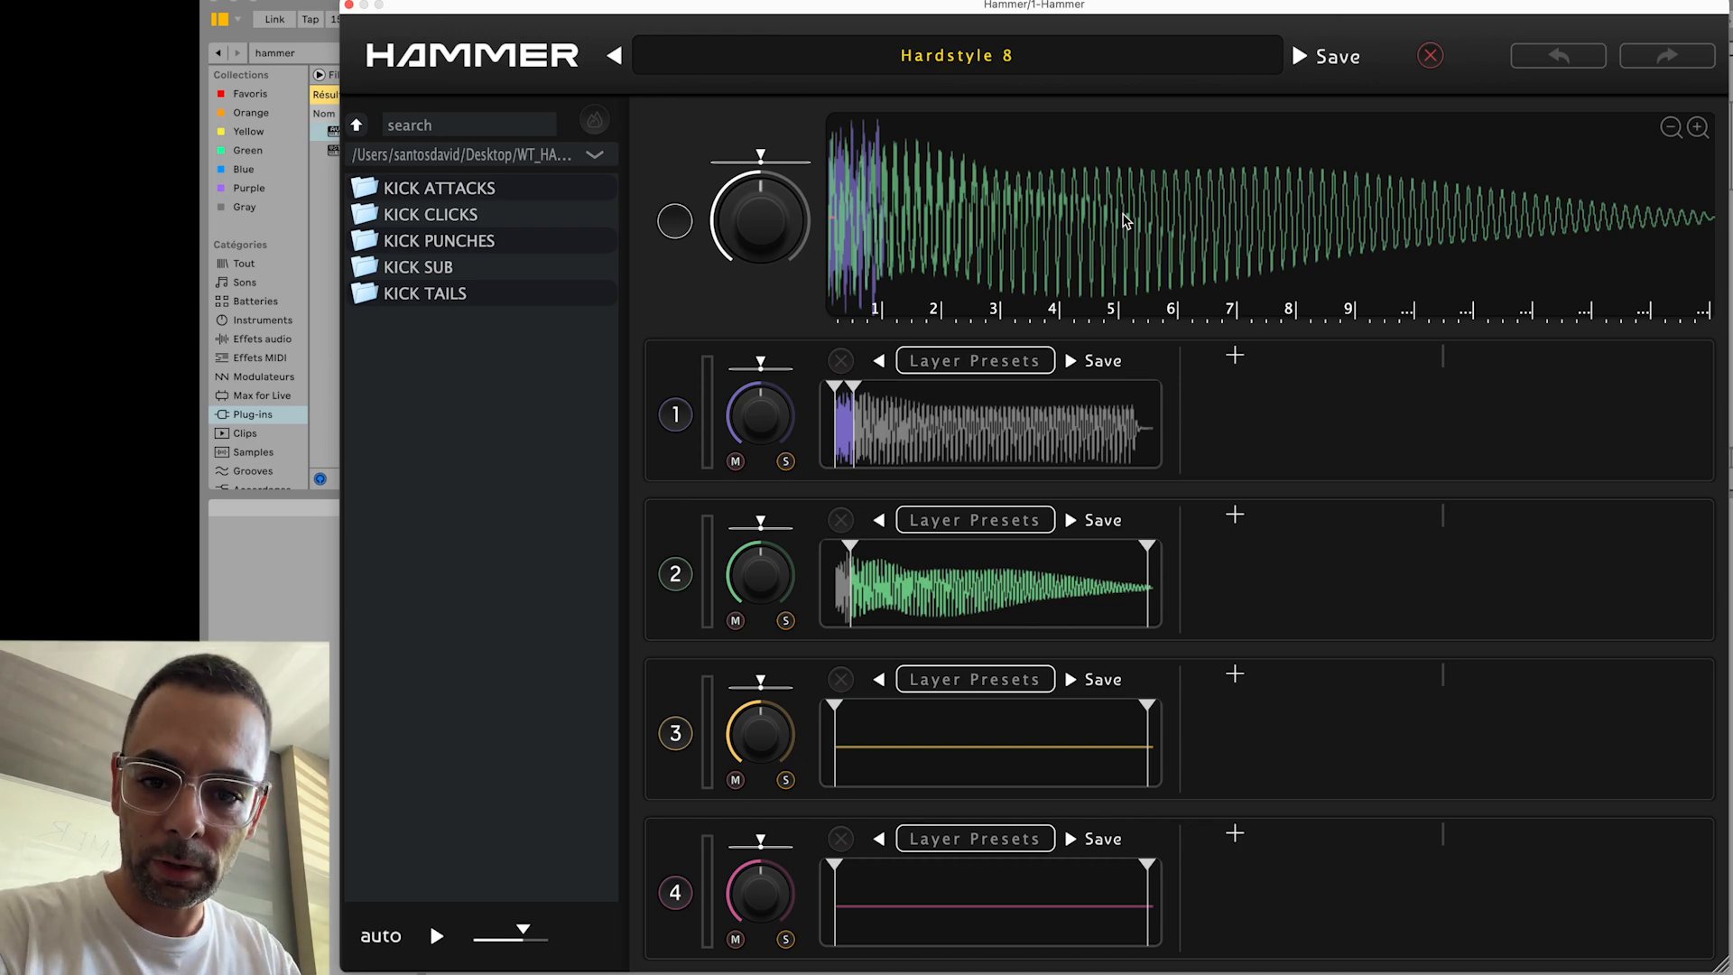
mouse_move(1098, 90)
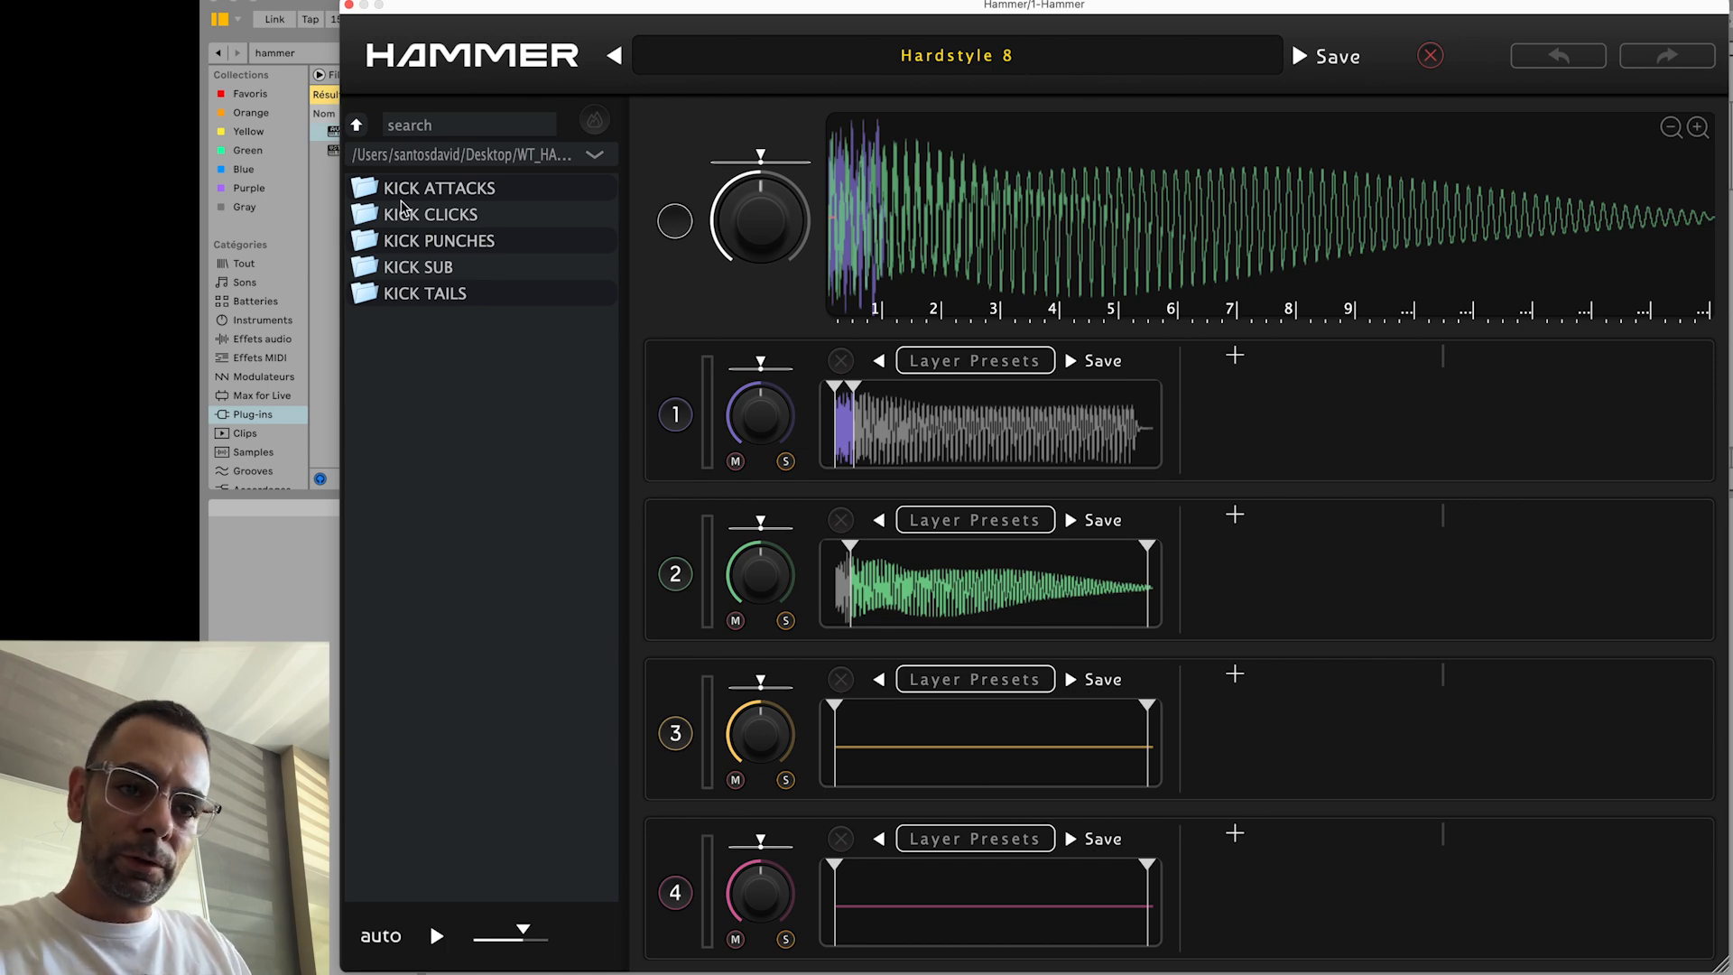
mouse_move(442, 194)
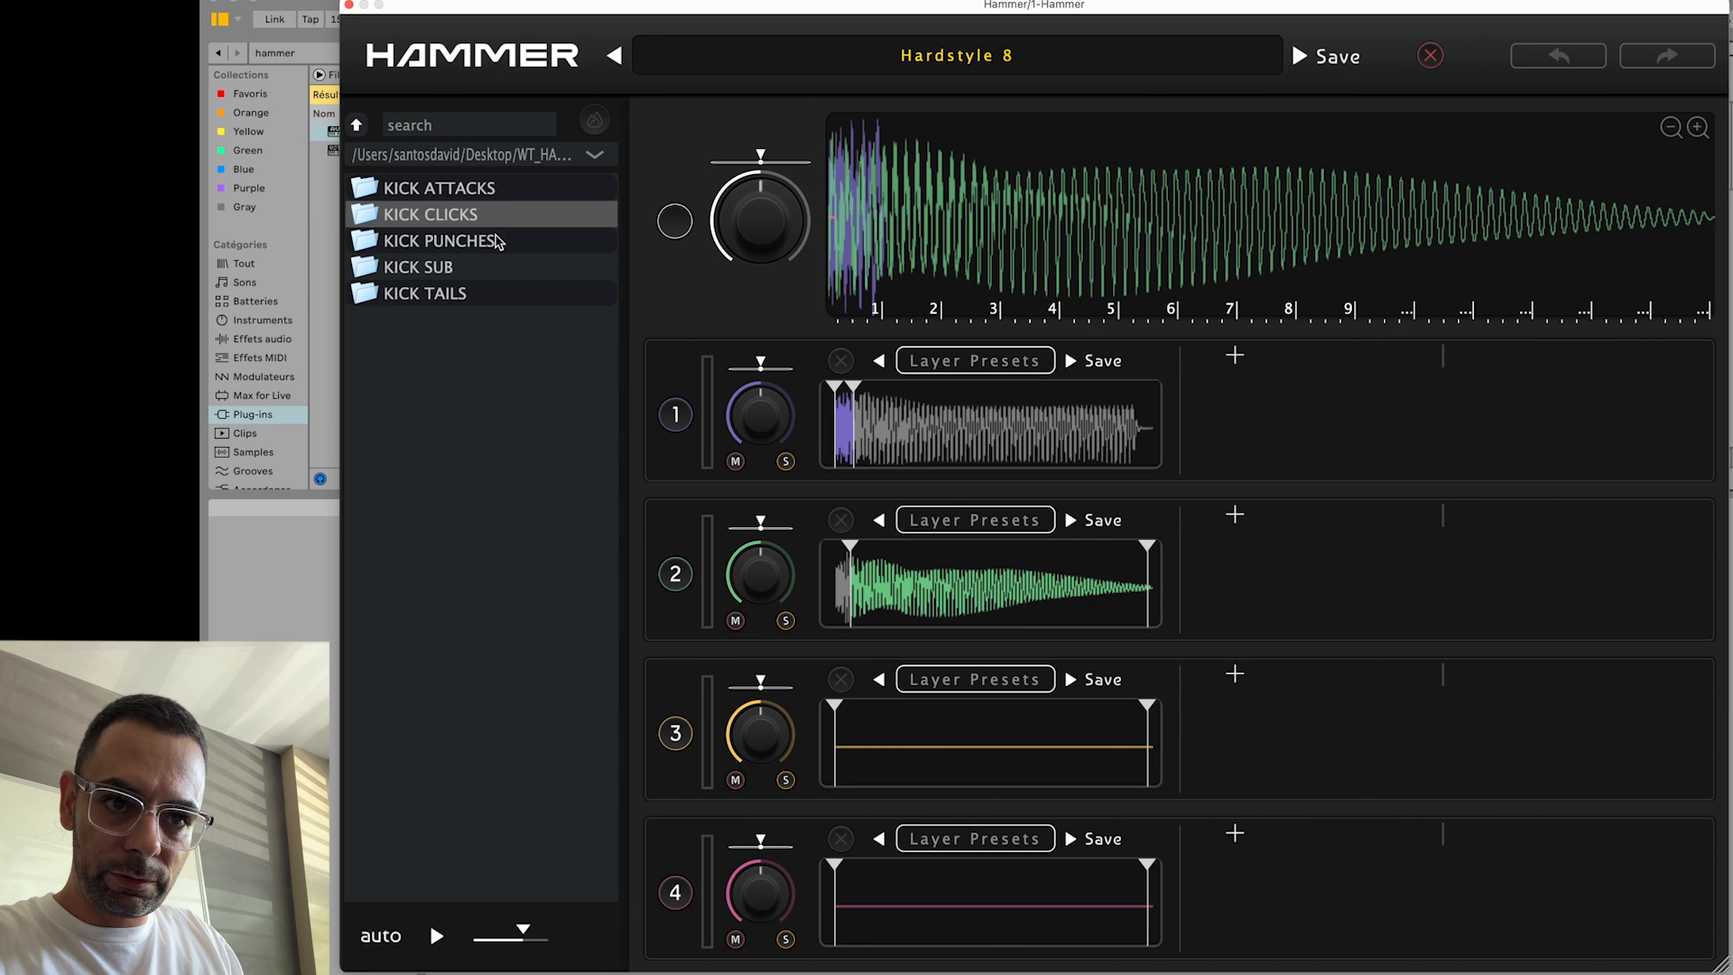
mouse_move(470, 272)
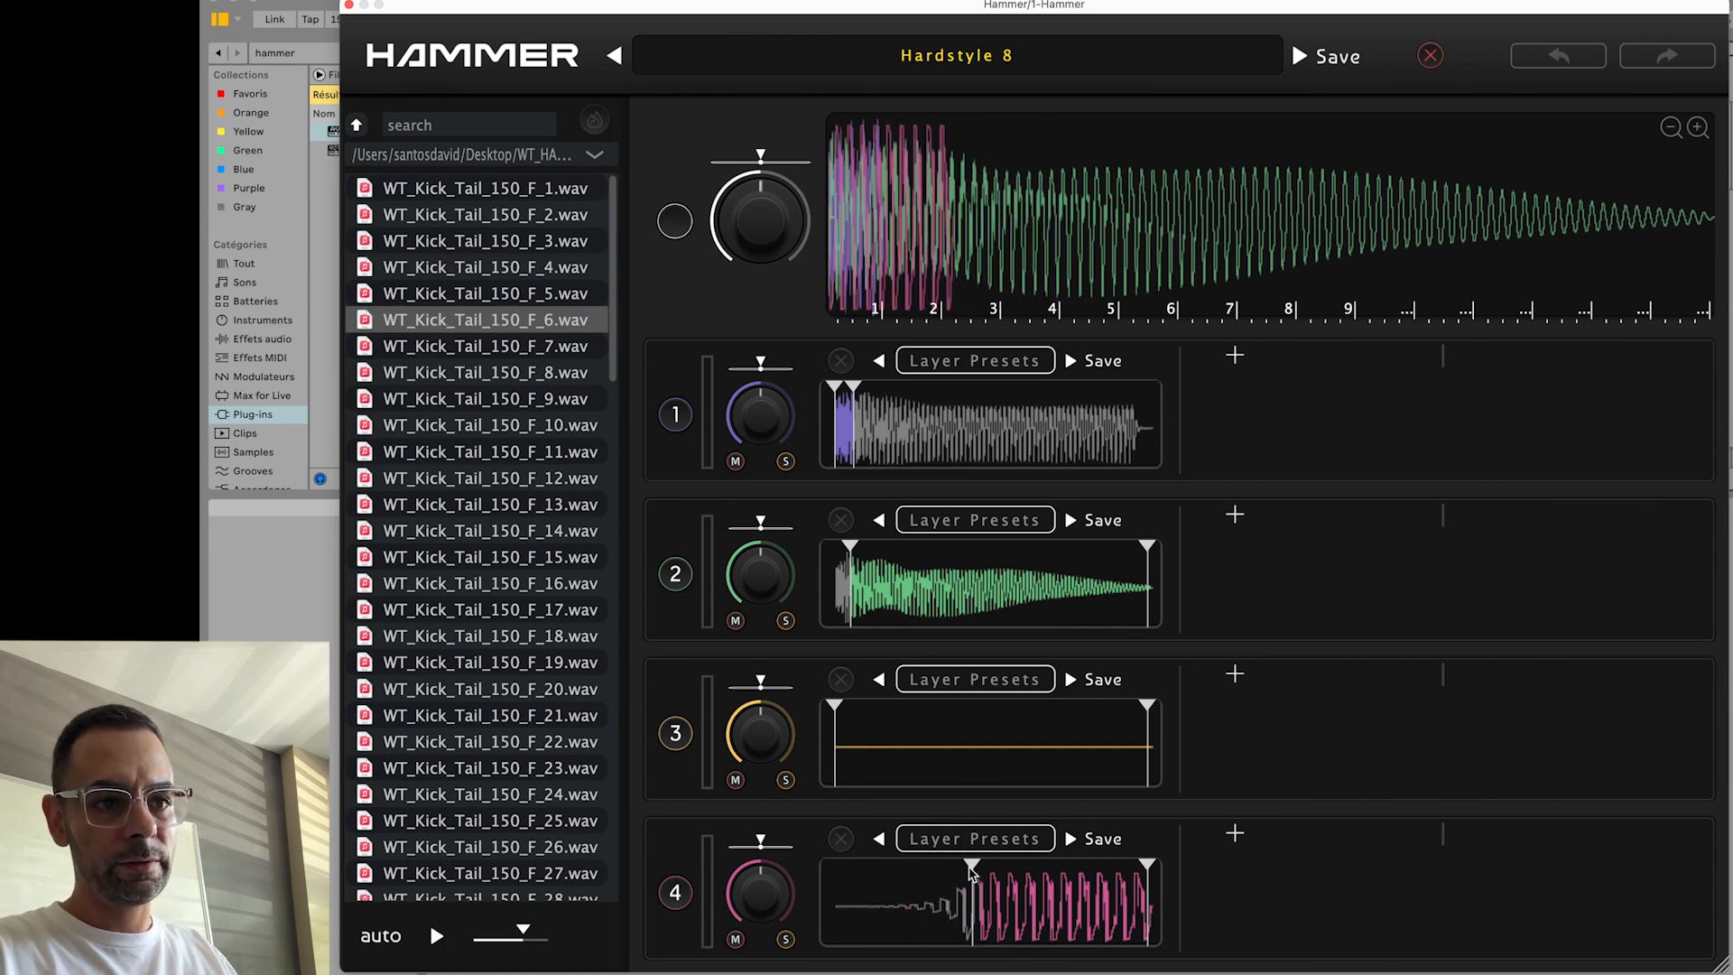
- Move the start marker of layer 4's kick tail sample earlier
left_click_drag(973, 864, 912, 865)
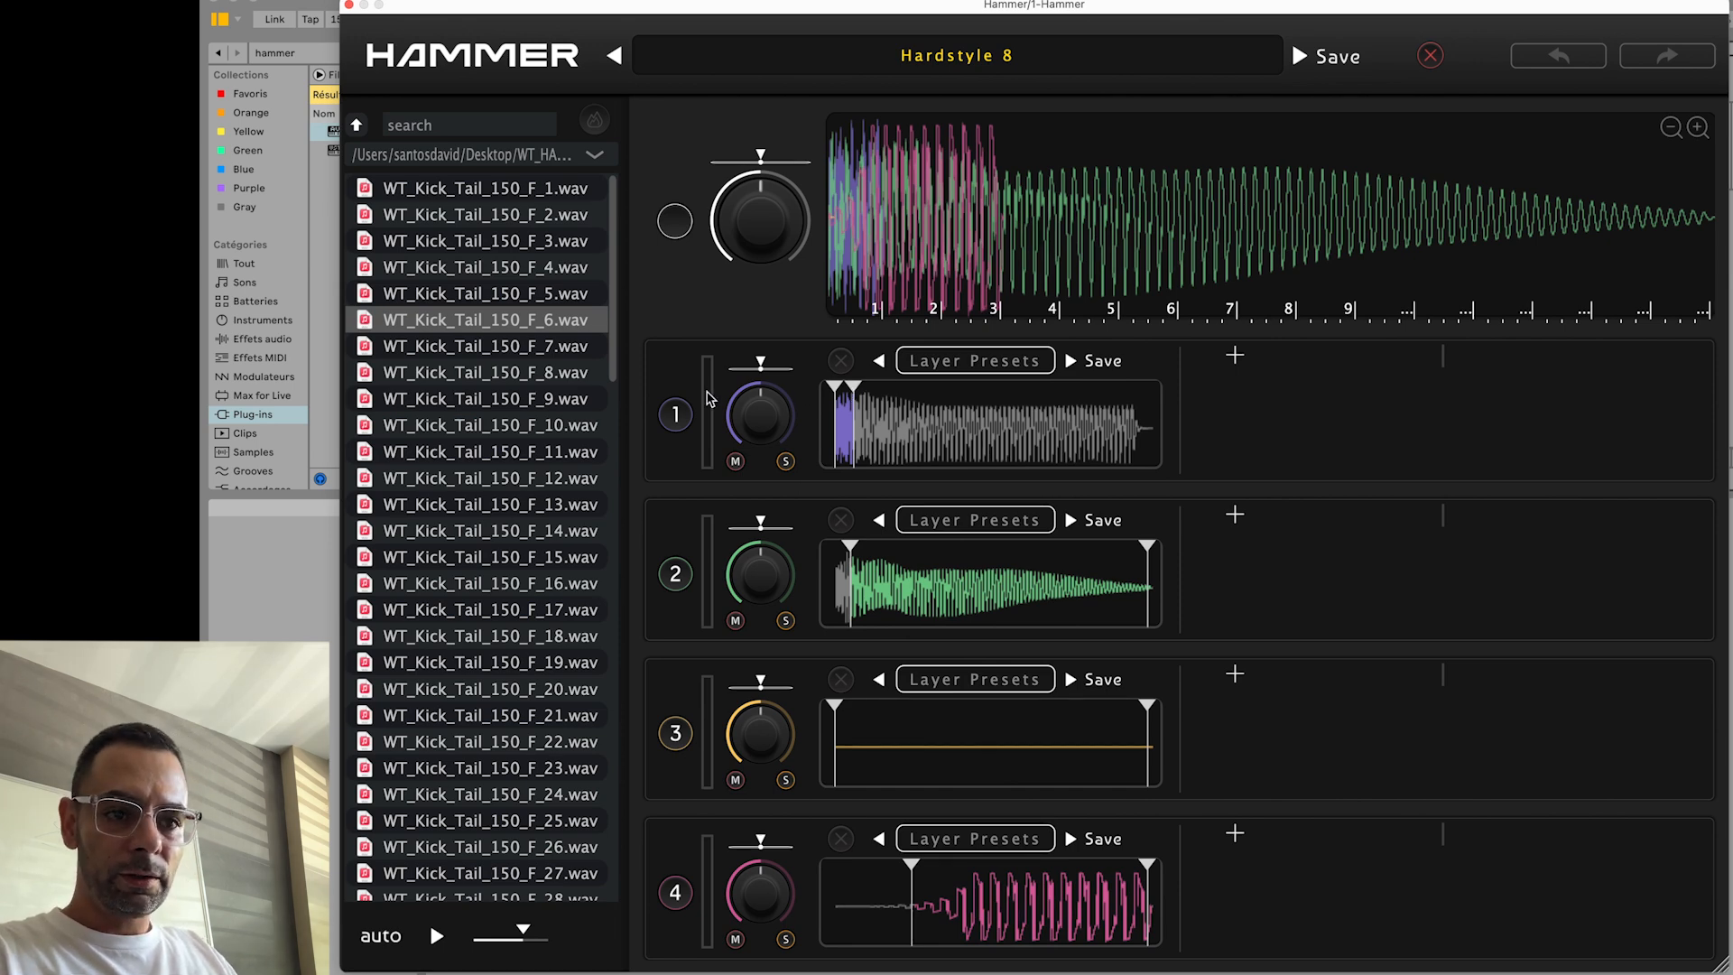
mouse_move(872, 417)
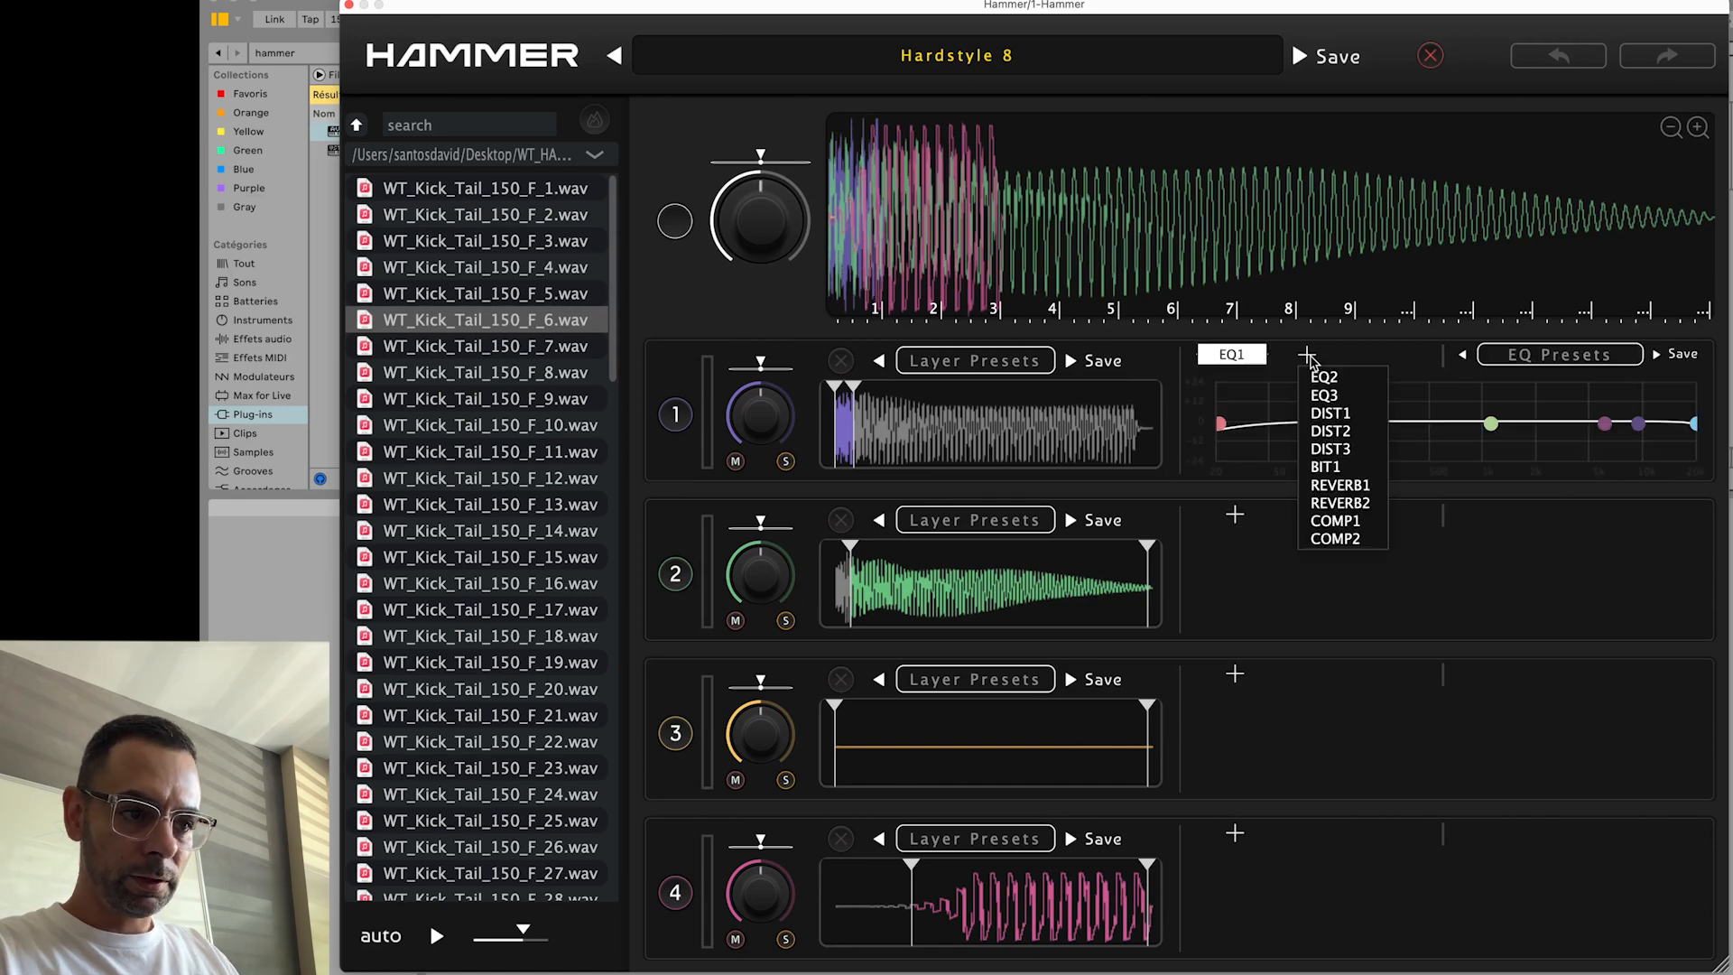
- Add a second EQ (EQ3) and a DIST2 distortion to layer 1's chain
left_click(1330, 396)
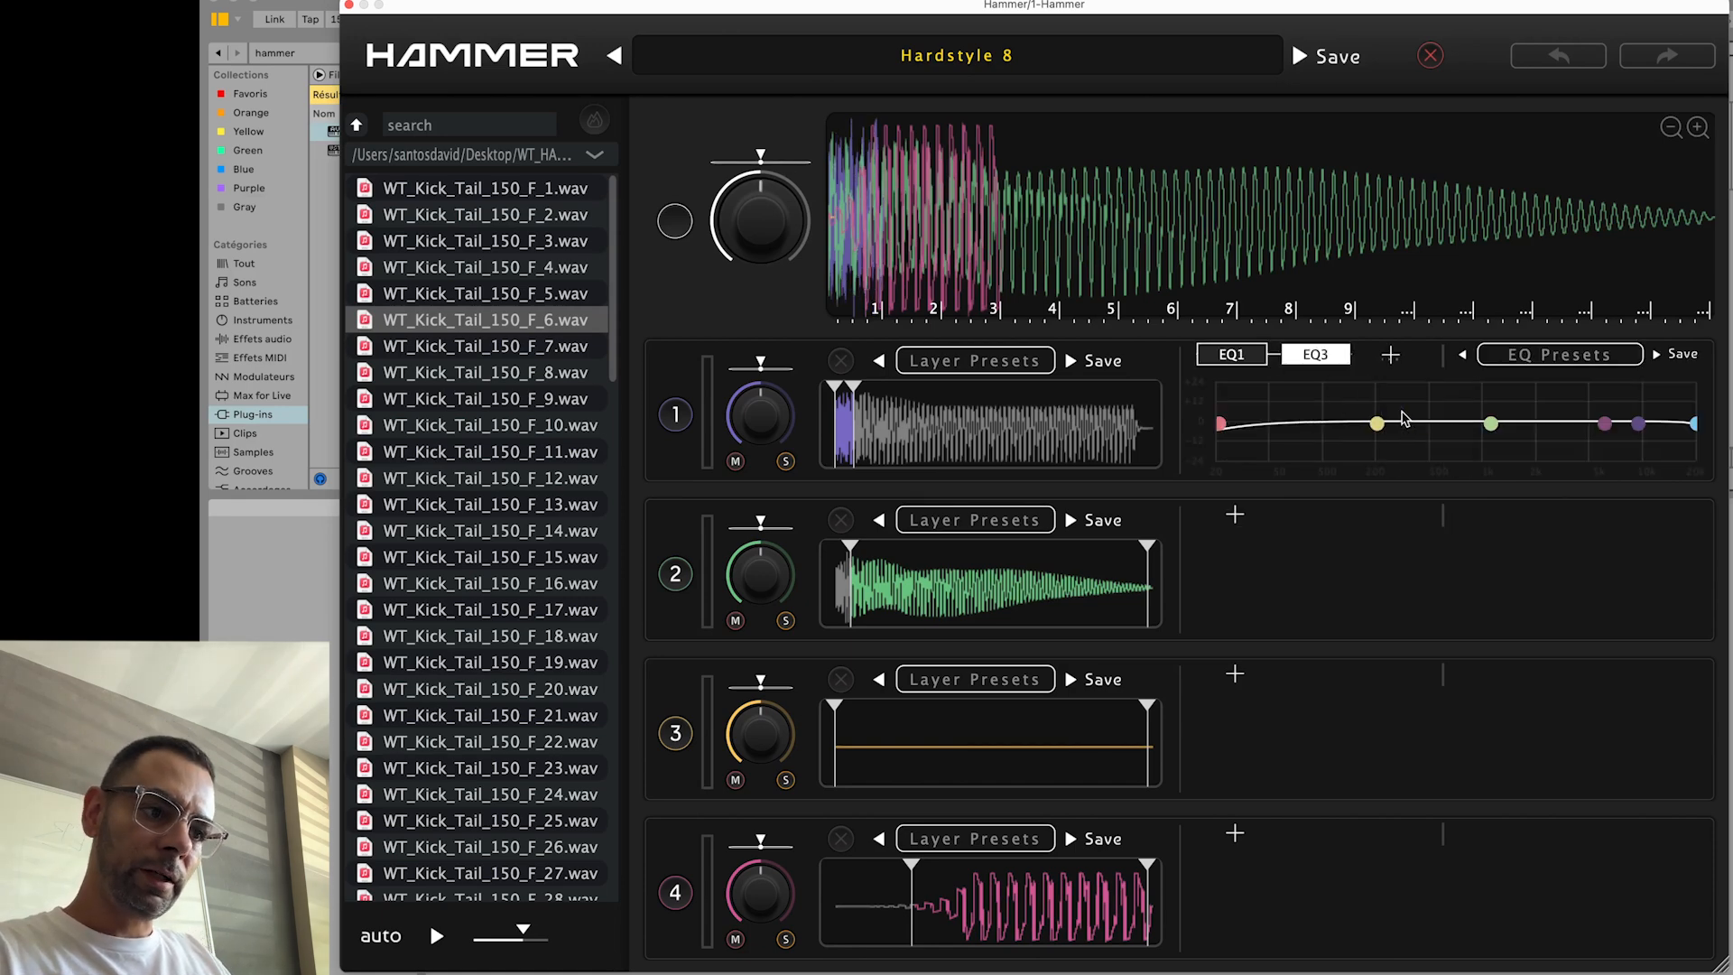
left_click(1390, 356)
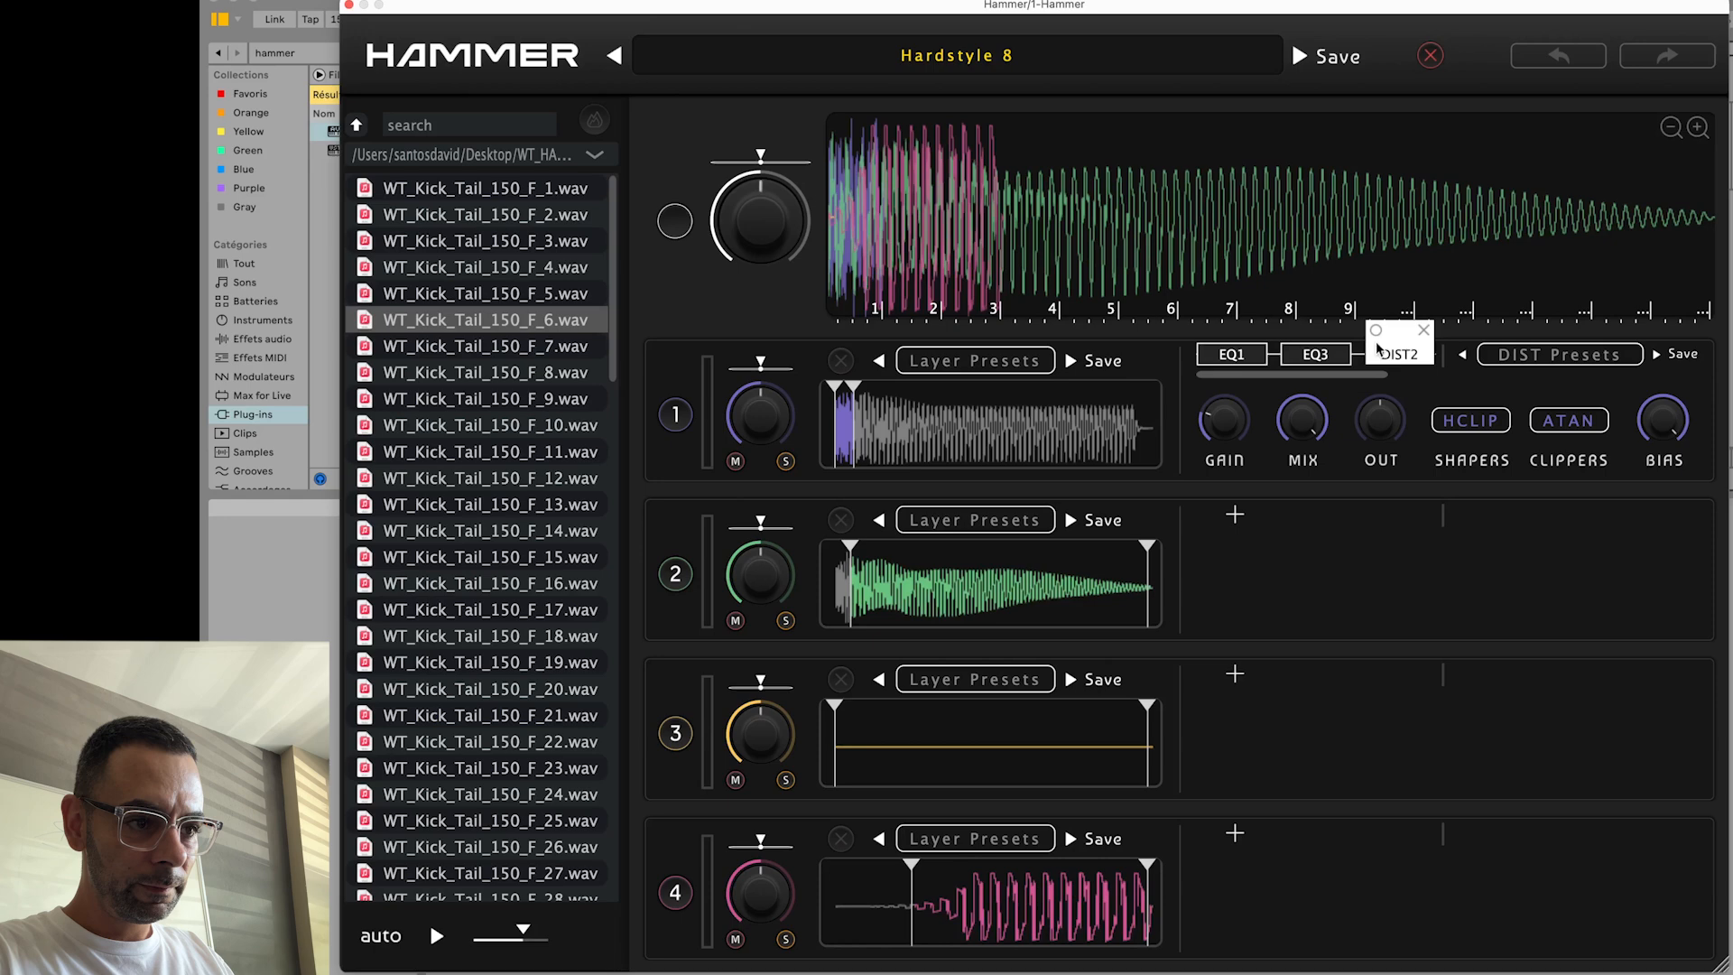
left_click(1229, 354)
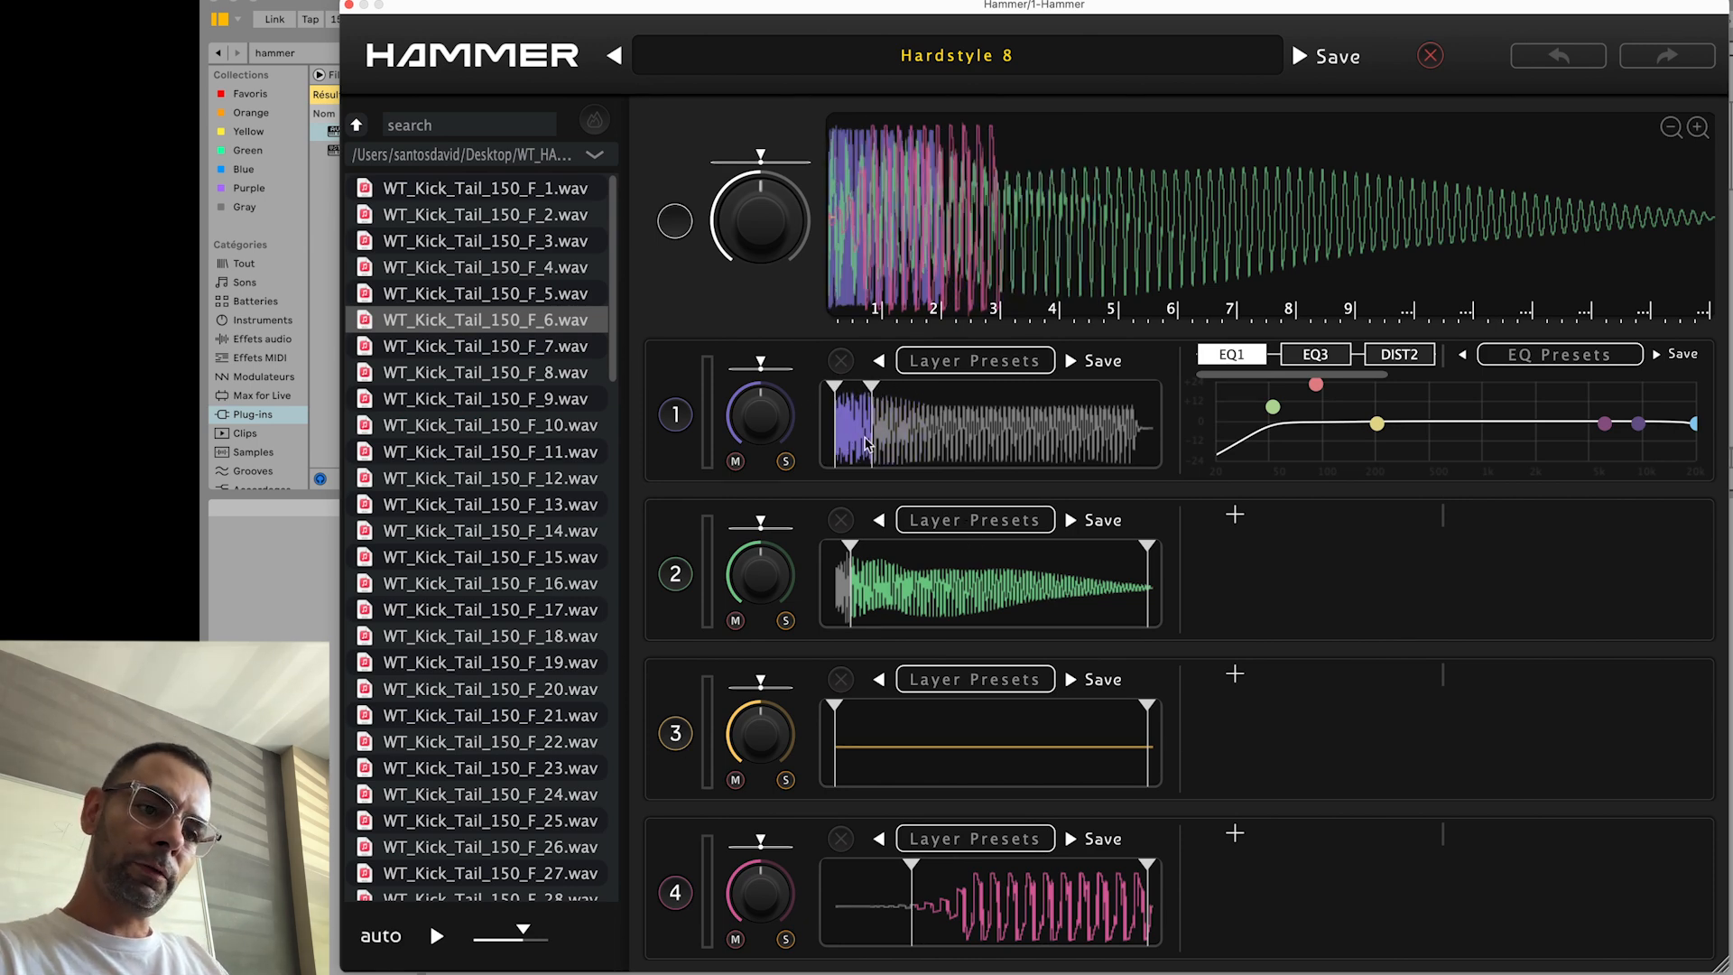
mouse_move(856, 511)
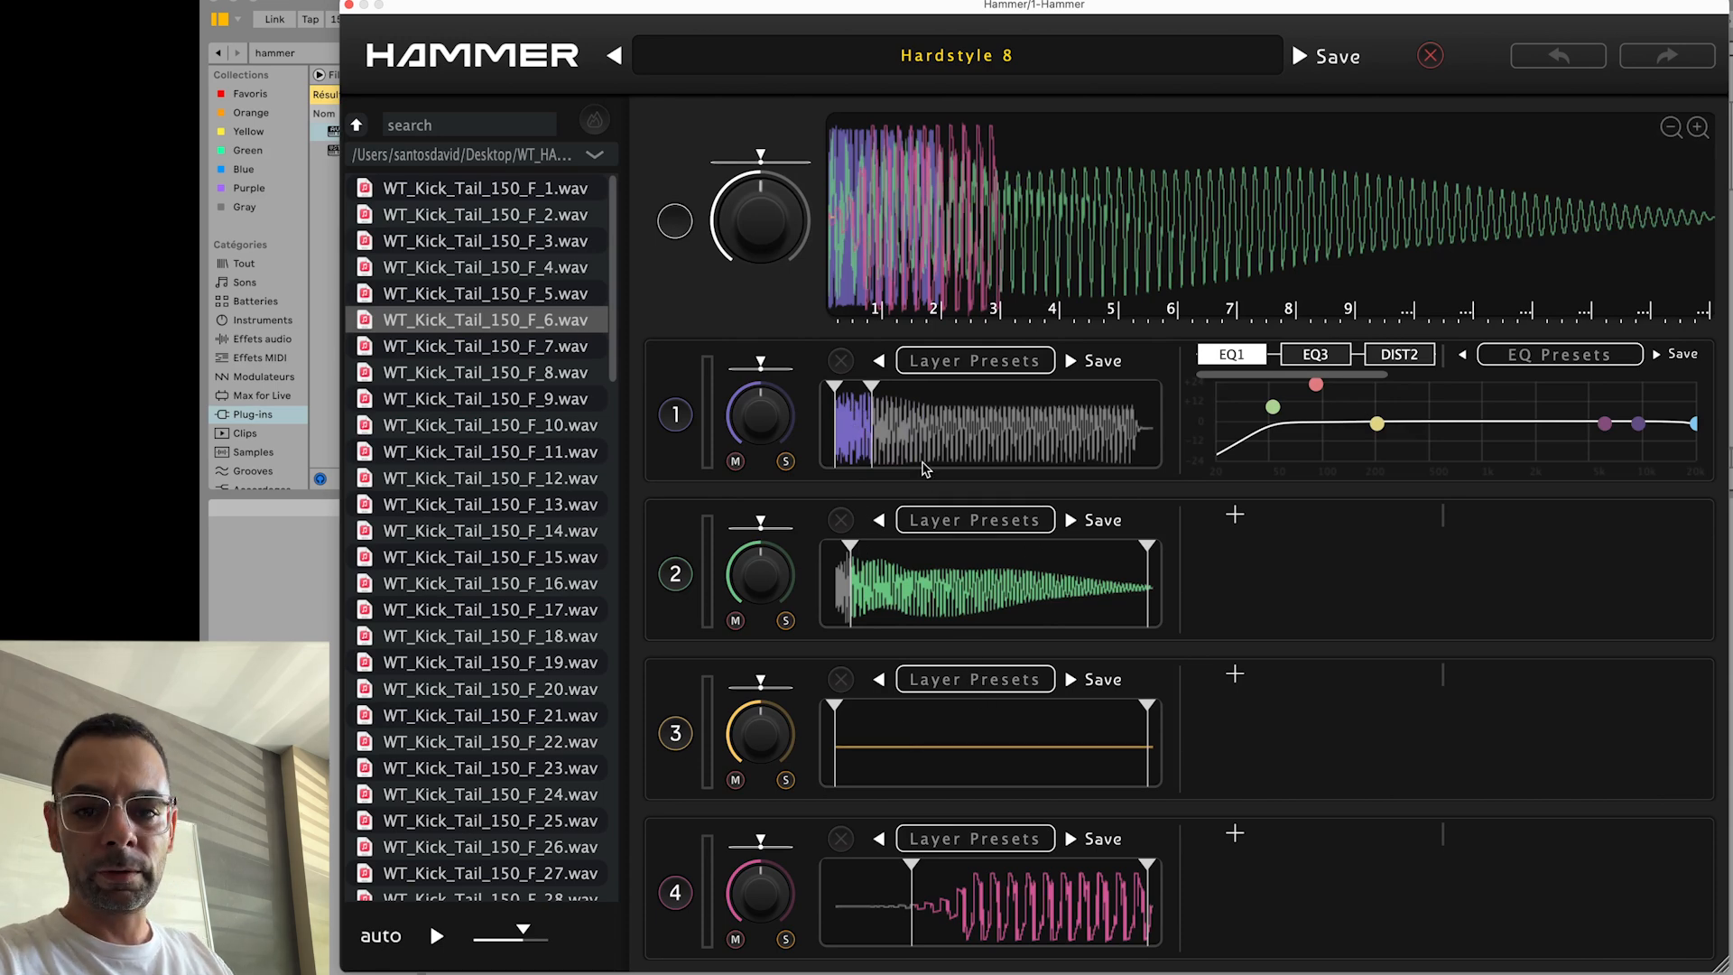
mouse_move(879, 395)
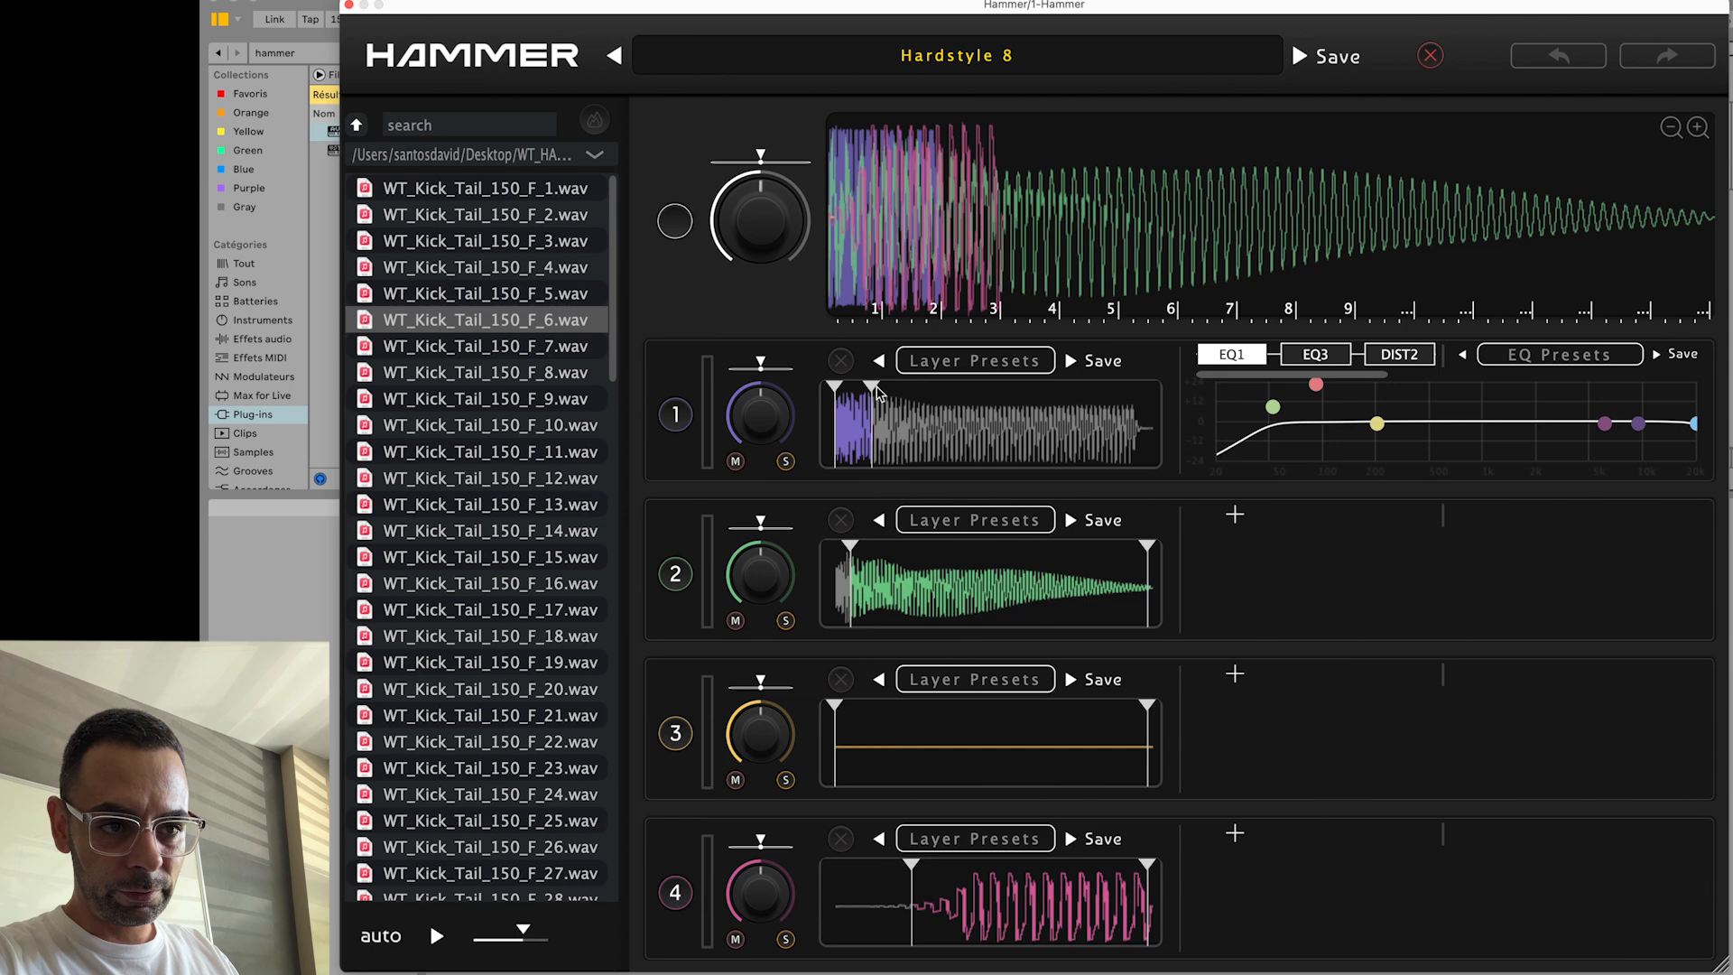
- Shift the low band of layer 1's EQ1 up in frequency
left_click_drag(1271, 406, 1293, 410)
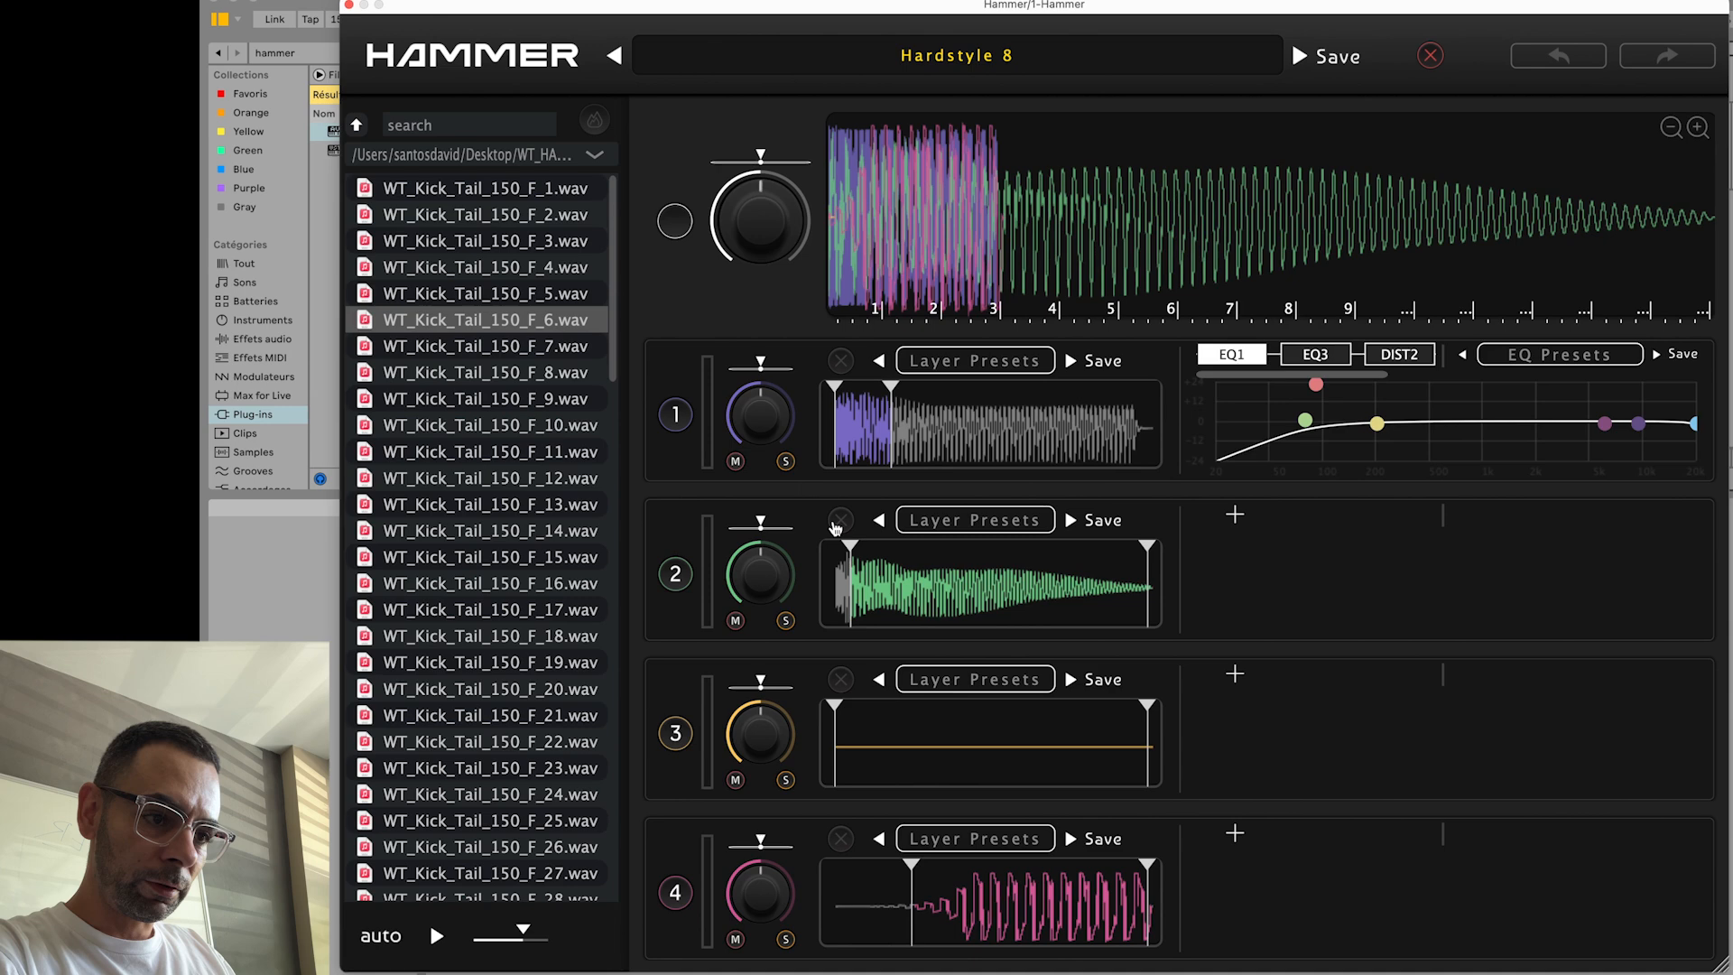
left_click(1234, 515)
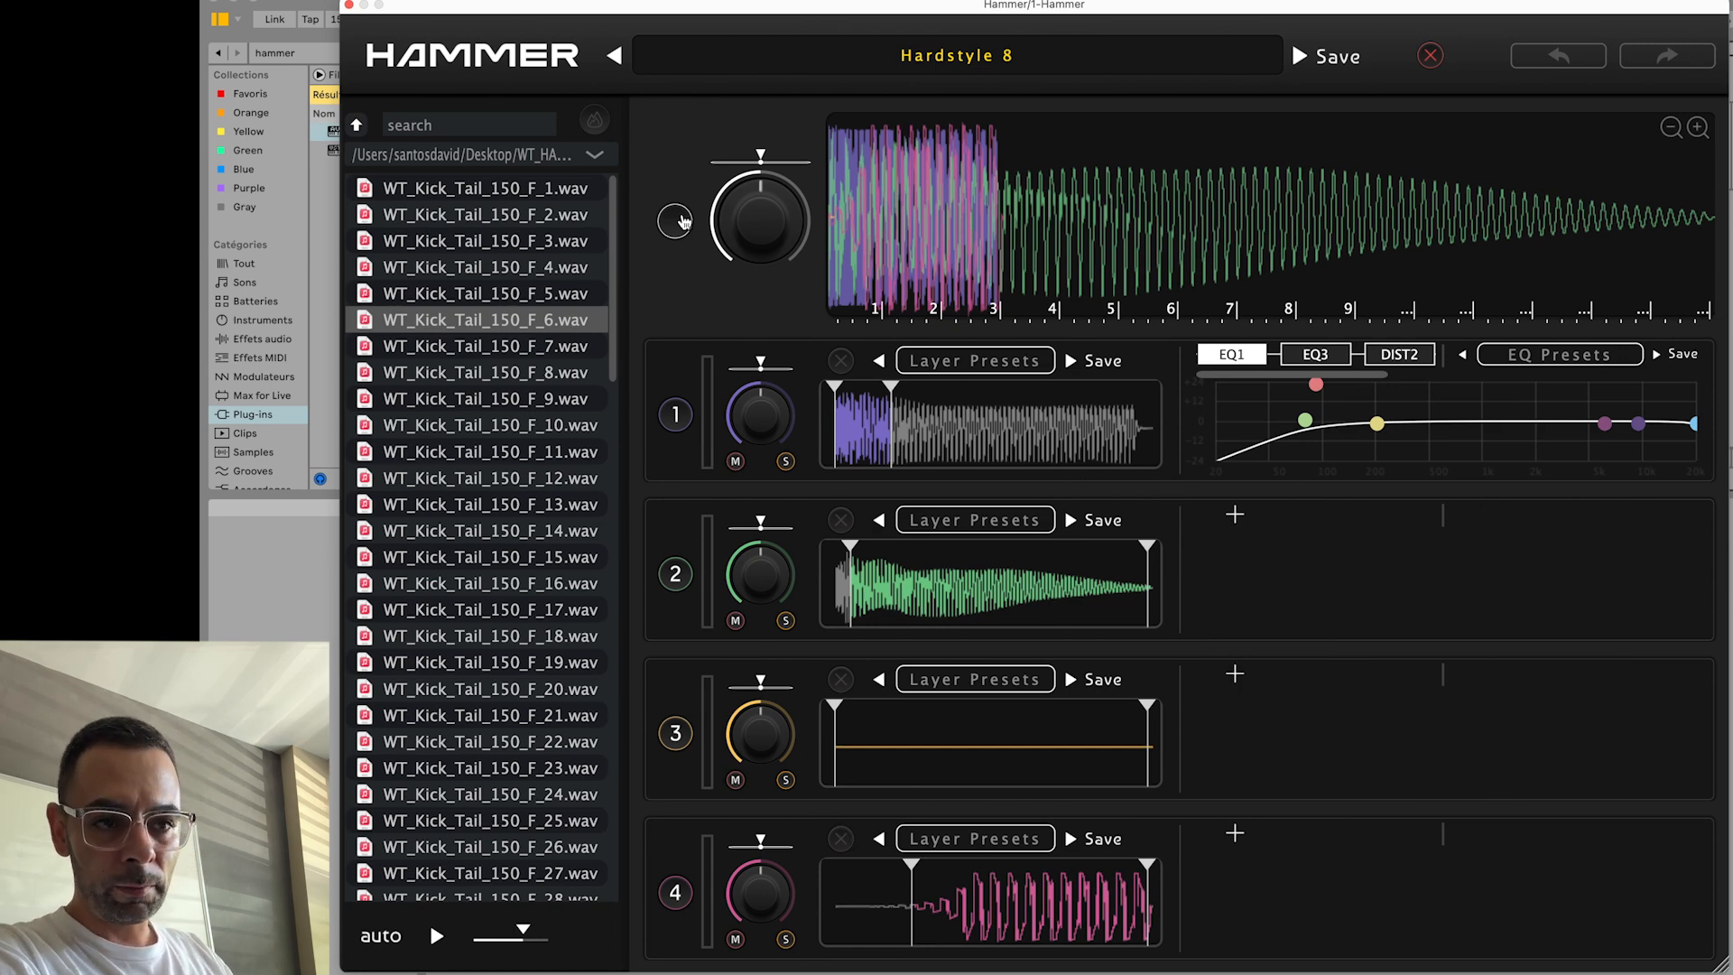
- Add EQ1 to the master chain, boosting band 2 about +6.8 dB near 117 Hz
left_click(1235, 673)
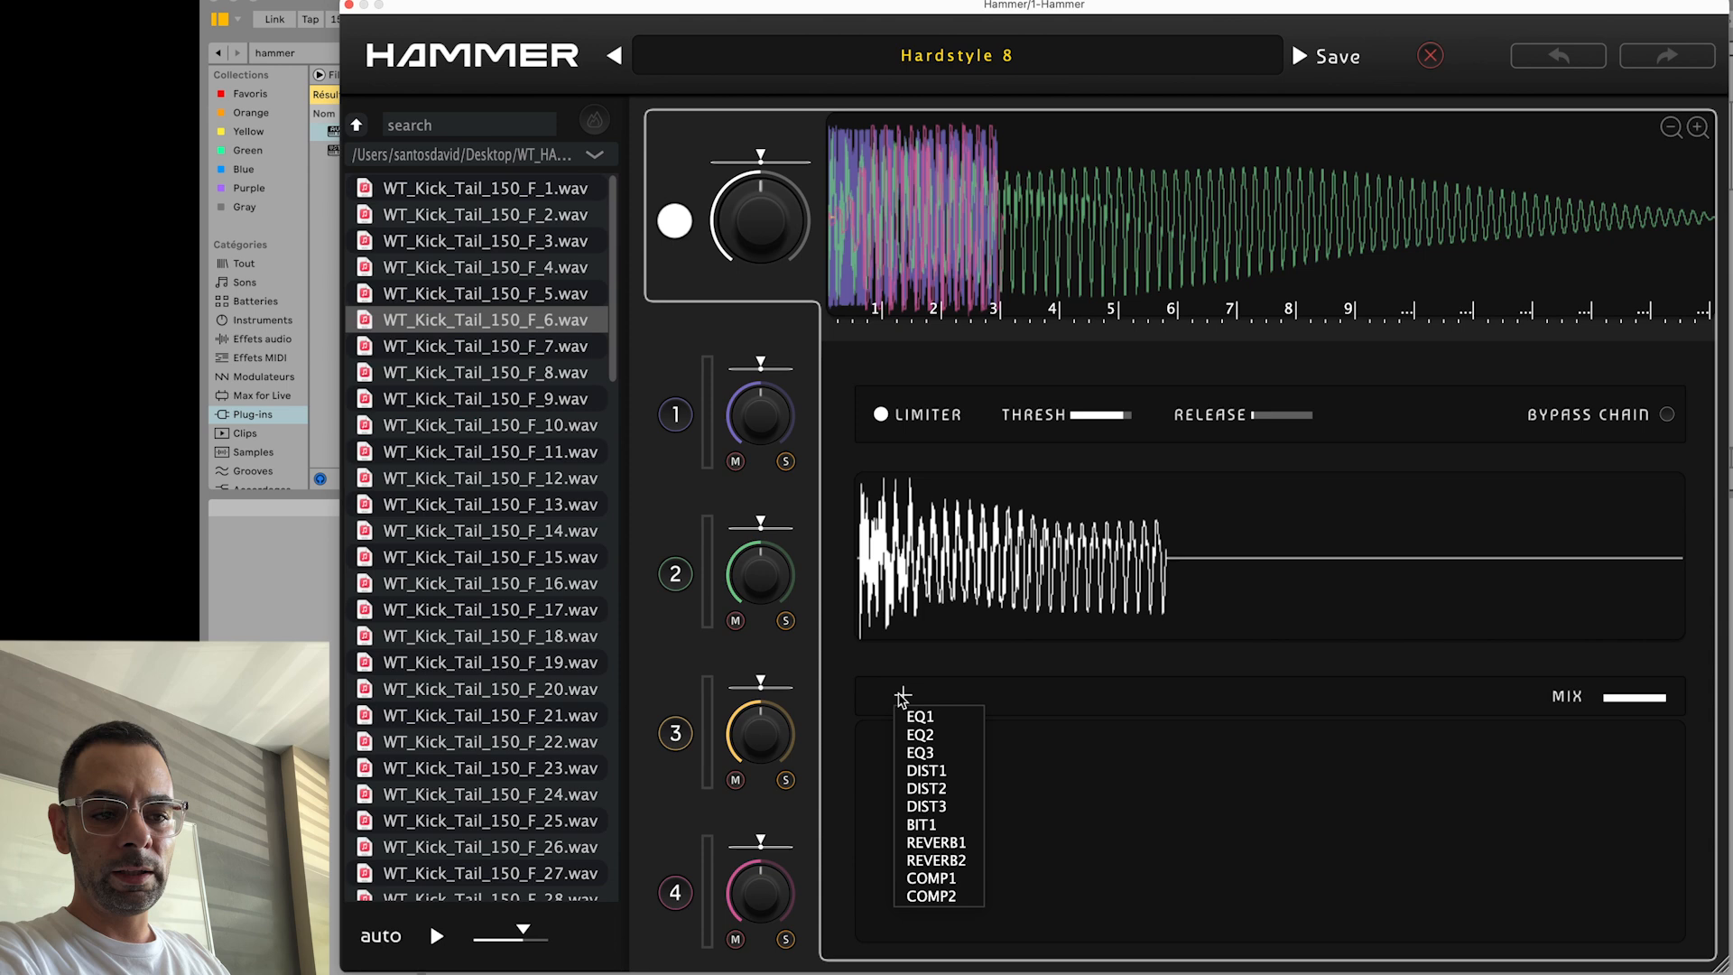
left_click(919, 717)
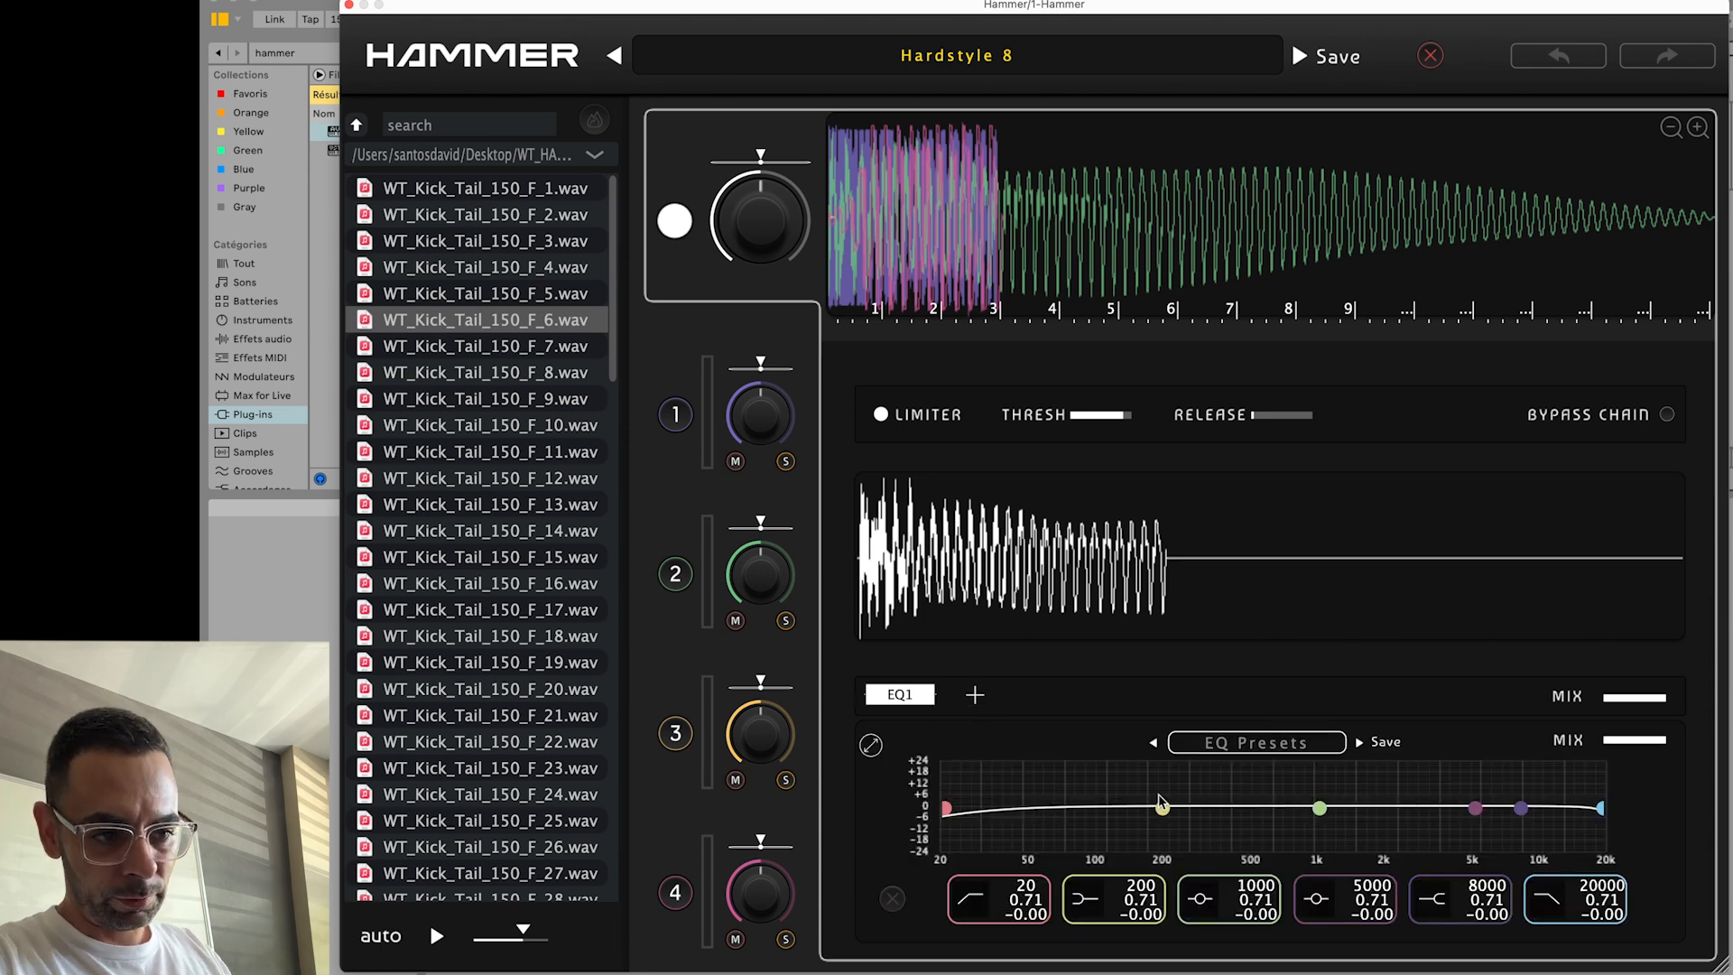
left_click_drag(1159, 809, 1118, 800)
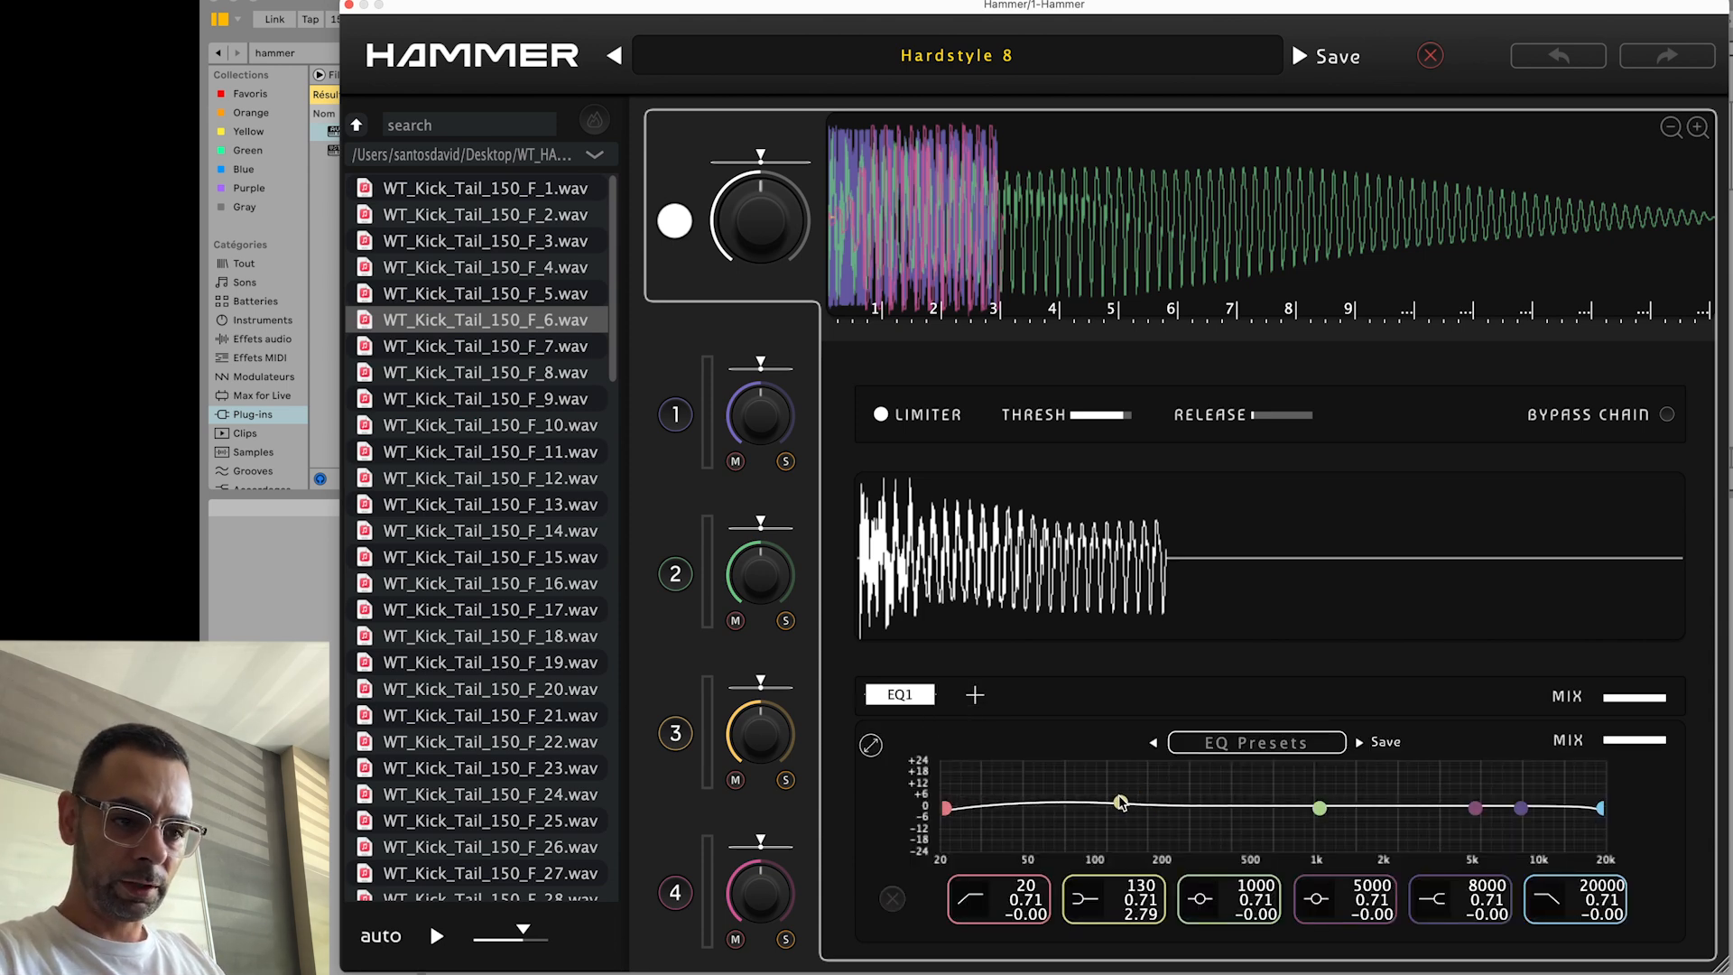
left_click_drag(1119, 802, 1110, 787)
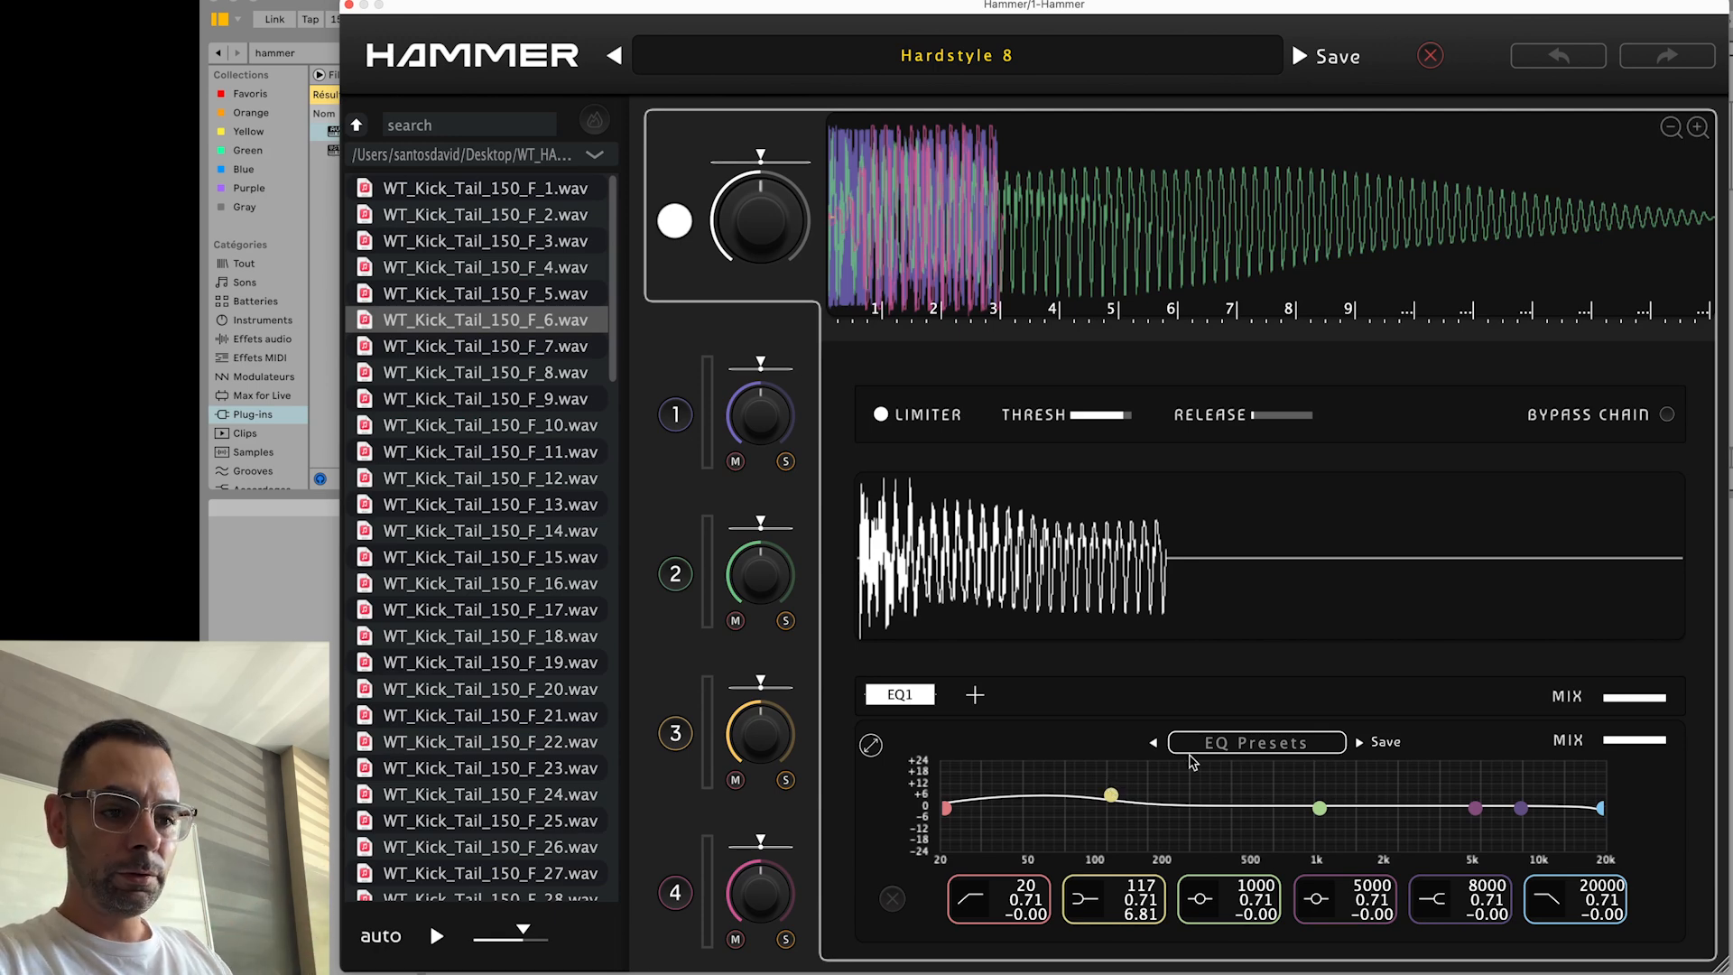
- Add a DIST1 distortion after the master EQ
left_click(973, 695)
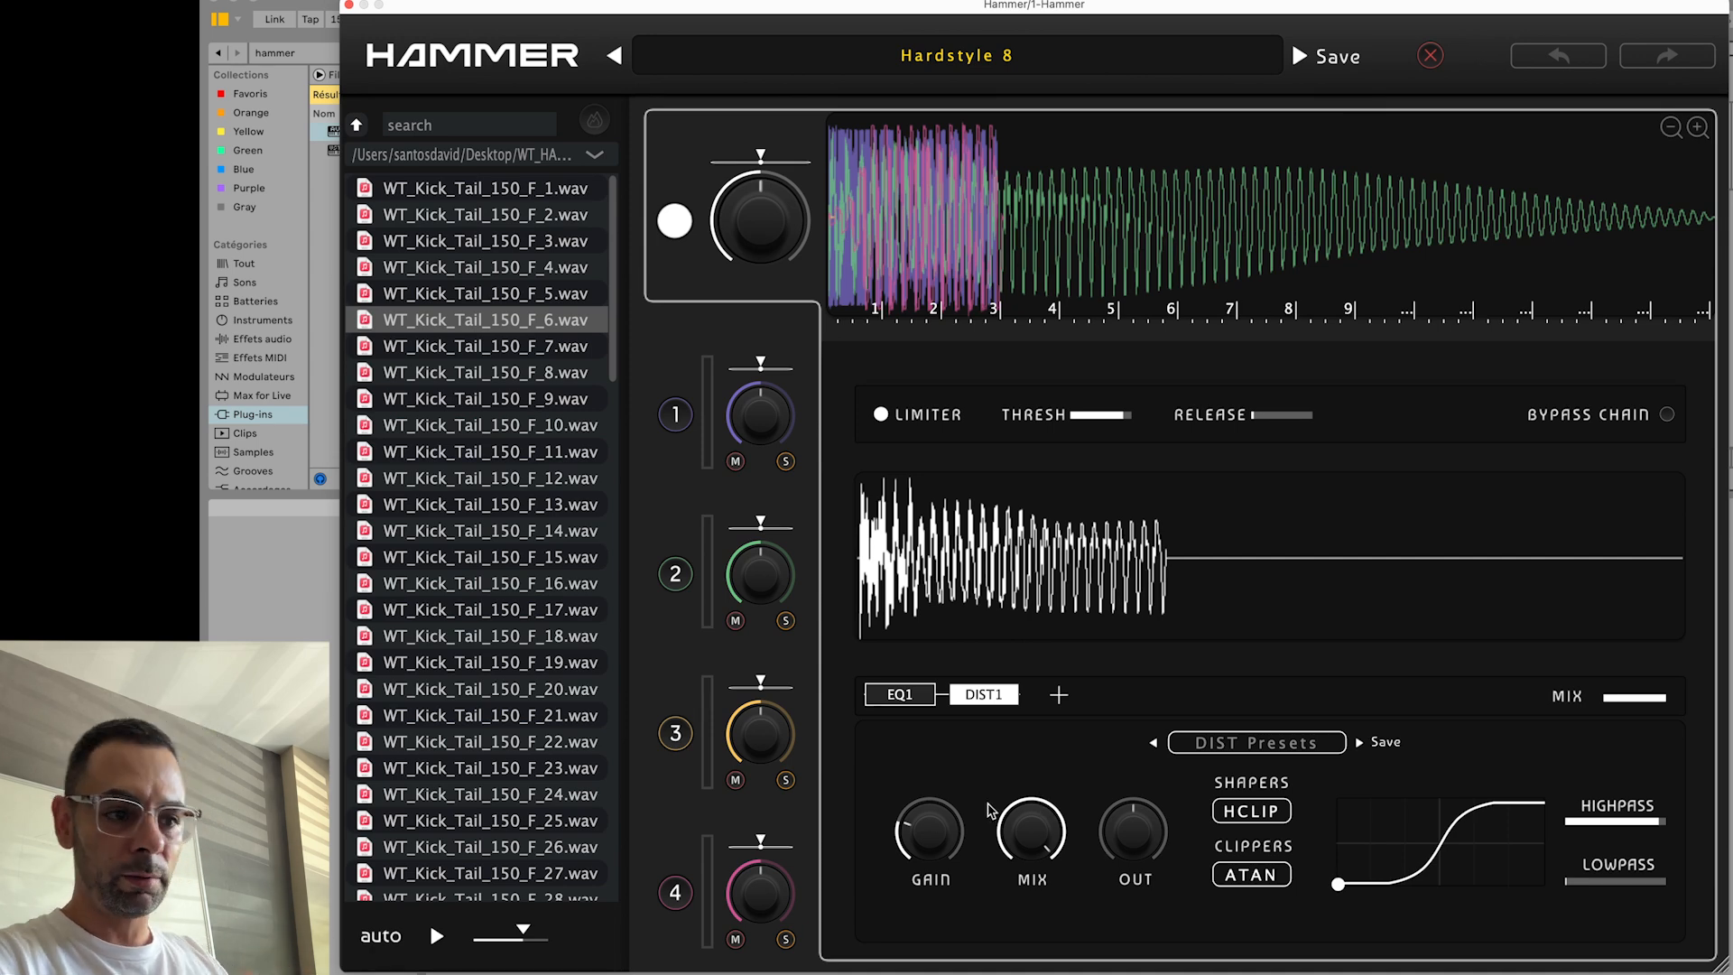
left_click(899, 693)
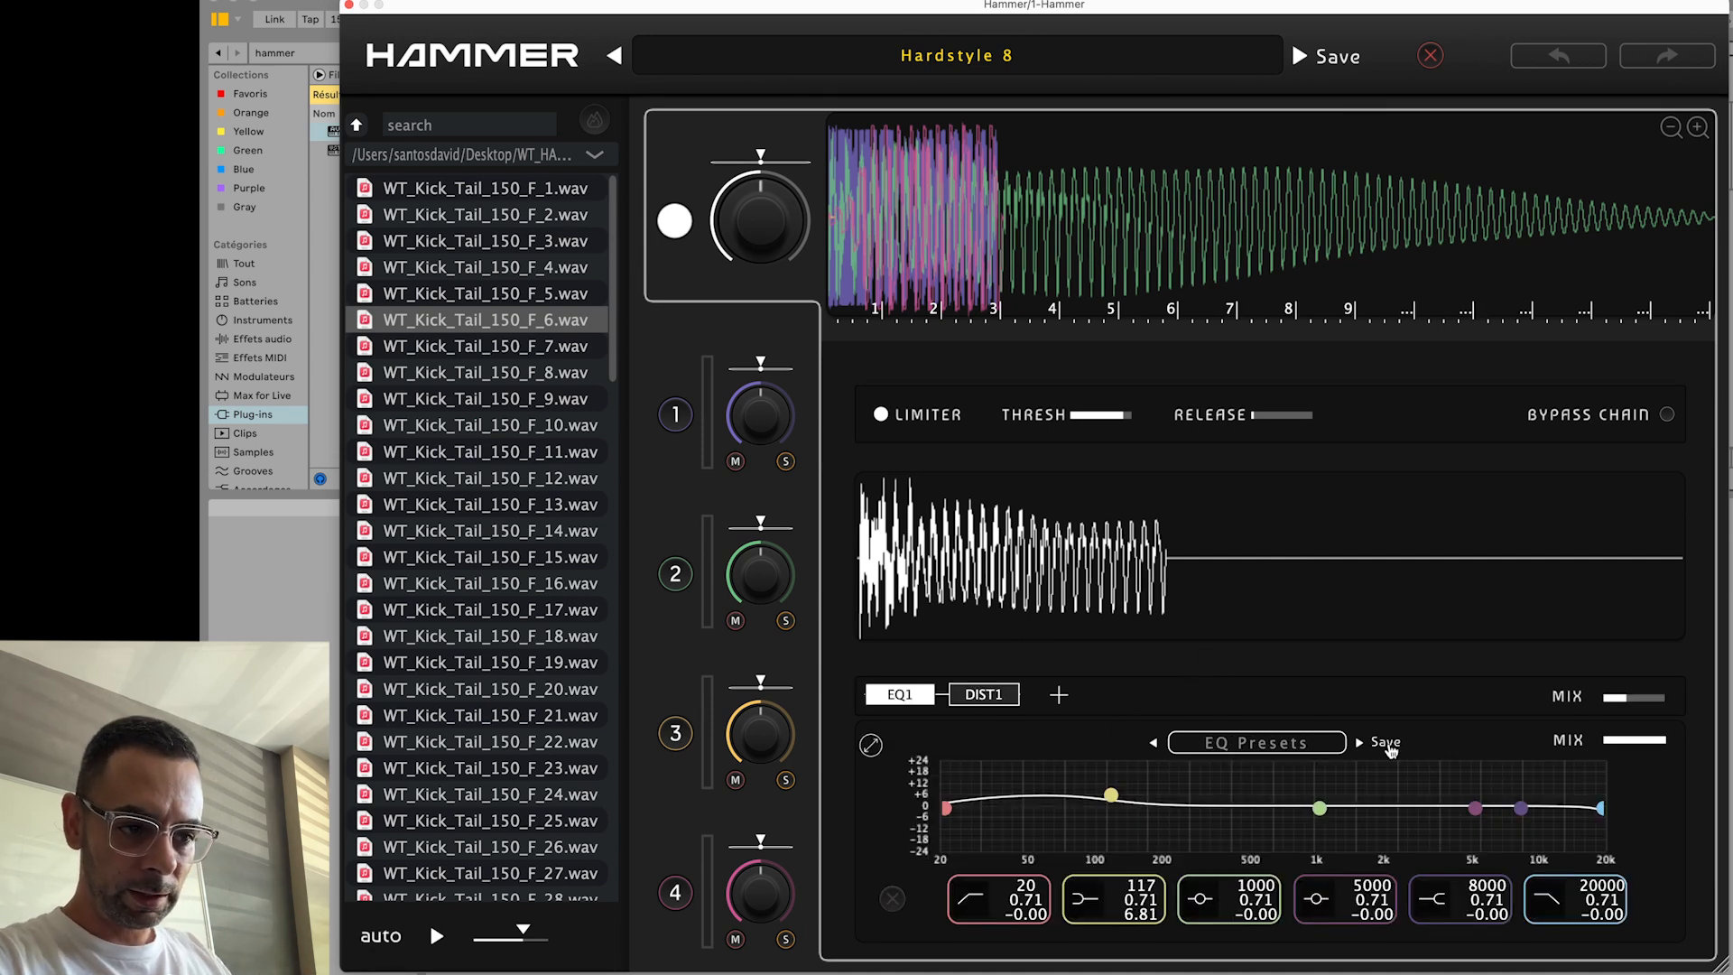
left_click(1385, 740)
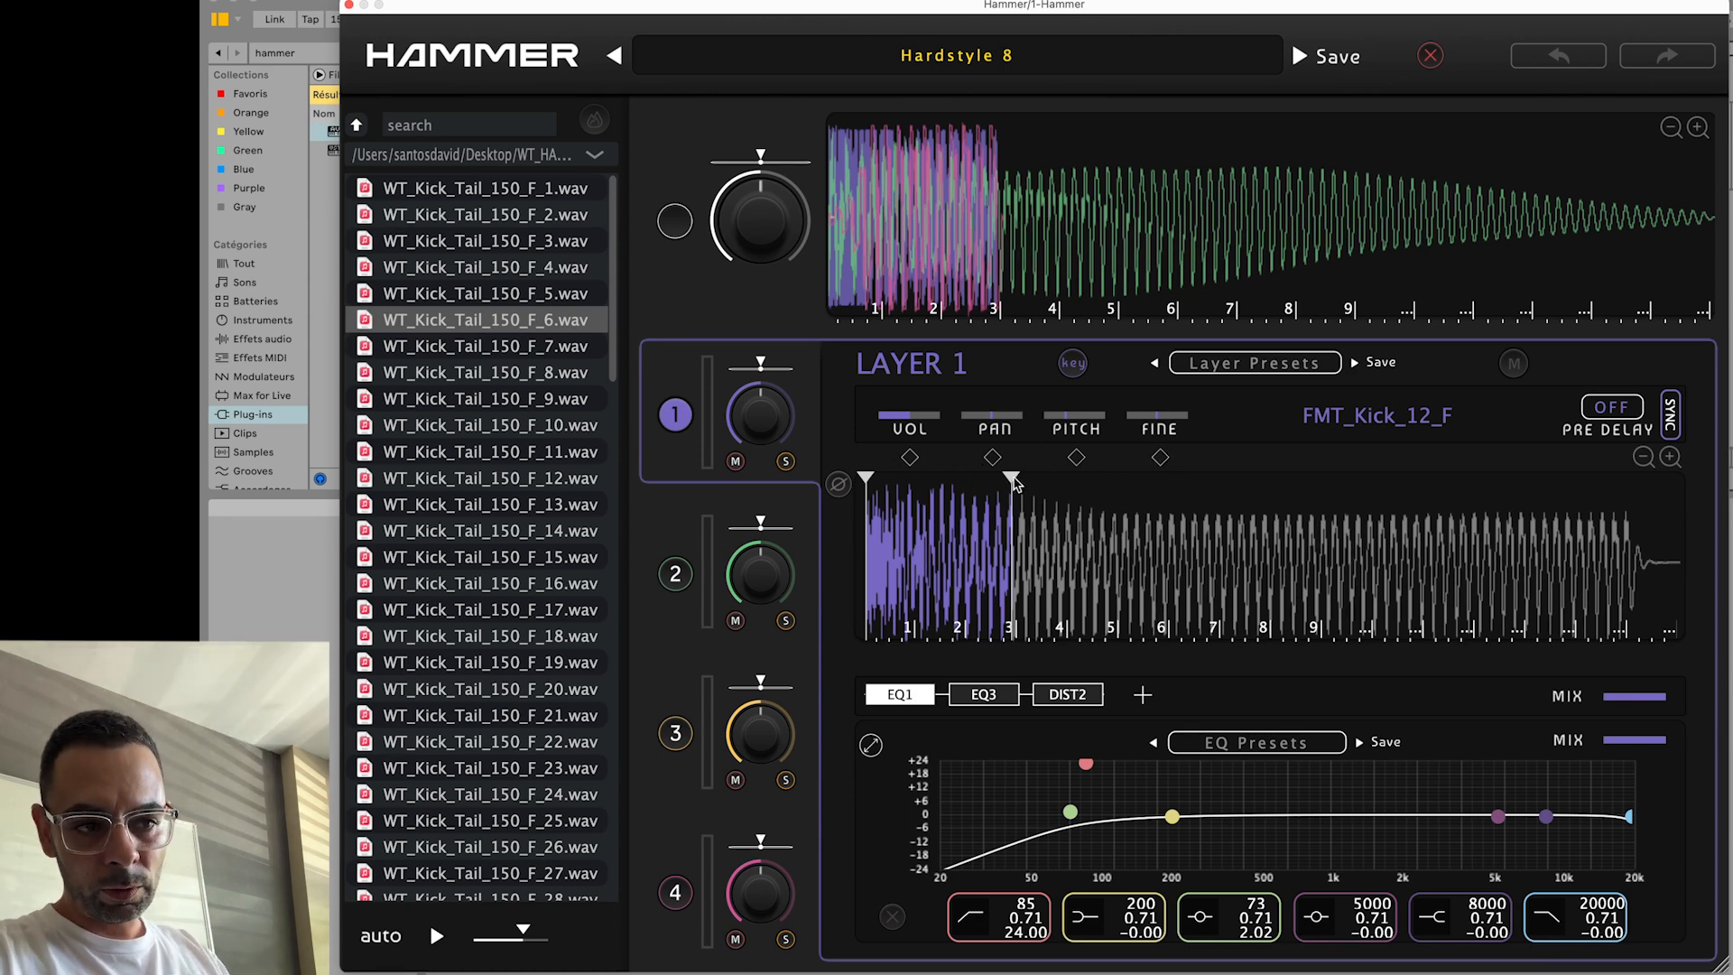
- Extend layer 1's play region to beat 4 and reshape its EQ1 bands
left_click_drag(1006, 479, 1050, 479)
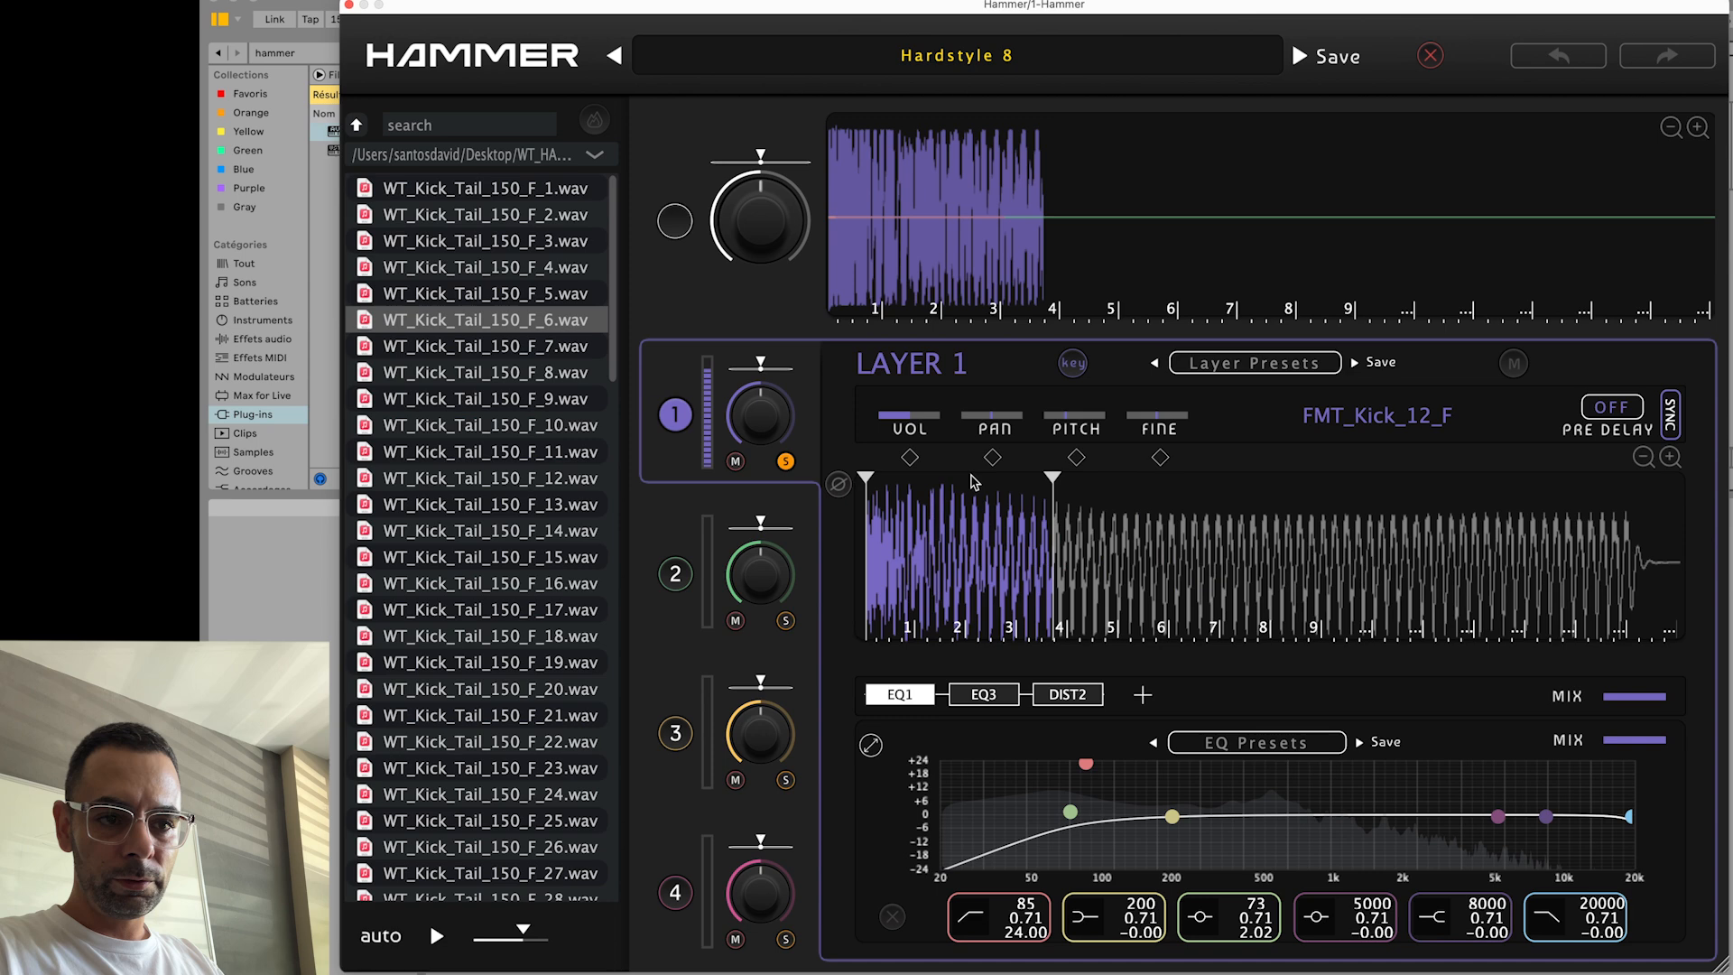
left_click_drag(1067, 810, 1073, 823)
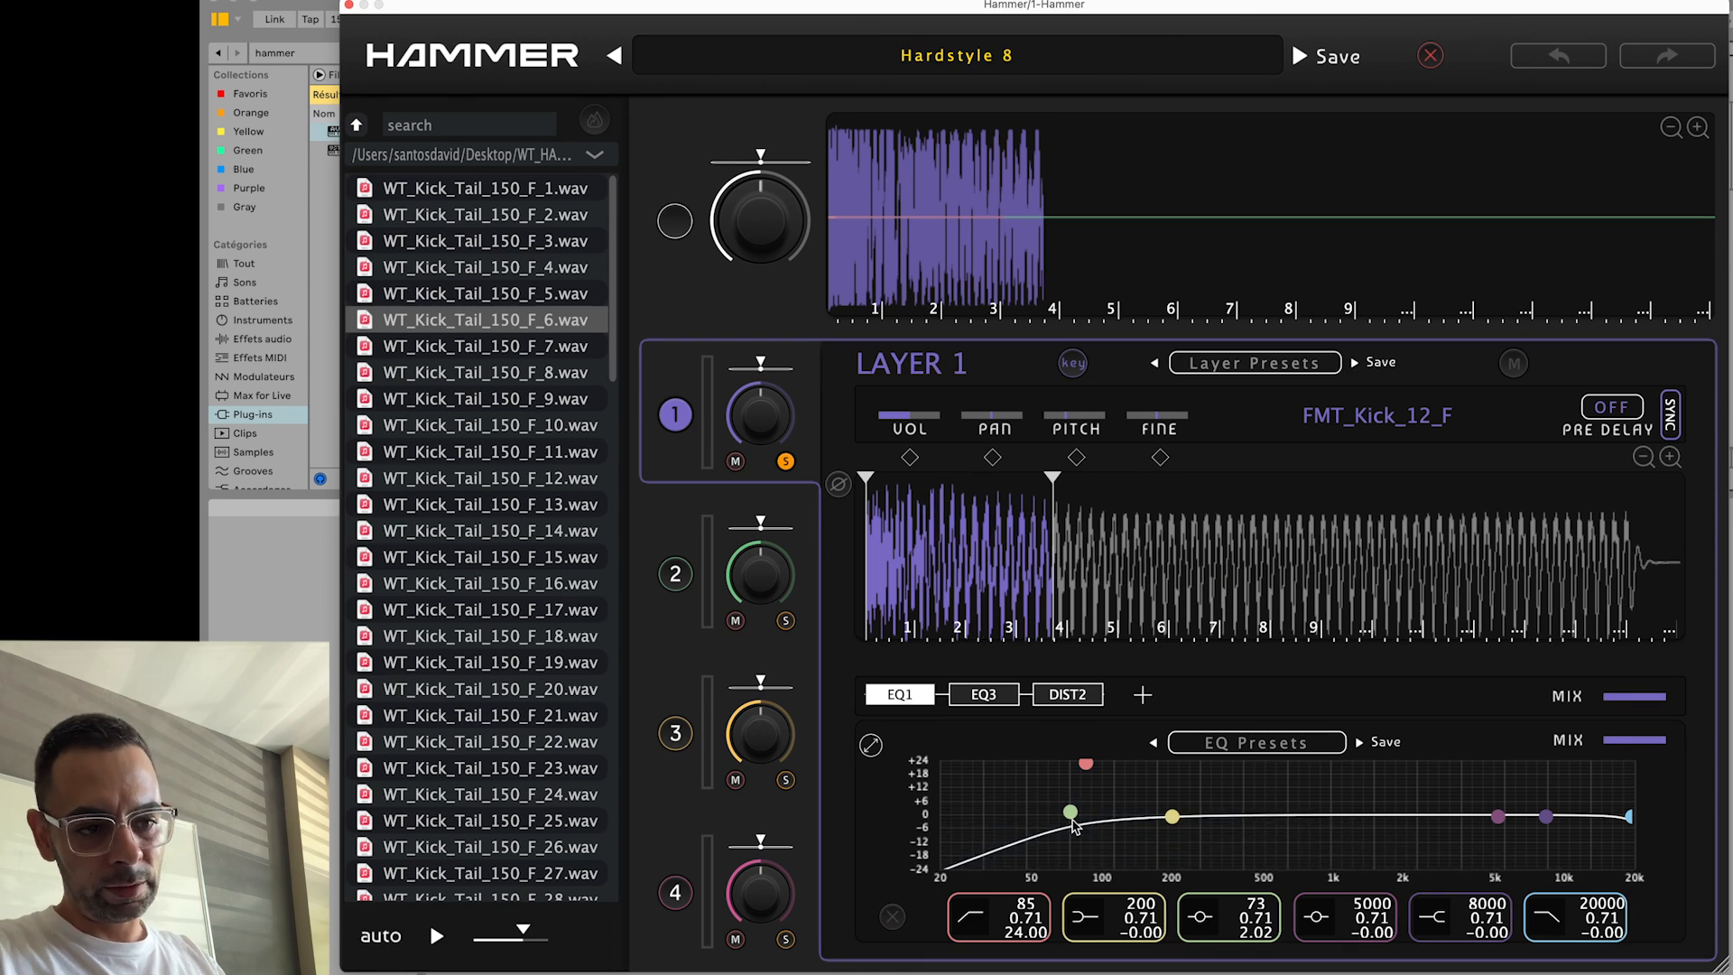
left_click_drag(1070, 816, 1134, 807)
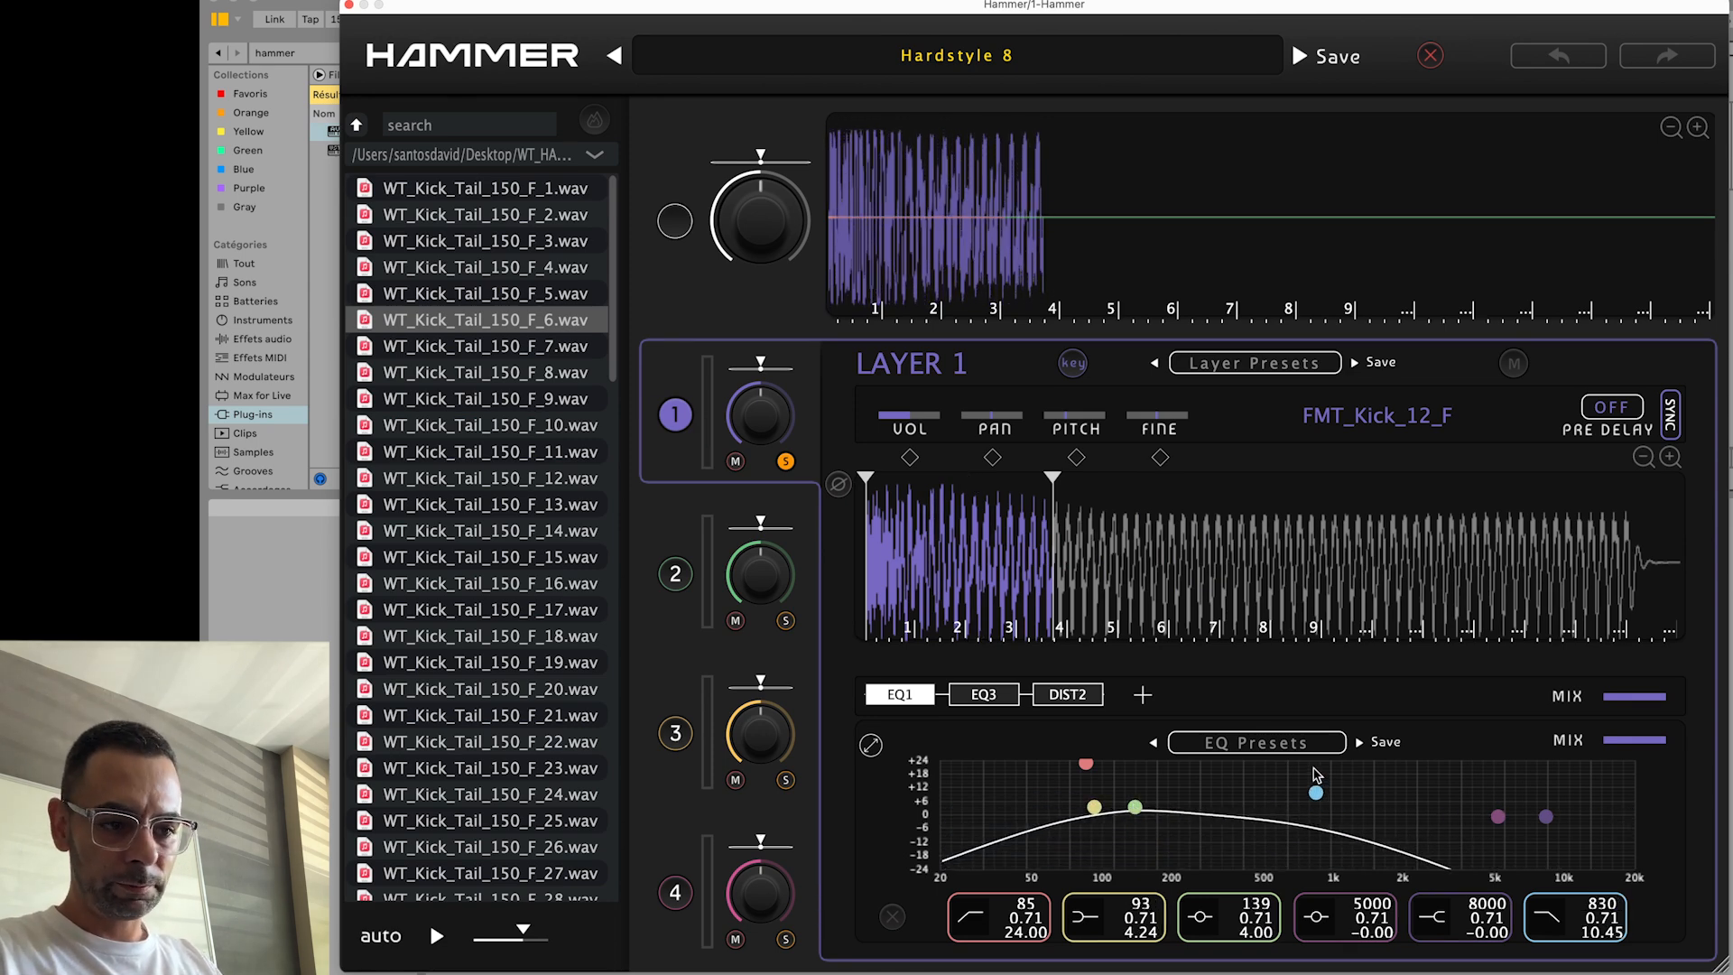
left_click_drag(1314, 774, 1323, 785)
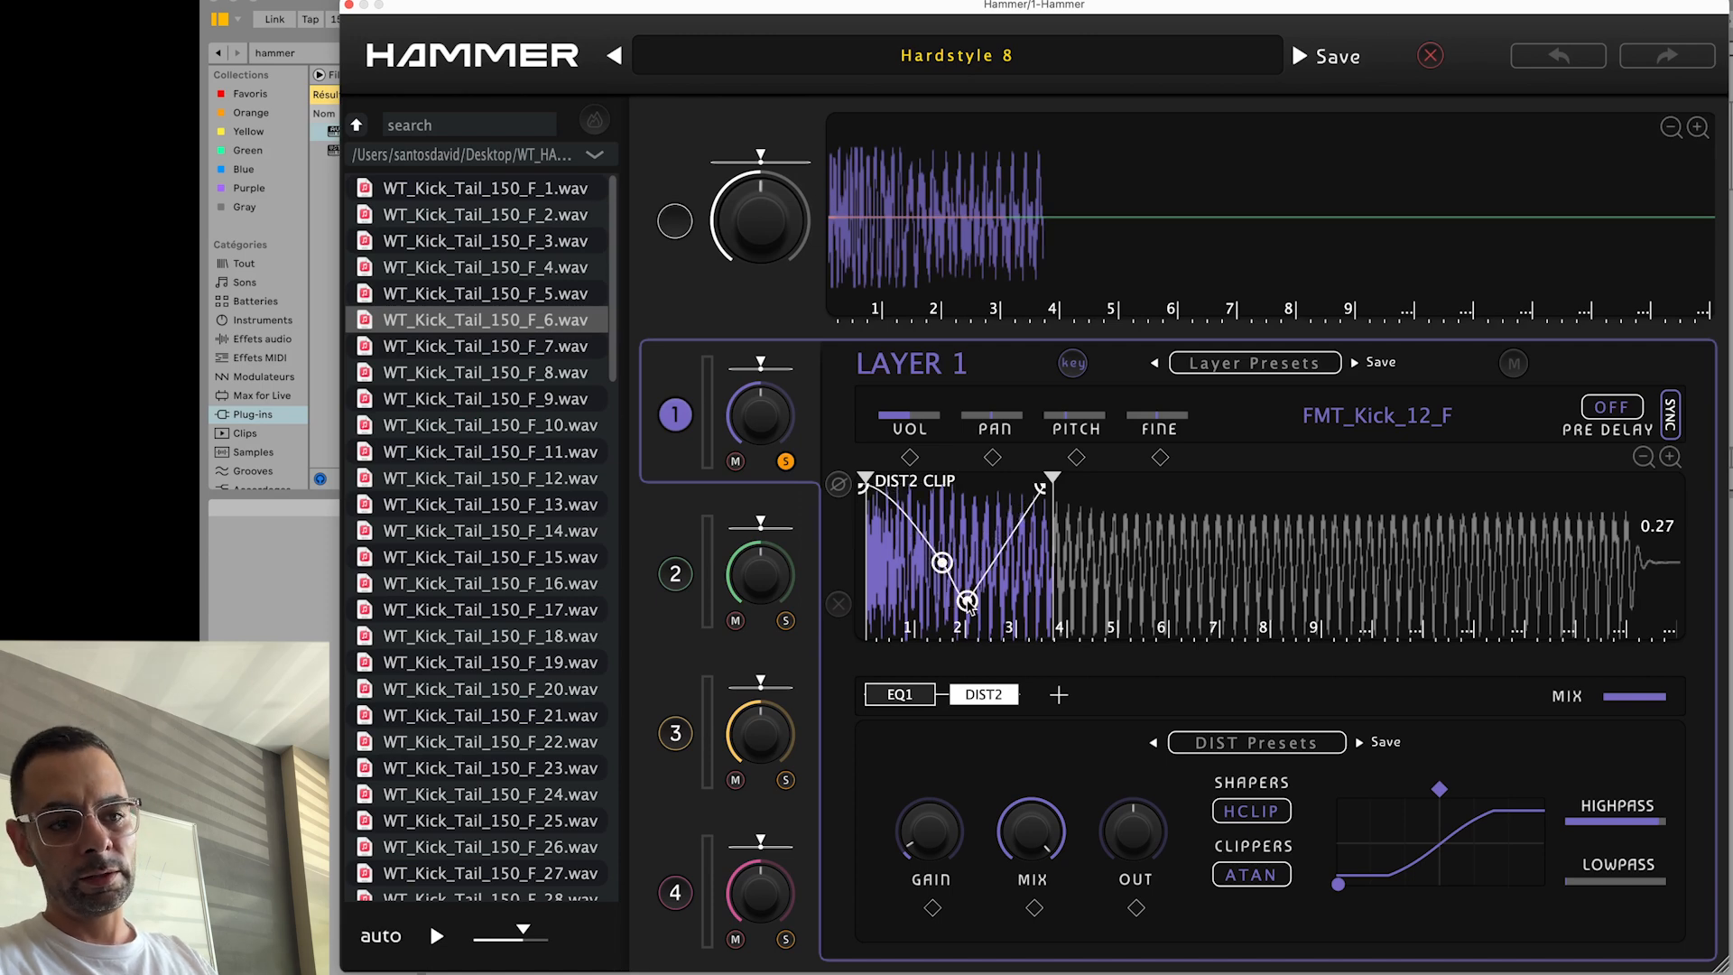
- Draw a DIST2 clip curve and a falling, gated volume curve on layer 1, then nudge its end marker
left_click_drag(967, 600, 921, 603)
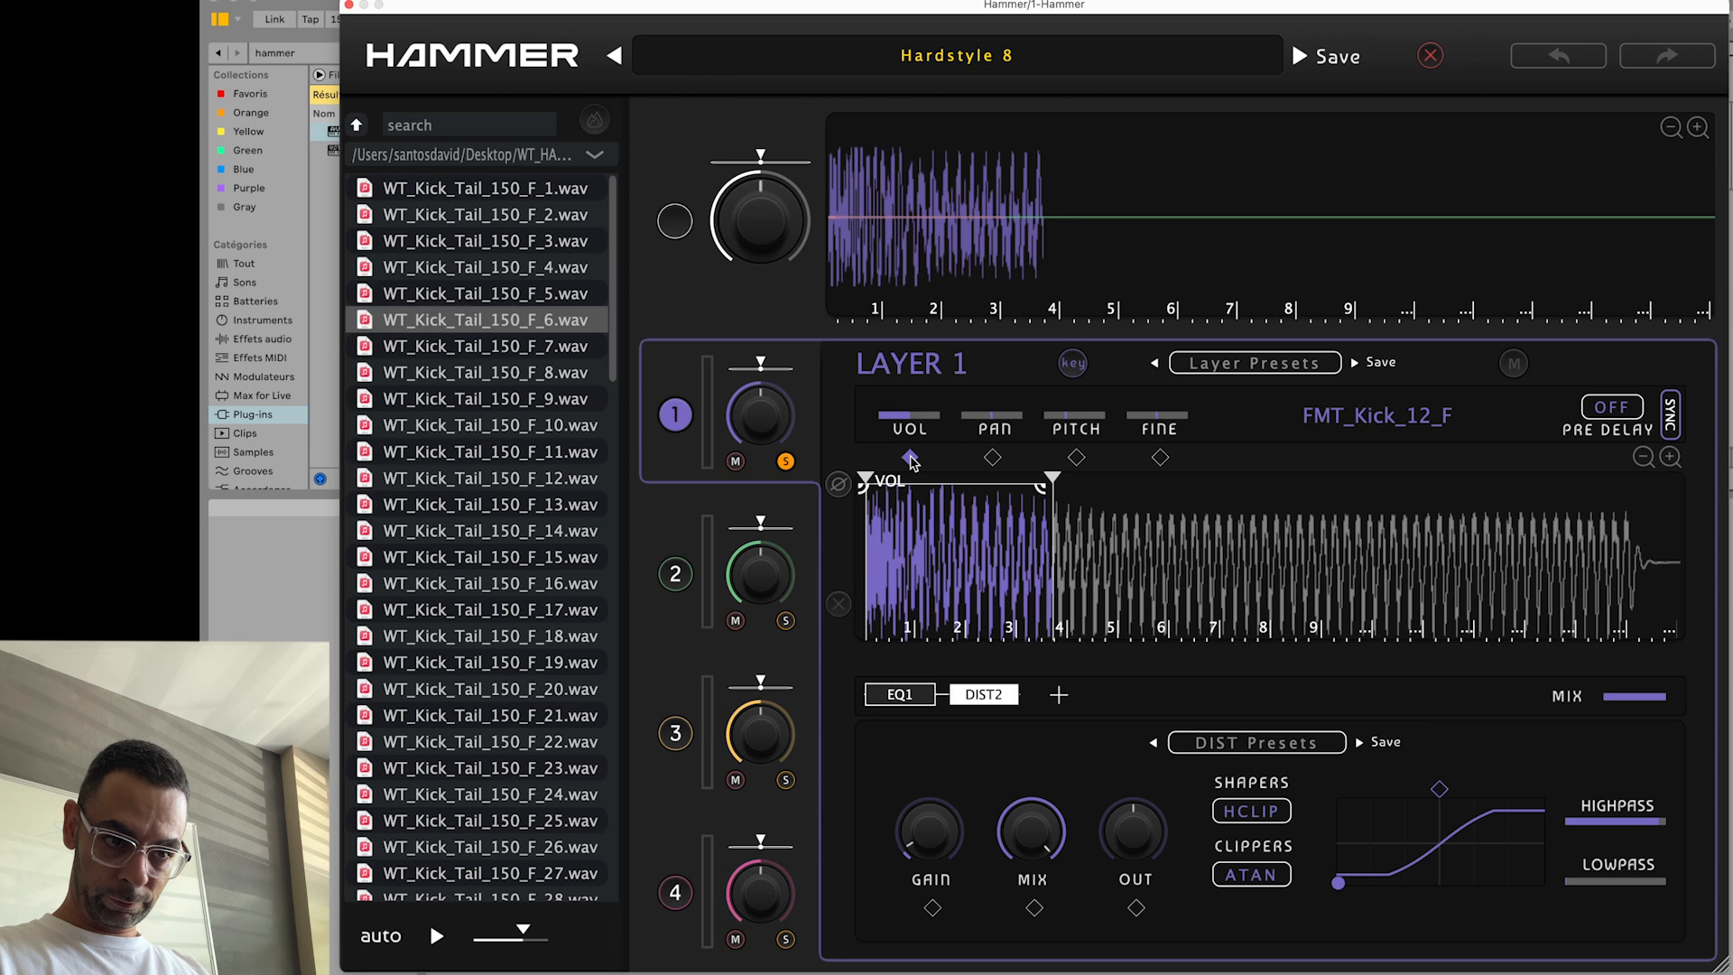
left_click_drag(911, 459, 1040, 634)
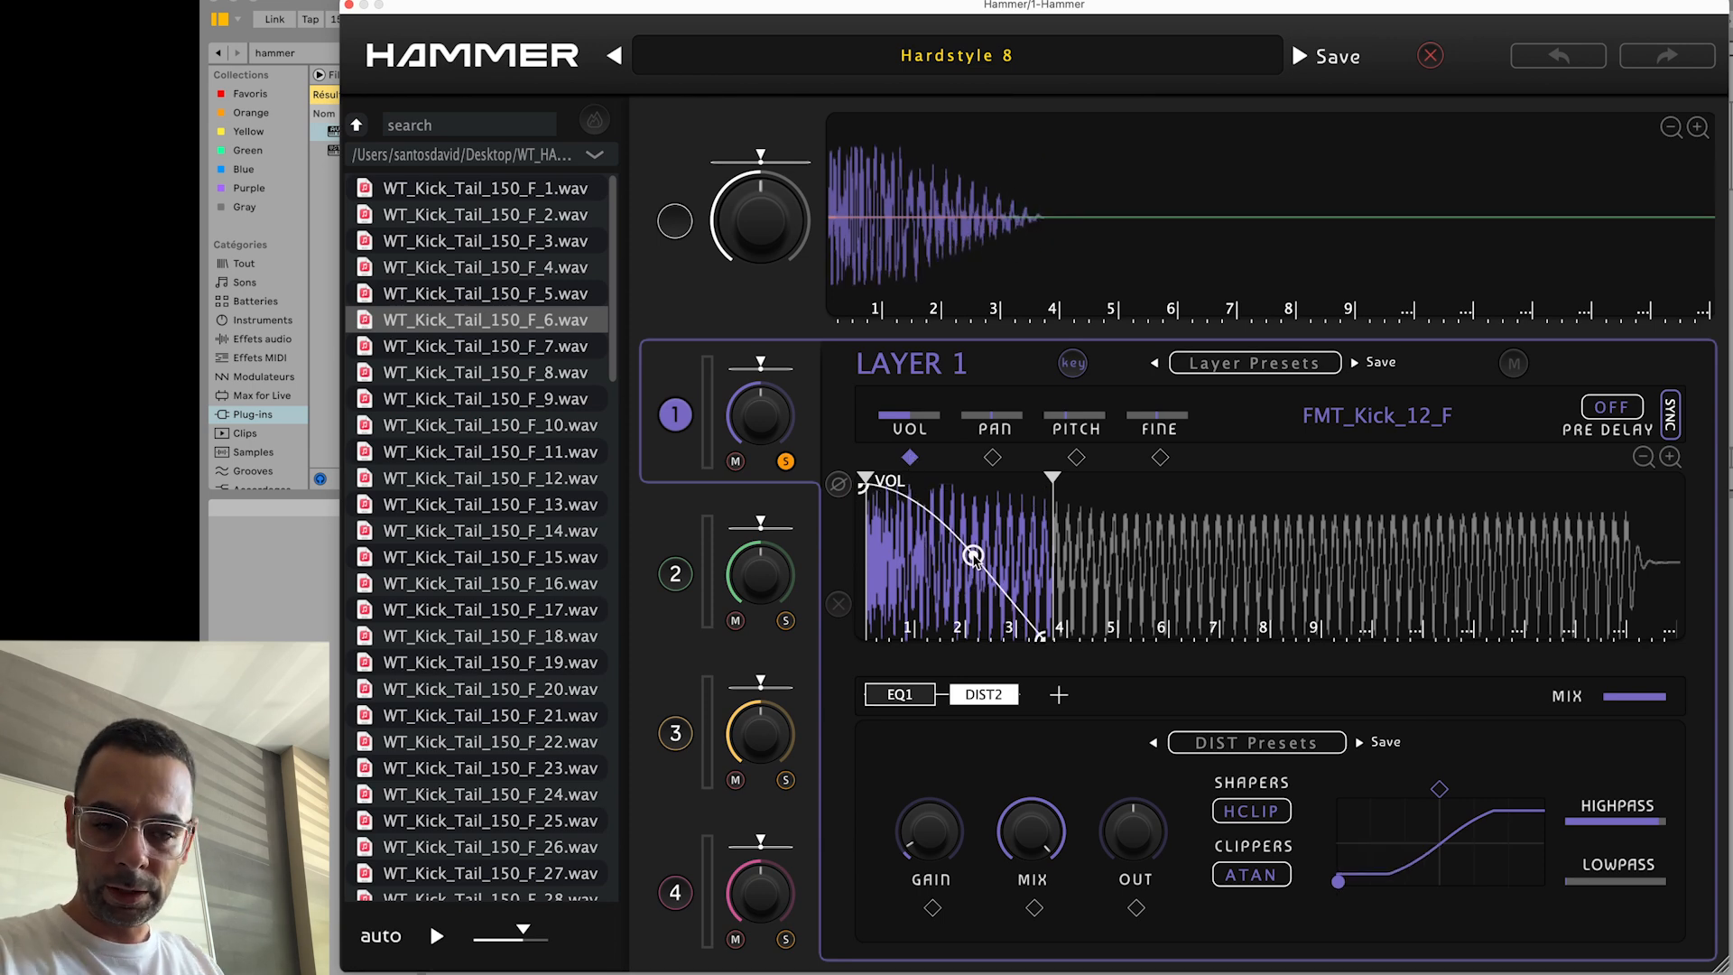
left_click_drag(973, 556, 990, 547)
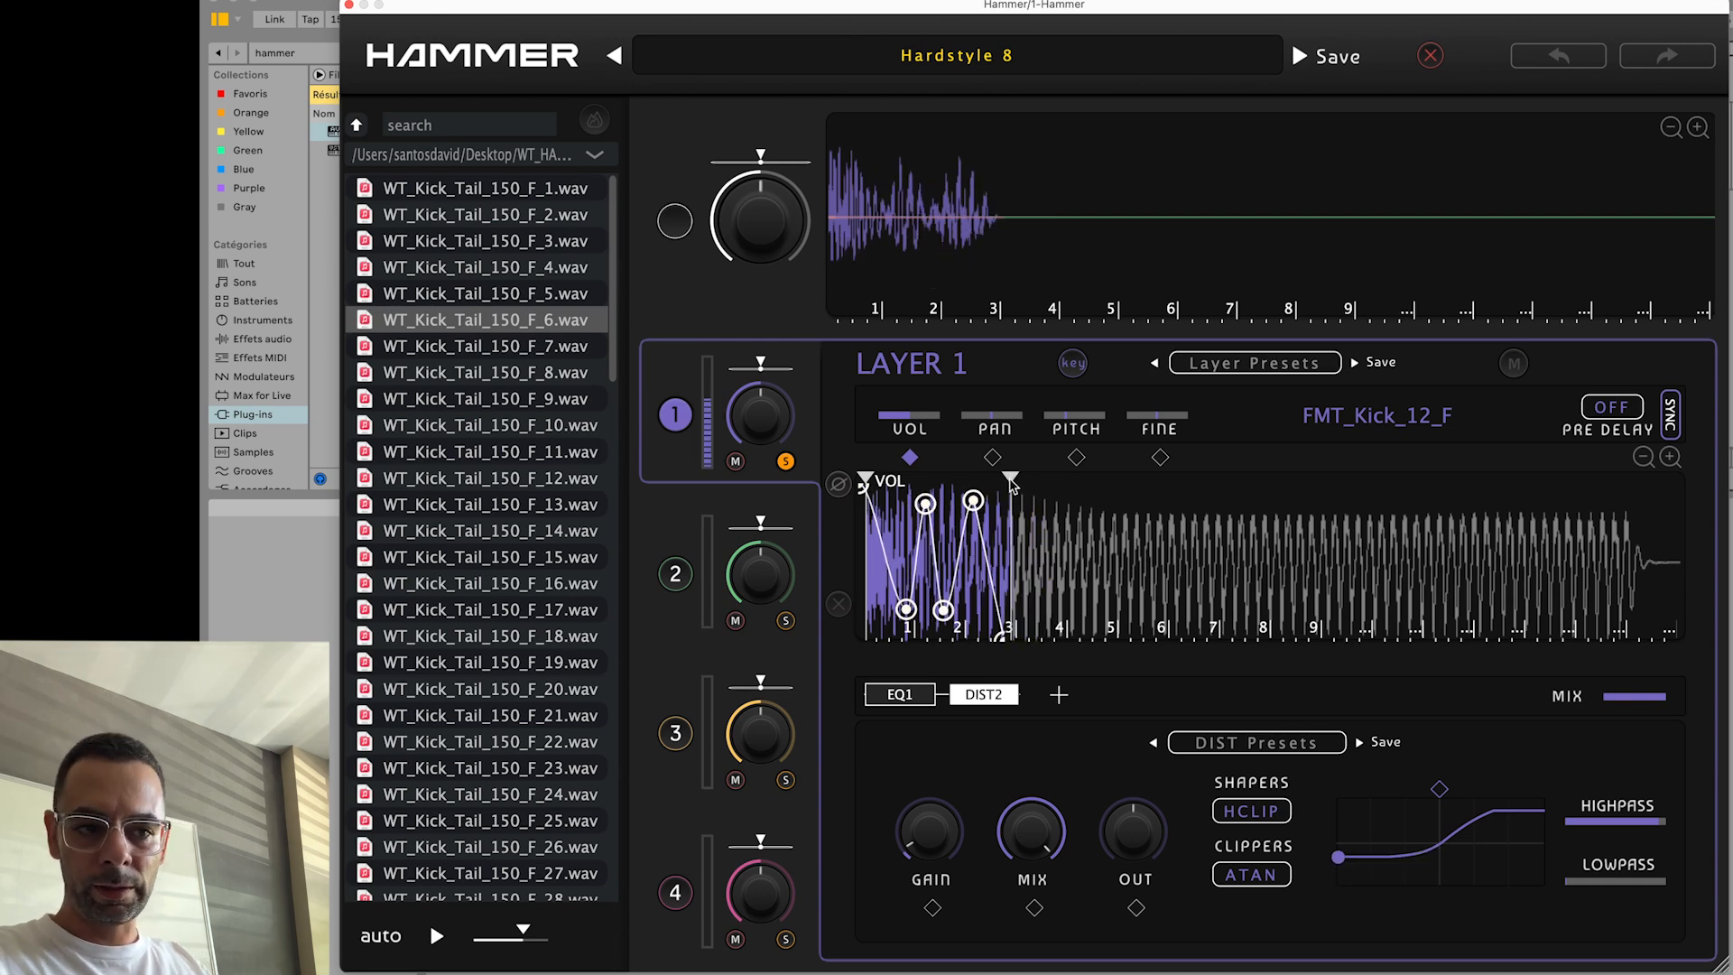
left_click_drag(973, 500, 989, 500)
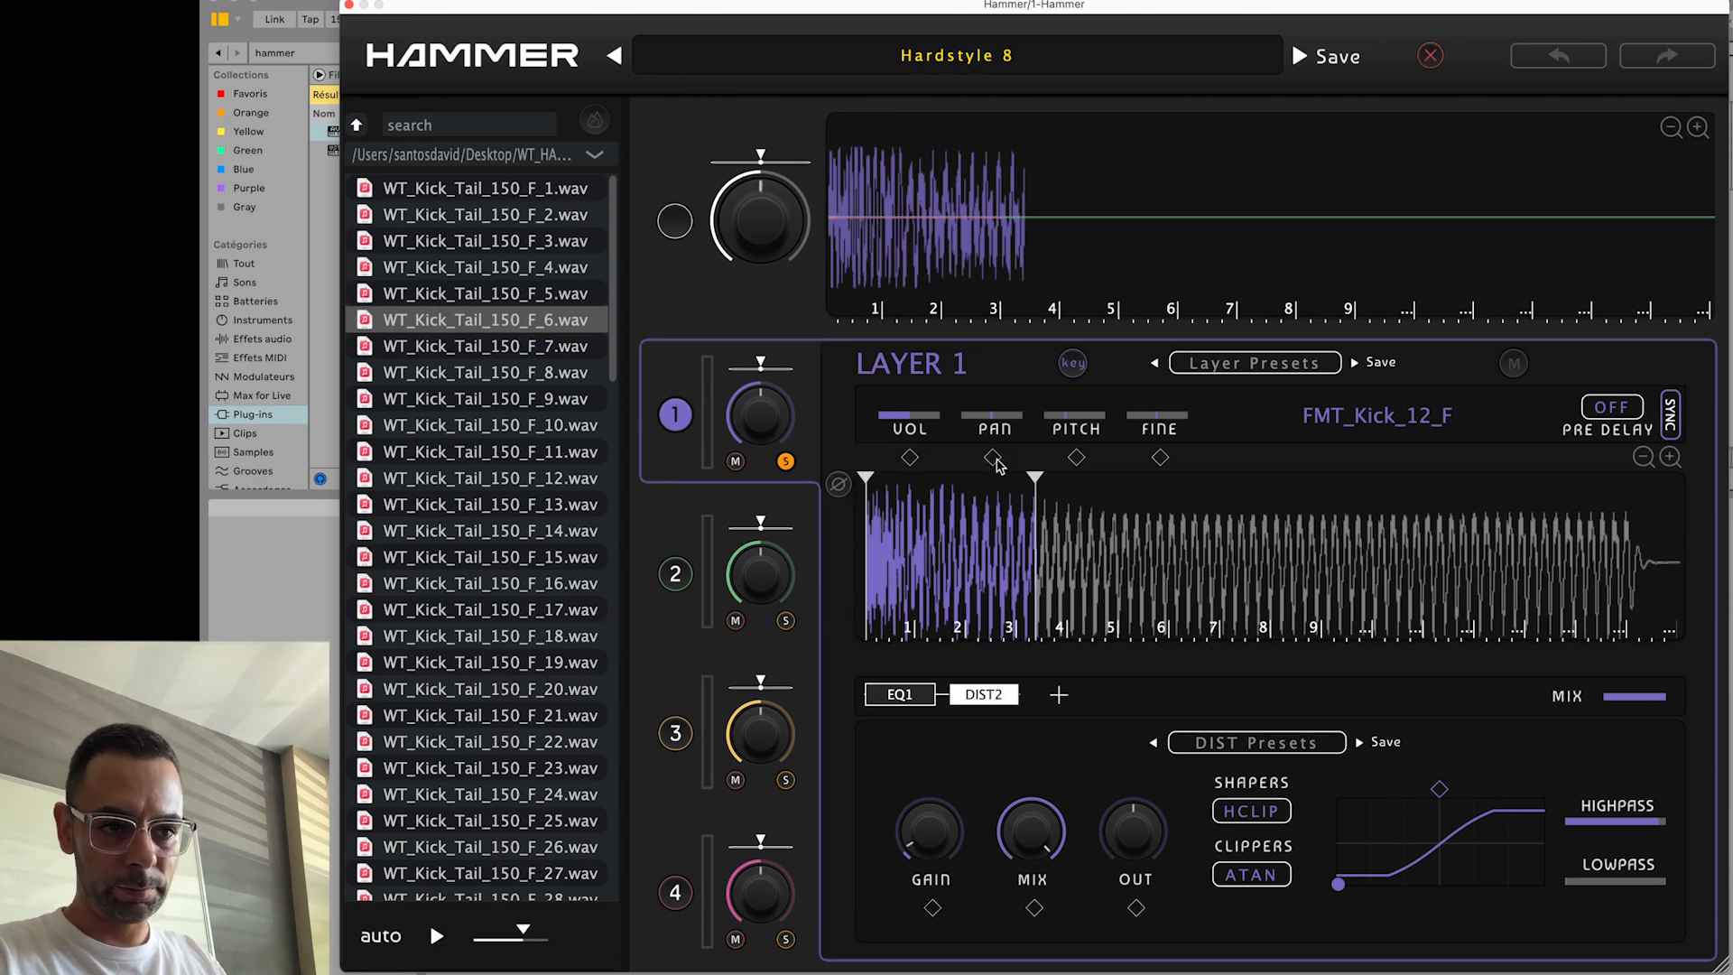
- Show layer 1's FINE automation lane and add a DIST1 distortion to its chain
left_click(1074, 457)
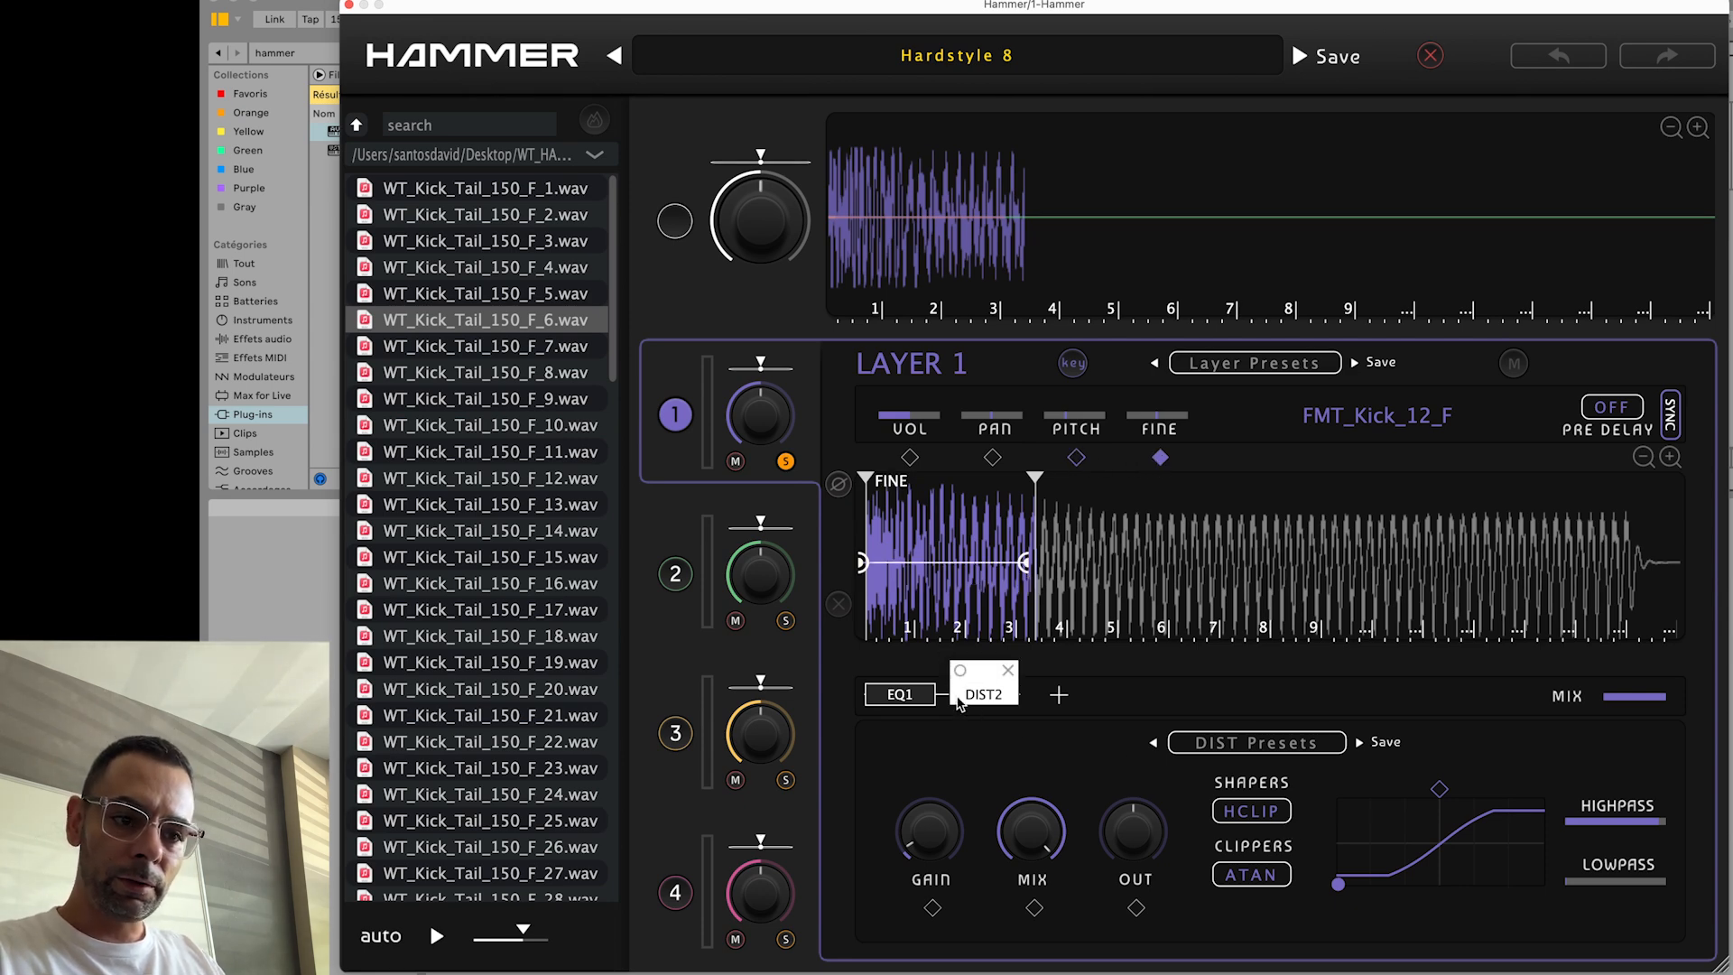
left_click(1058, 695)
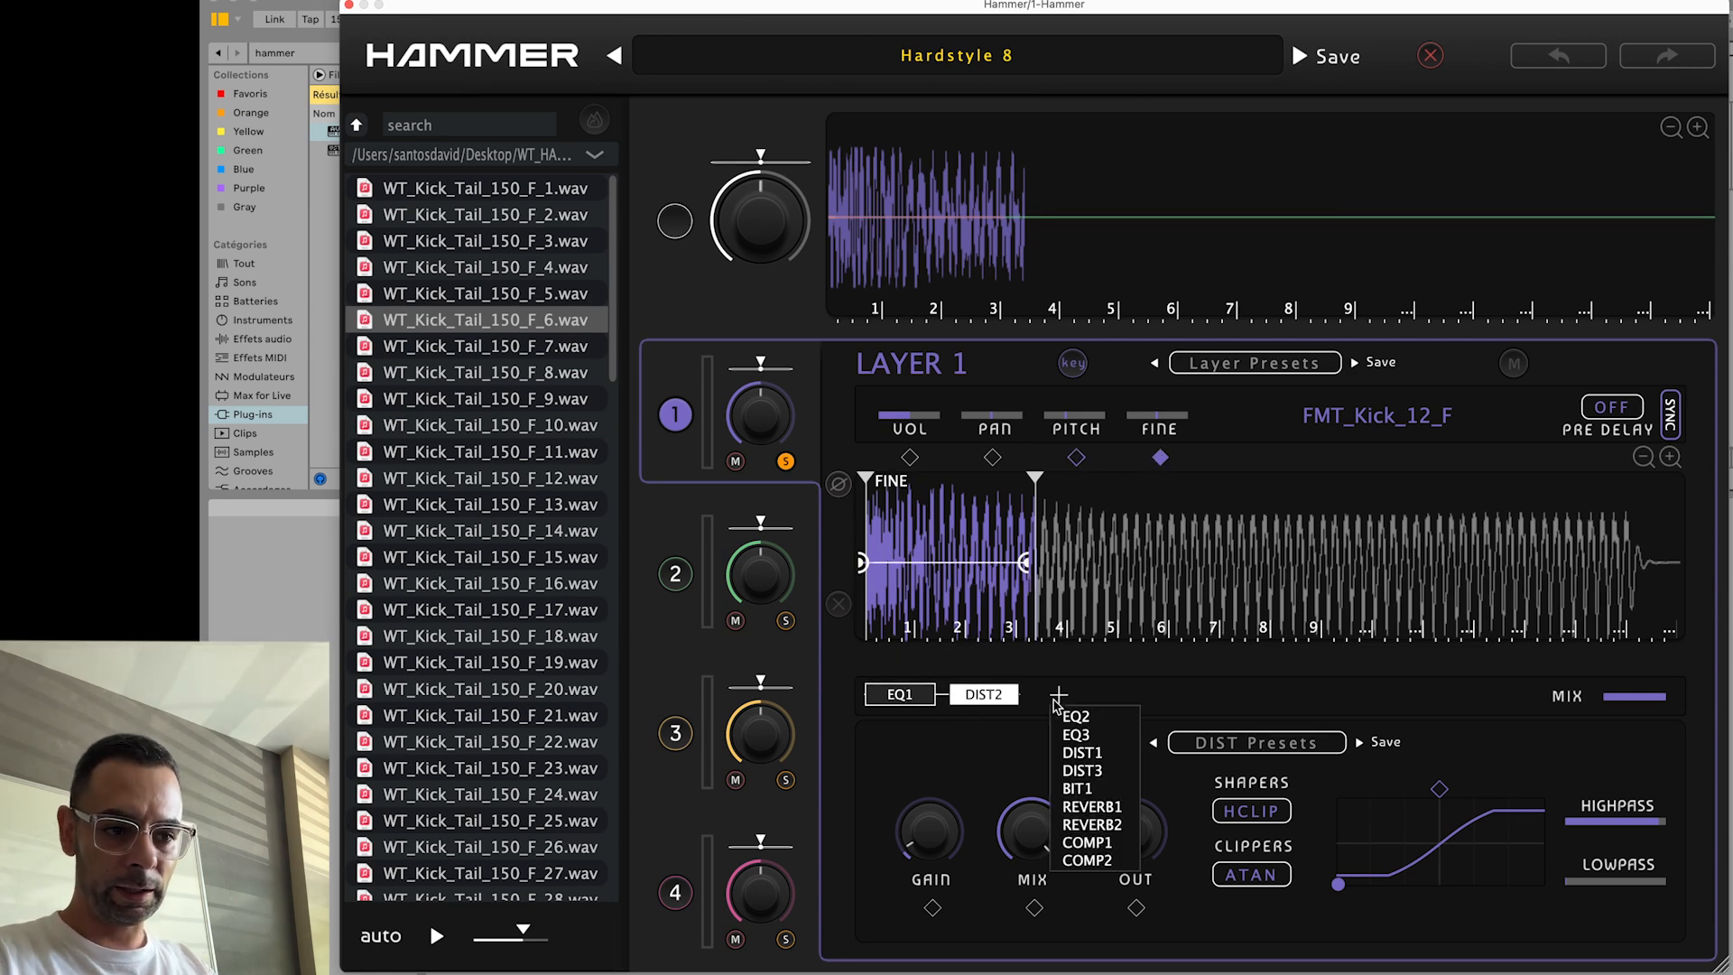
left_click(1082, 751)
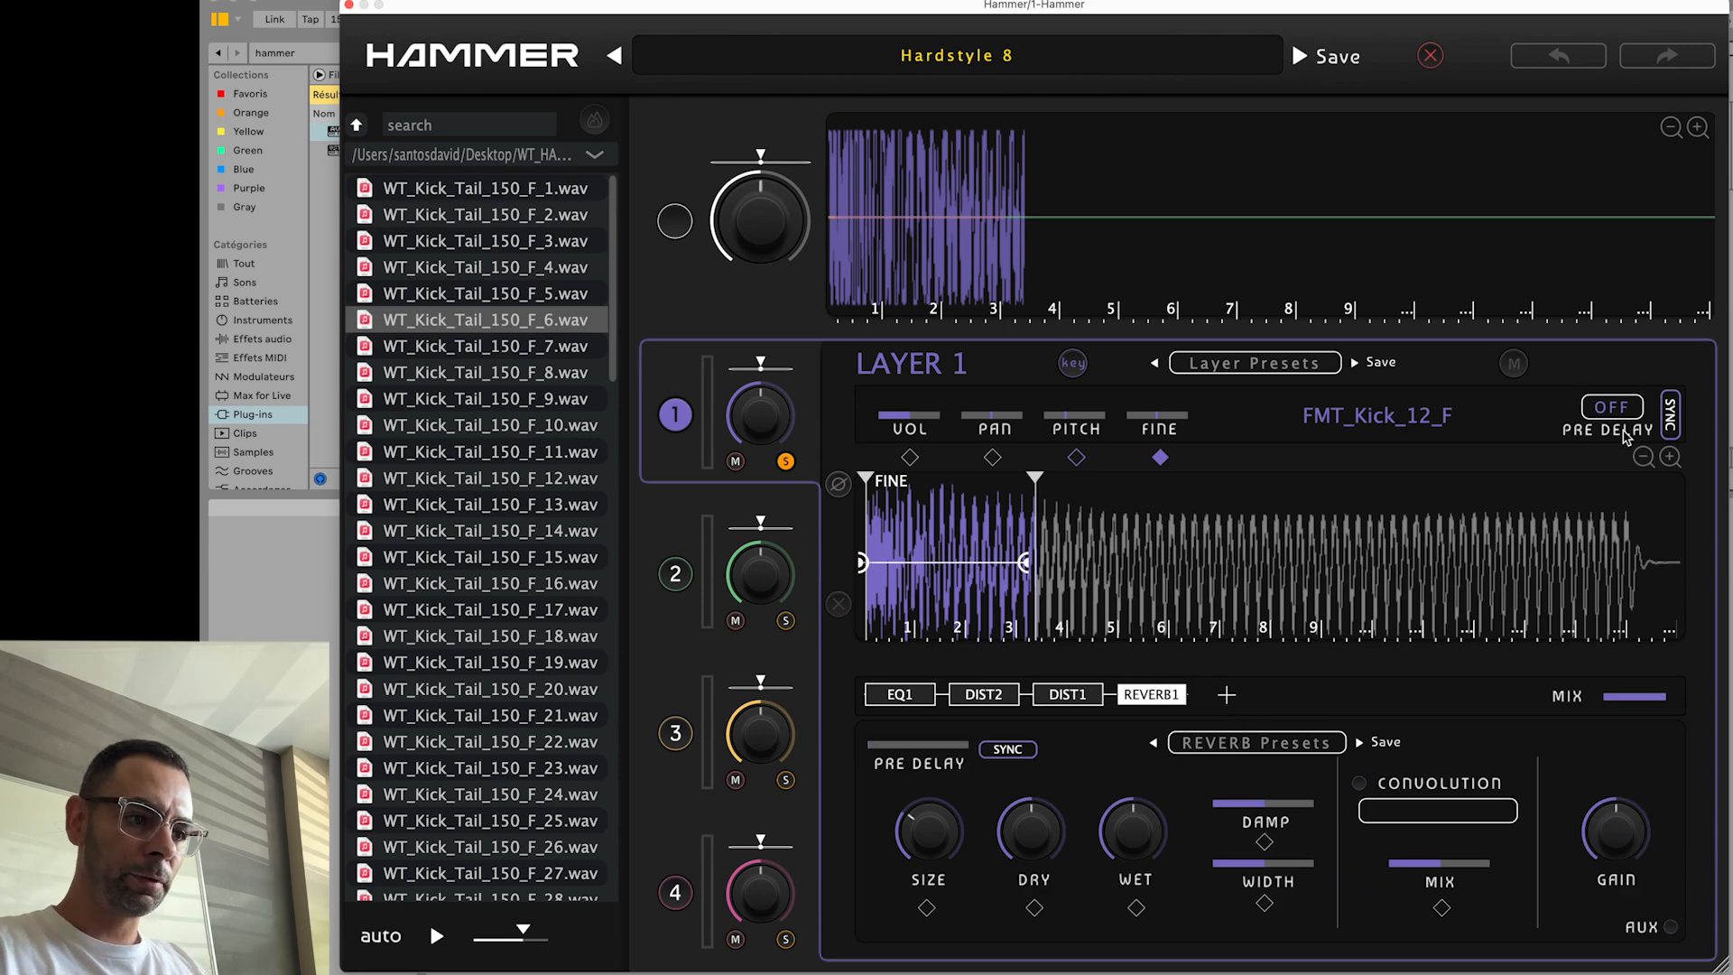
- Set layer 1's synced pre-delay to 3/16, then pick a different length
left_click(1612, 406)
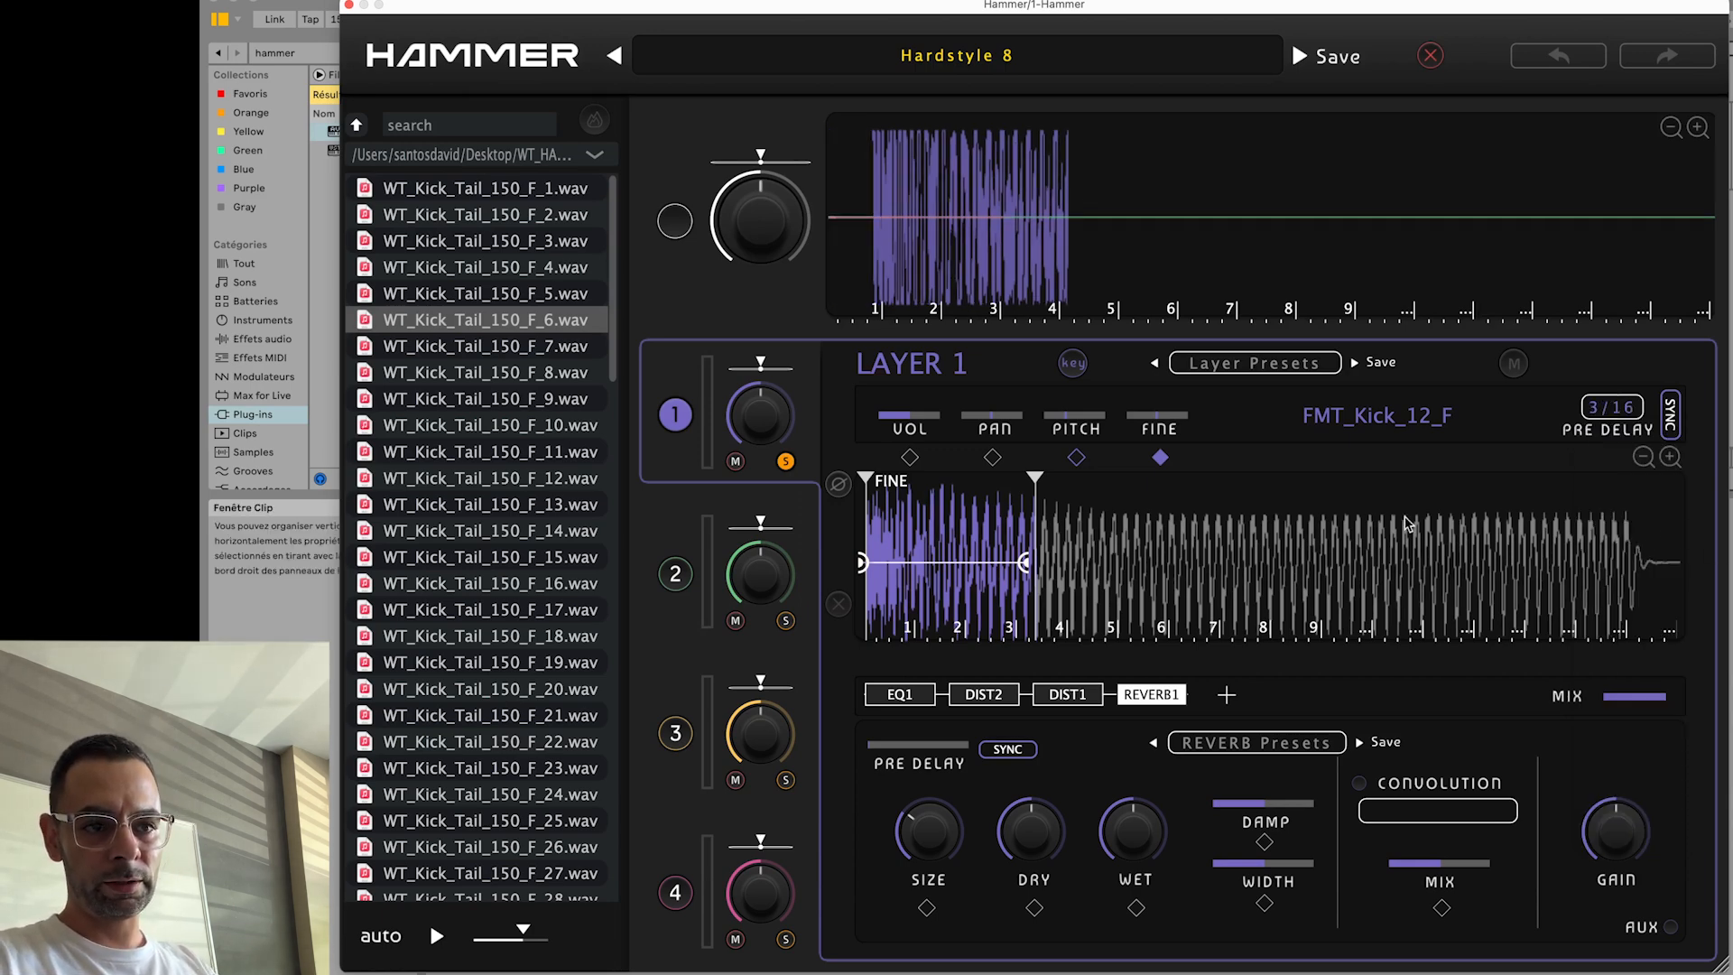
mouse_move(1646, 406)
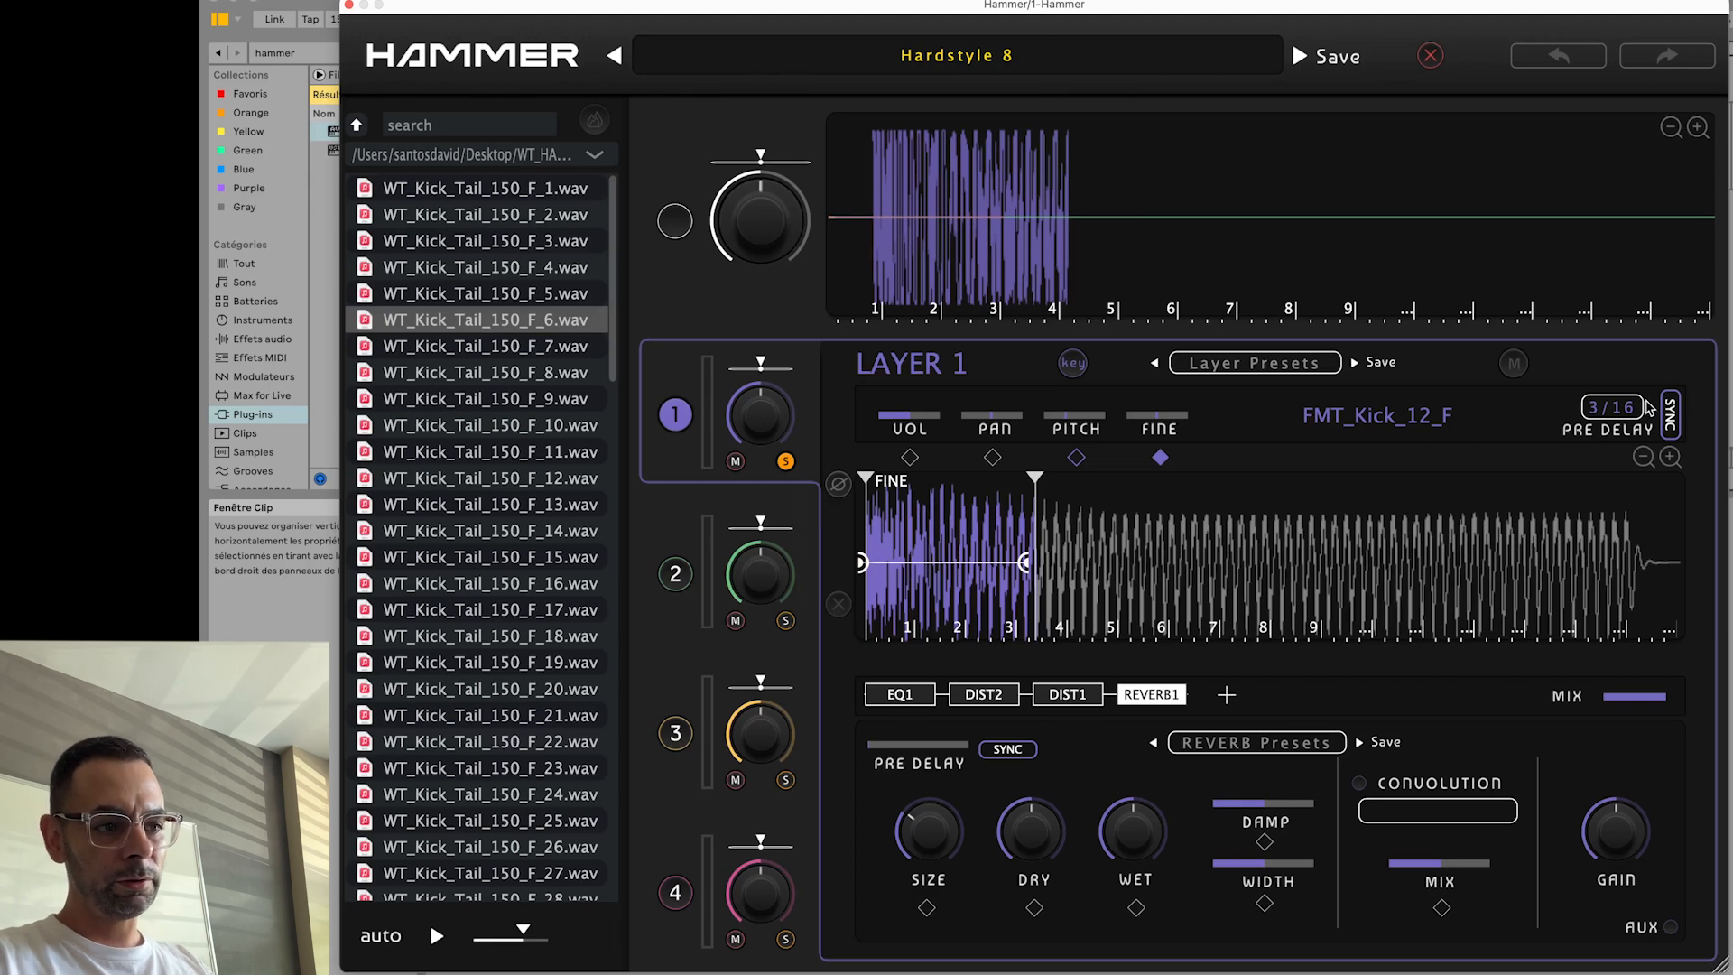
left_click(1610, 406)
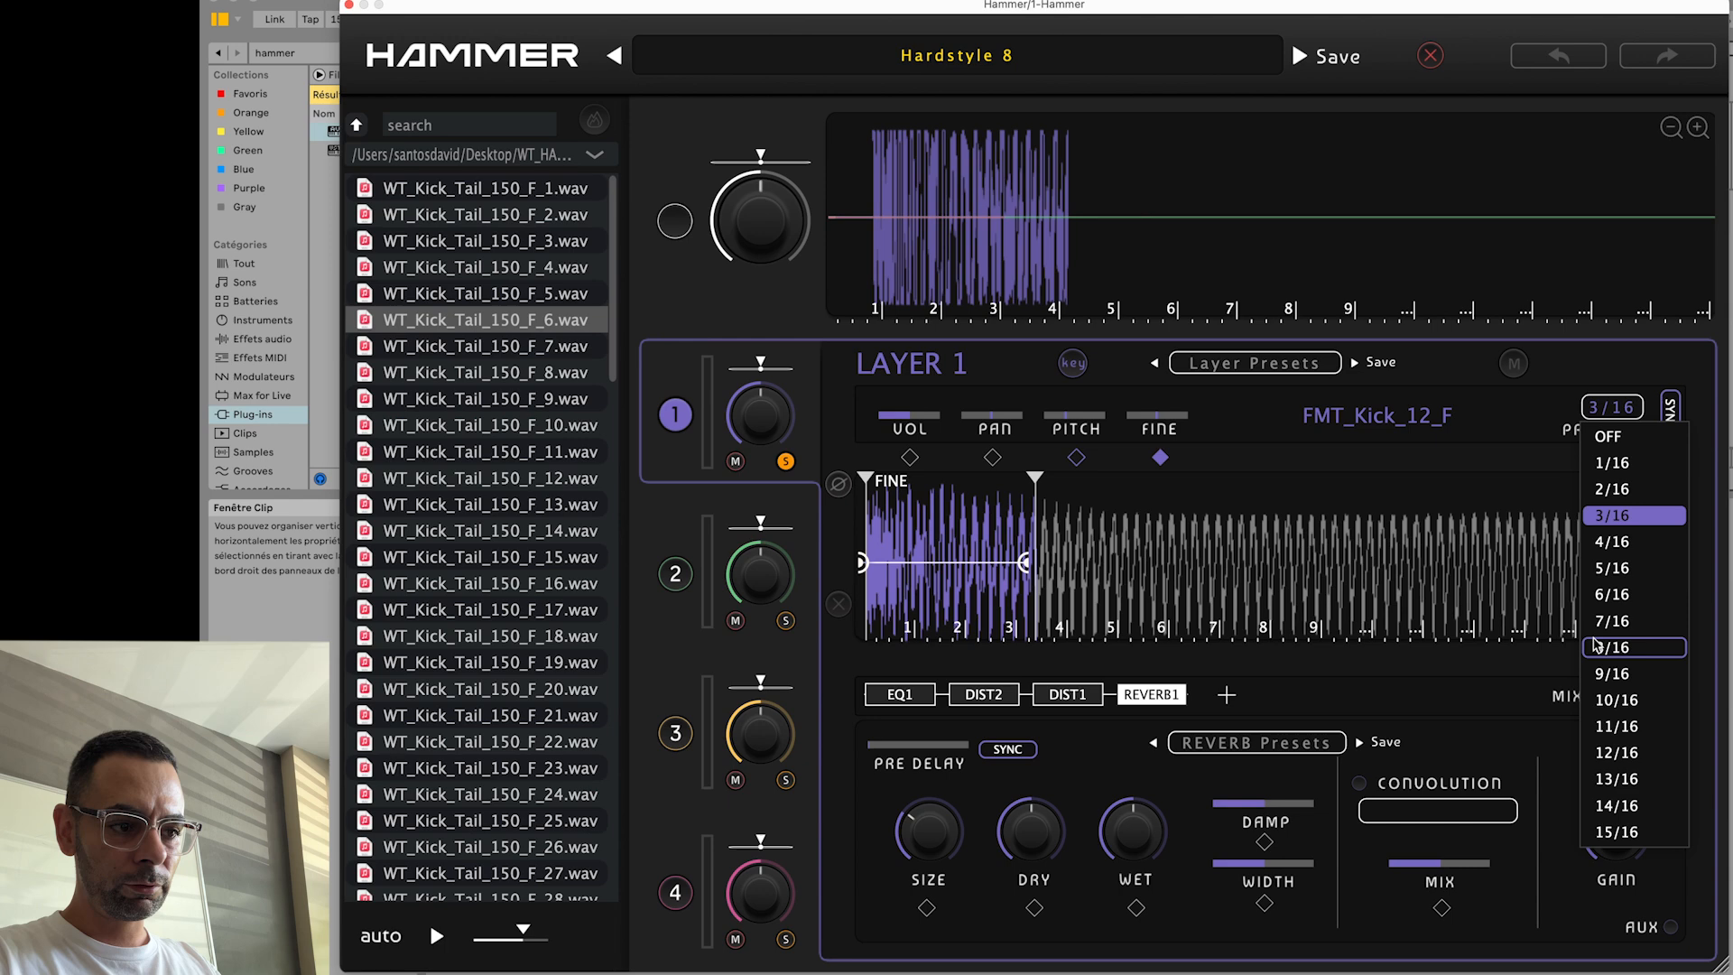
left_click(1612, 646)
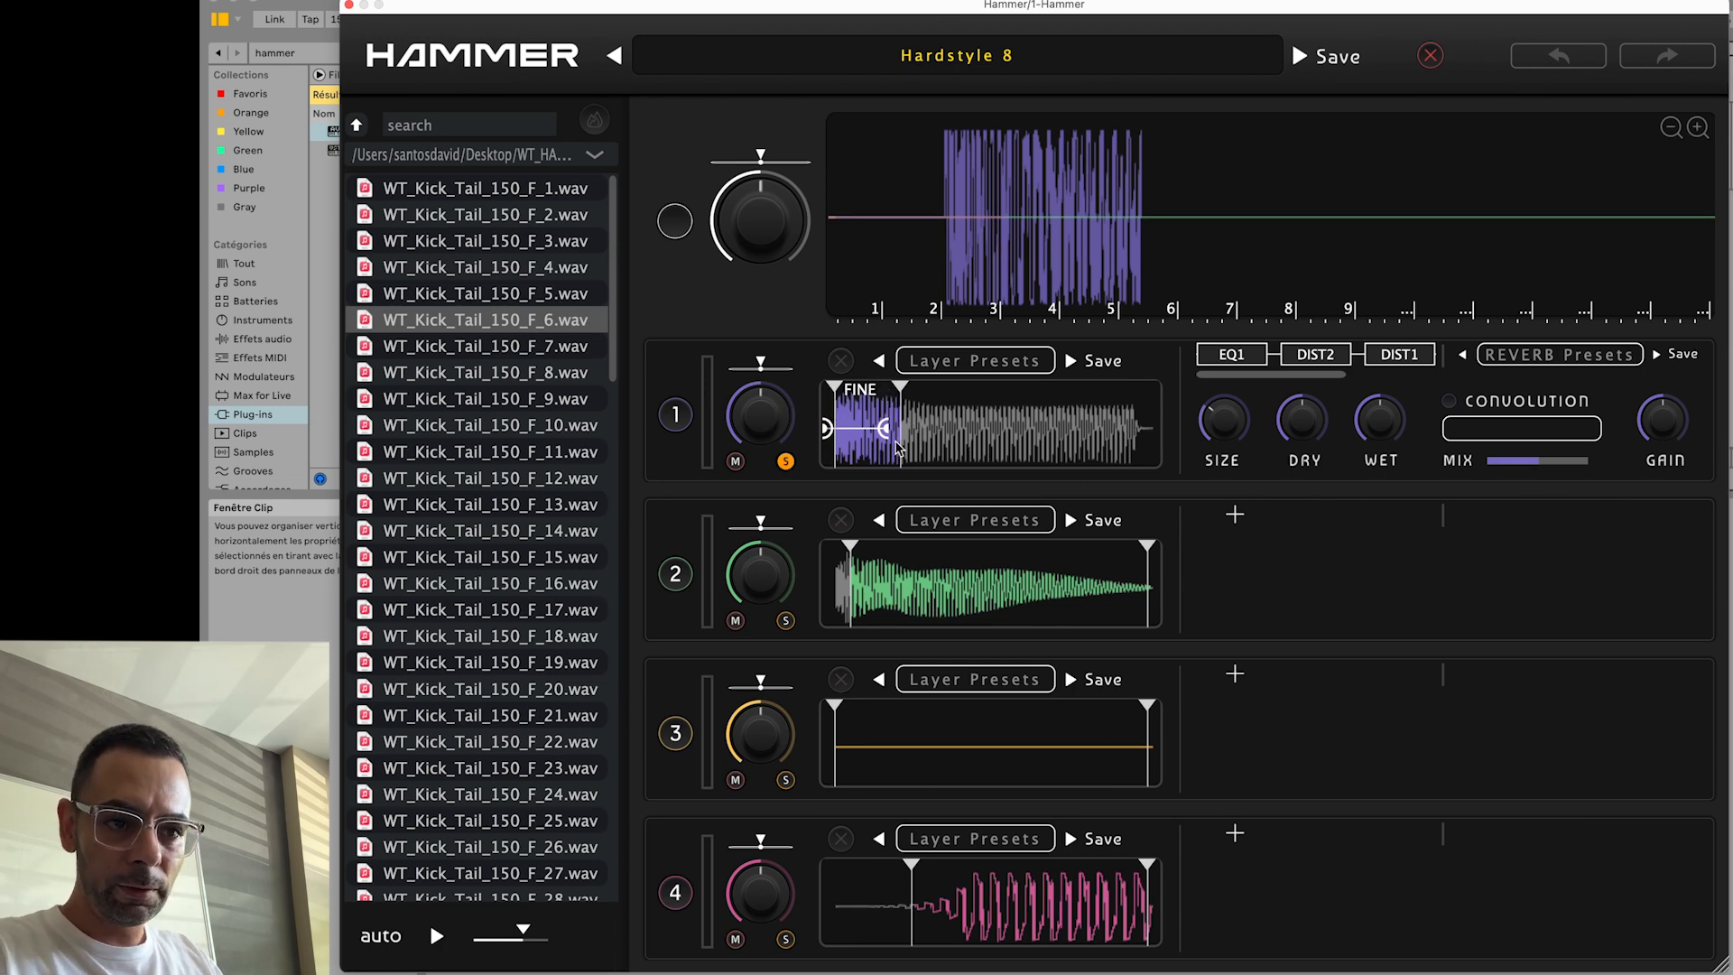
- Lengthen layer 1's purple section and expand its detailed editor
left_click_drag(901, 426, 885, 426)
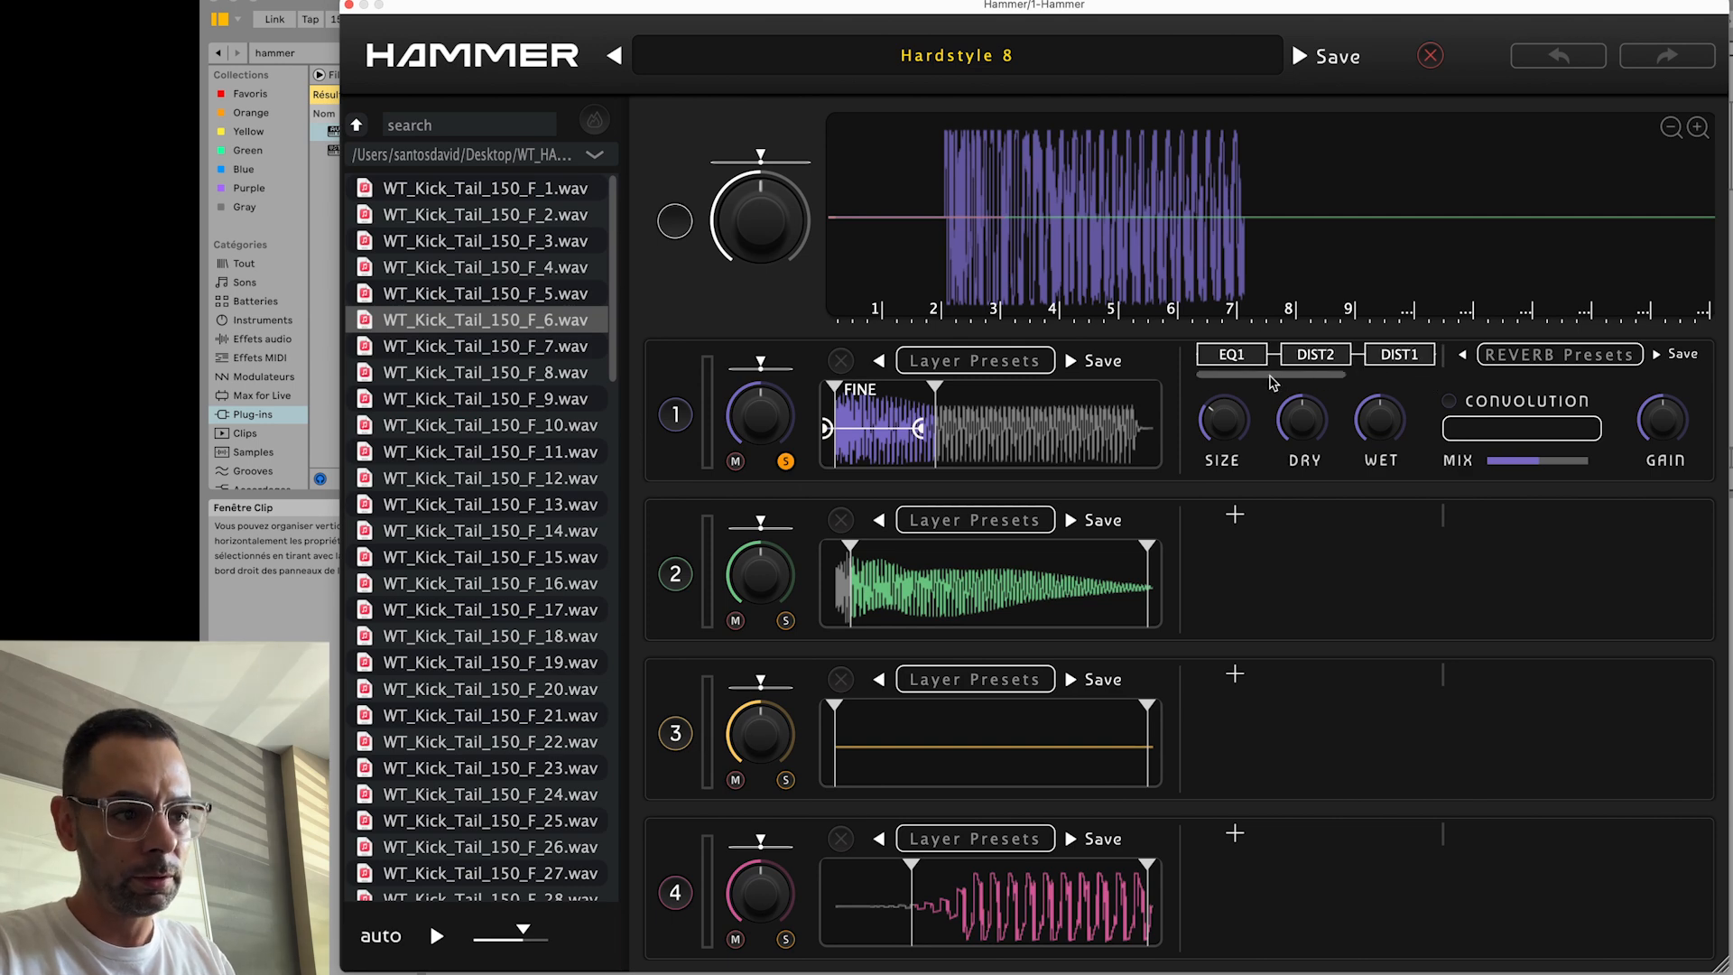
left_click(675, 415)
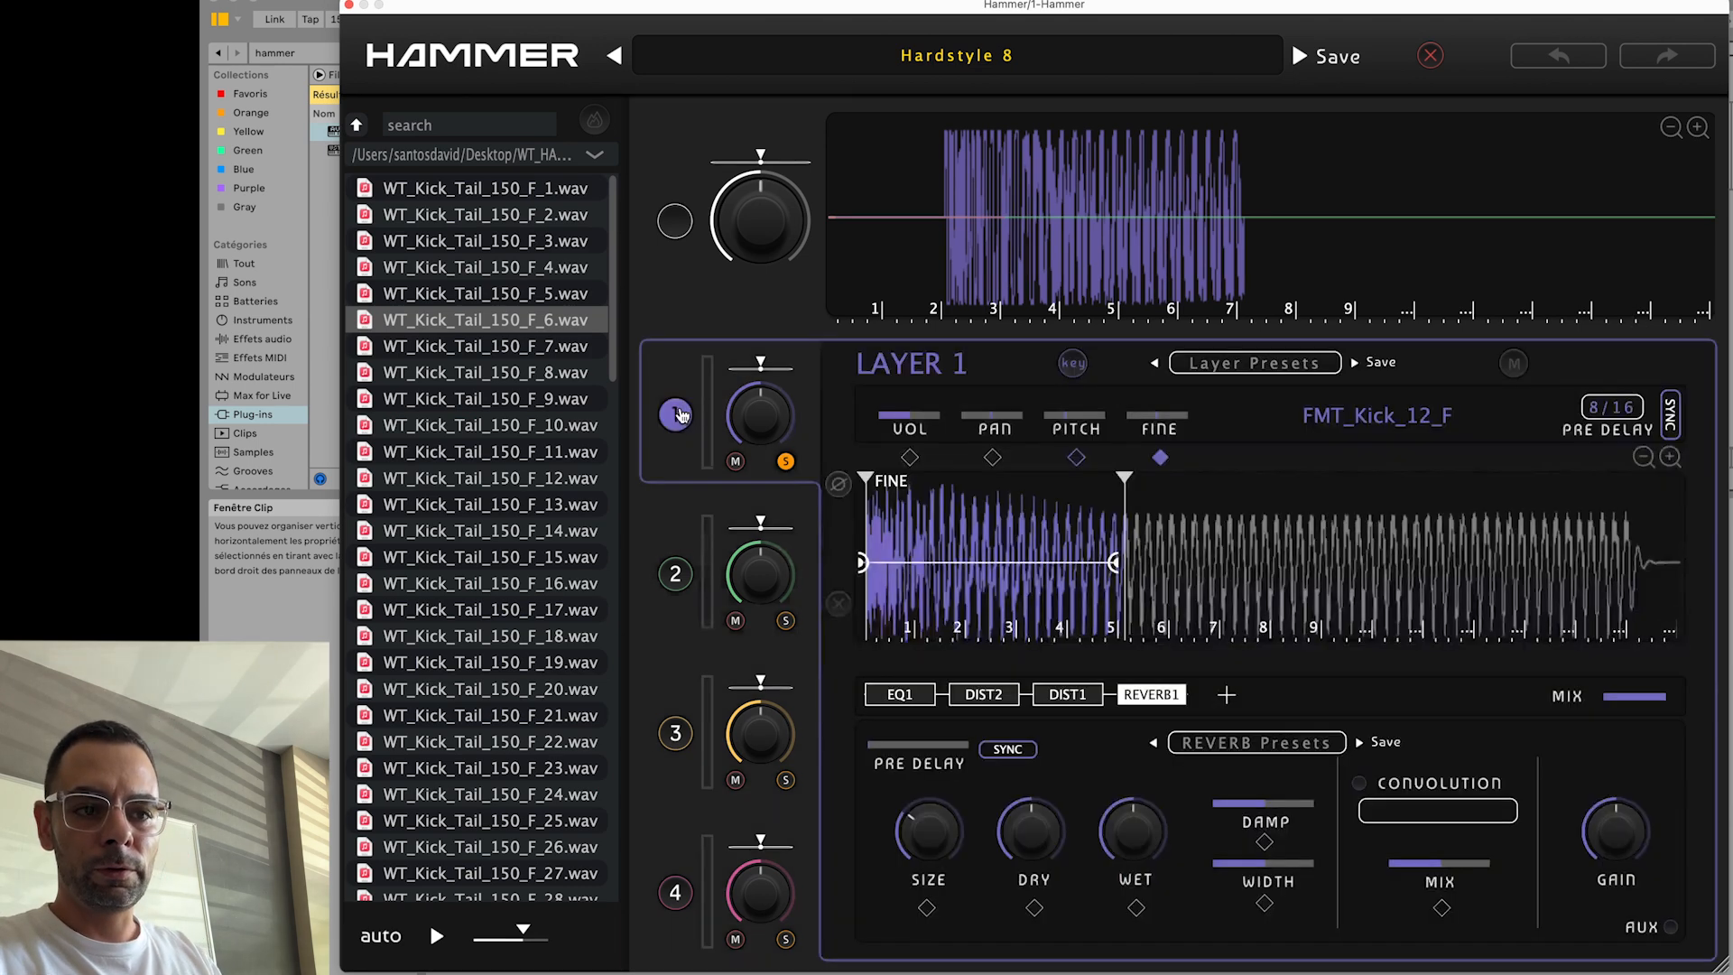
- Lower layer 1's effect chain mix to 84% in the EQ1 view
left_click(674, 415)
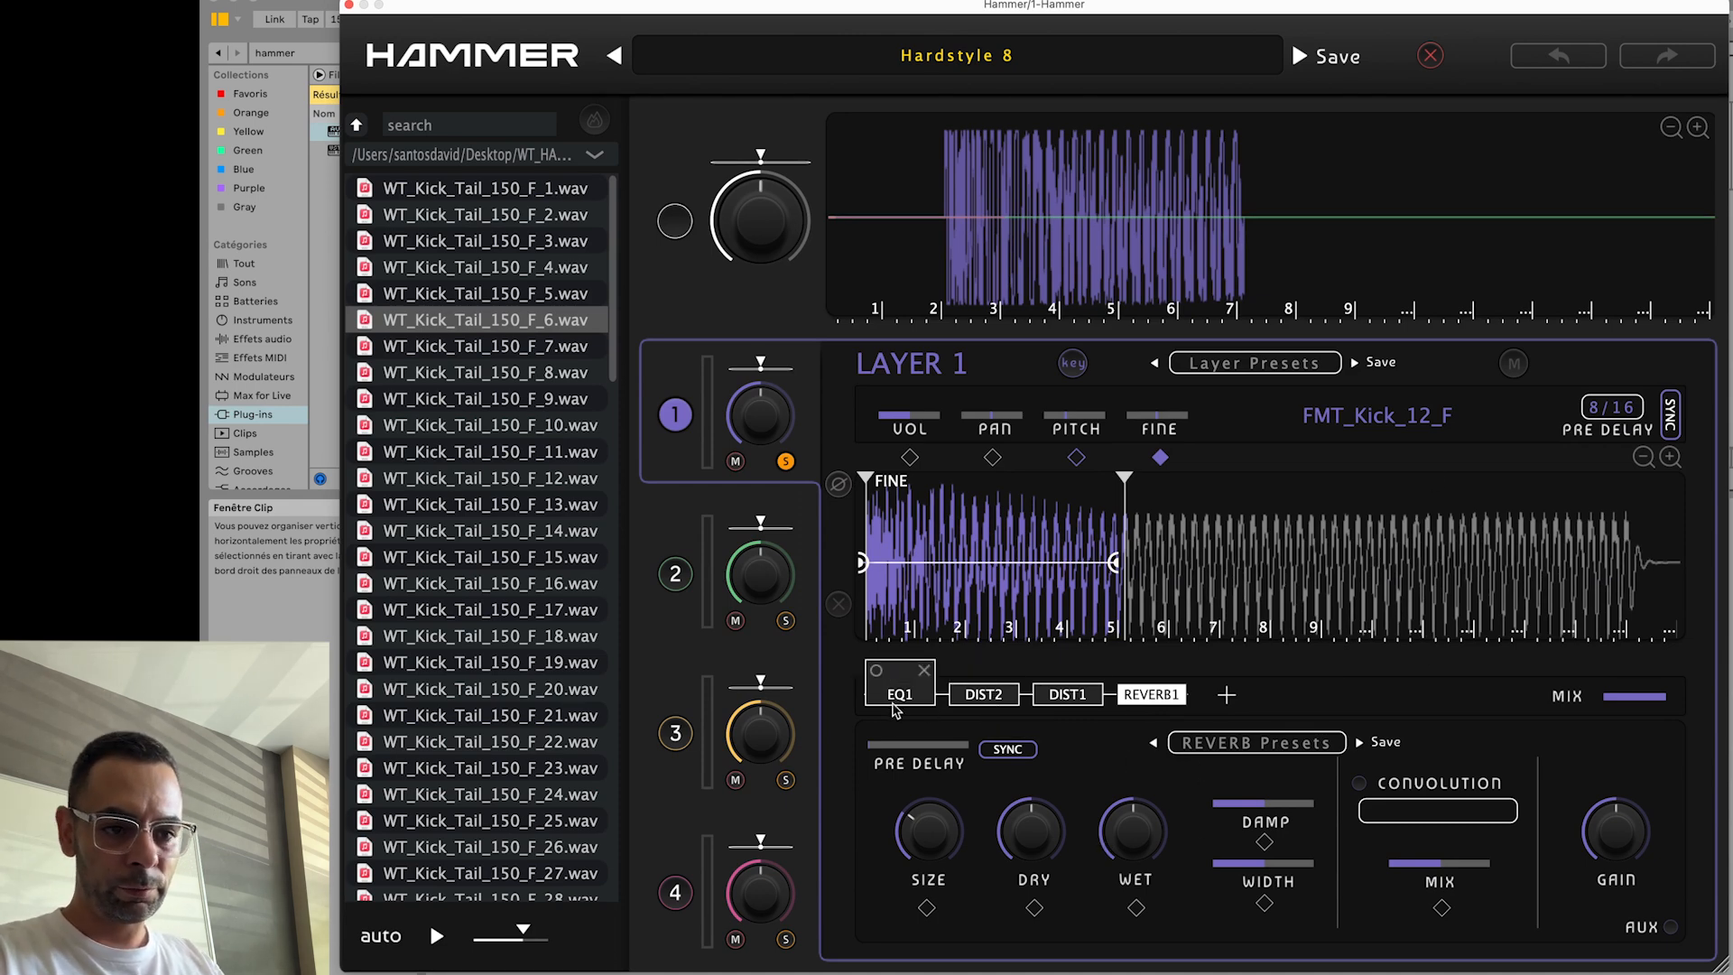
left_click(899, 693)
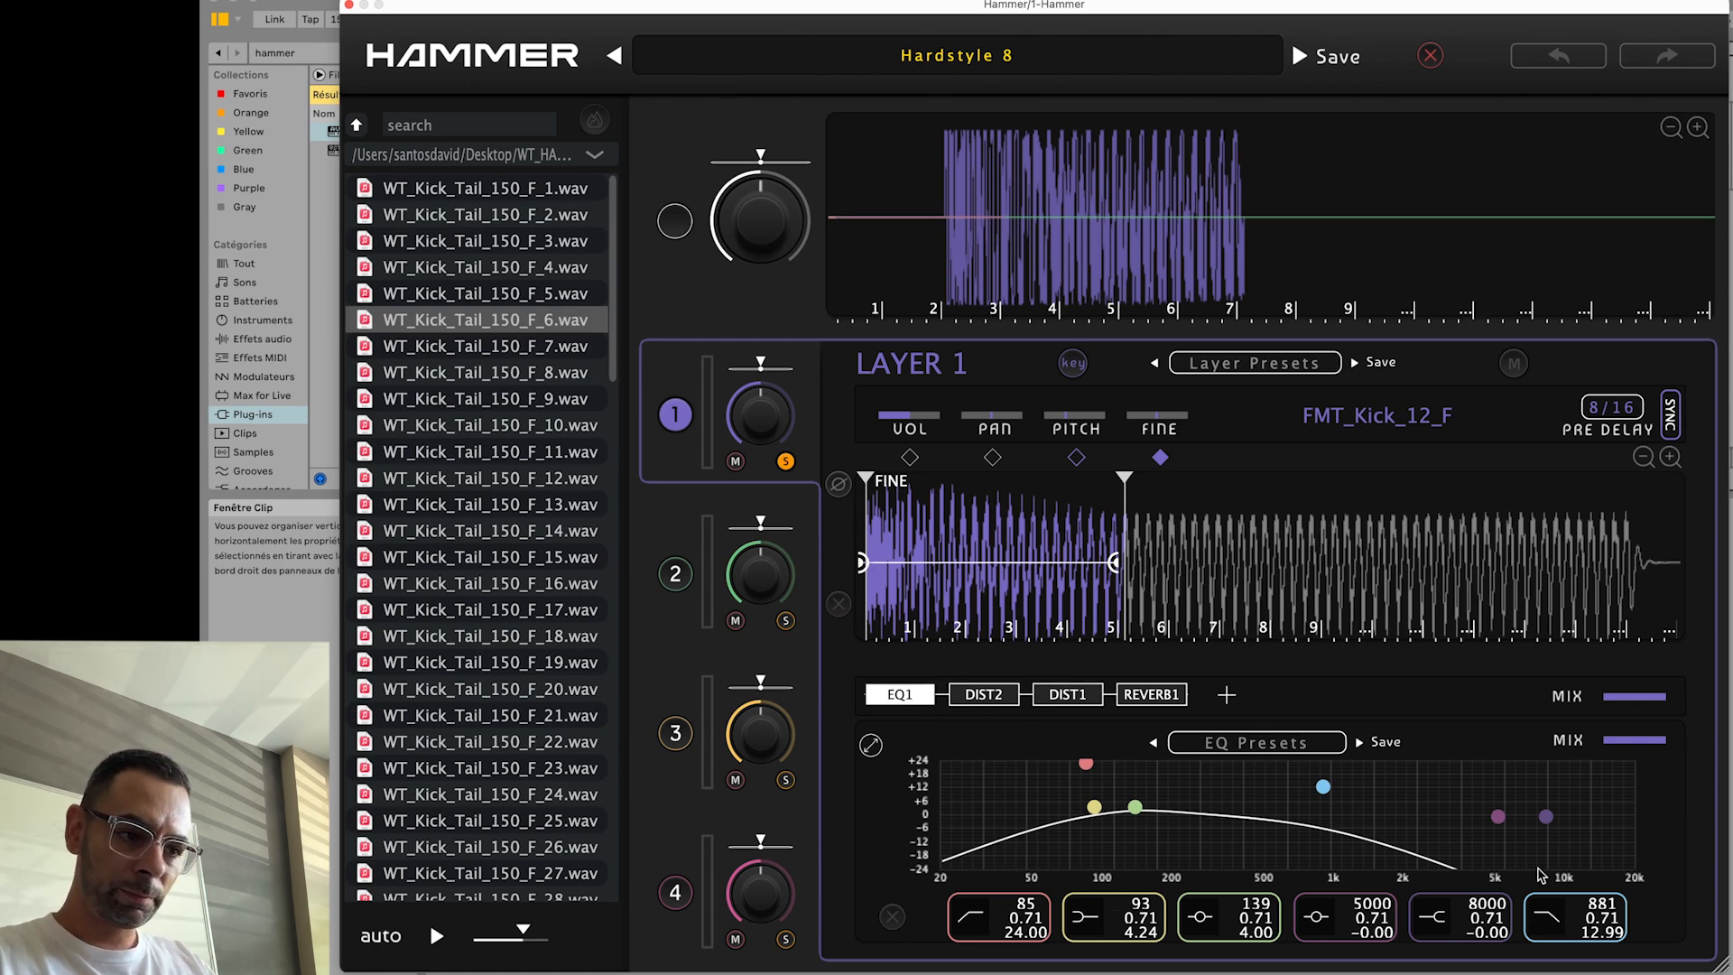
left_click_drag(1624, 733, 1646, 733)
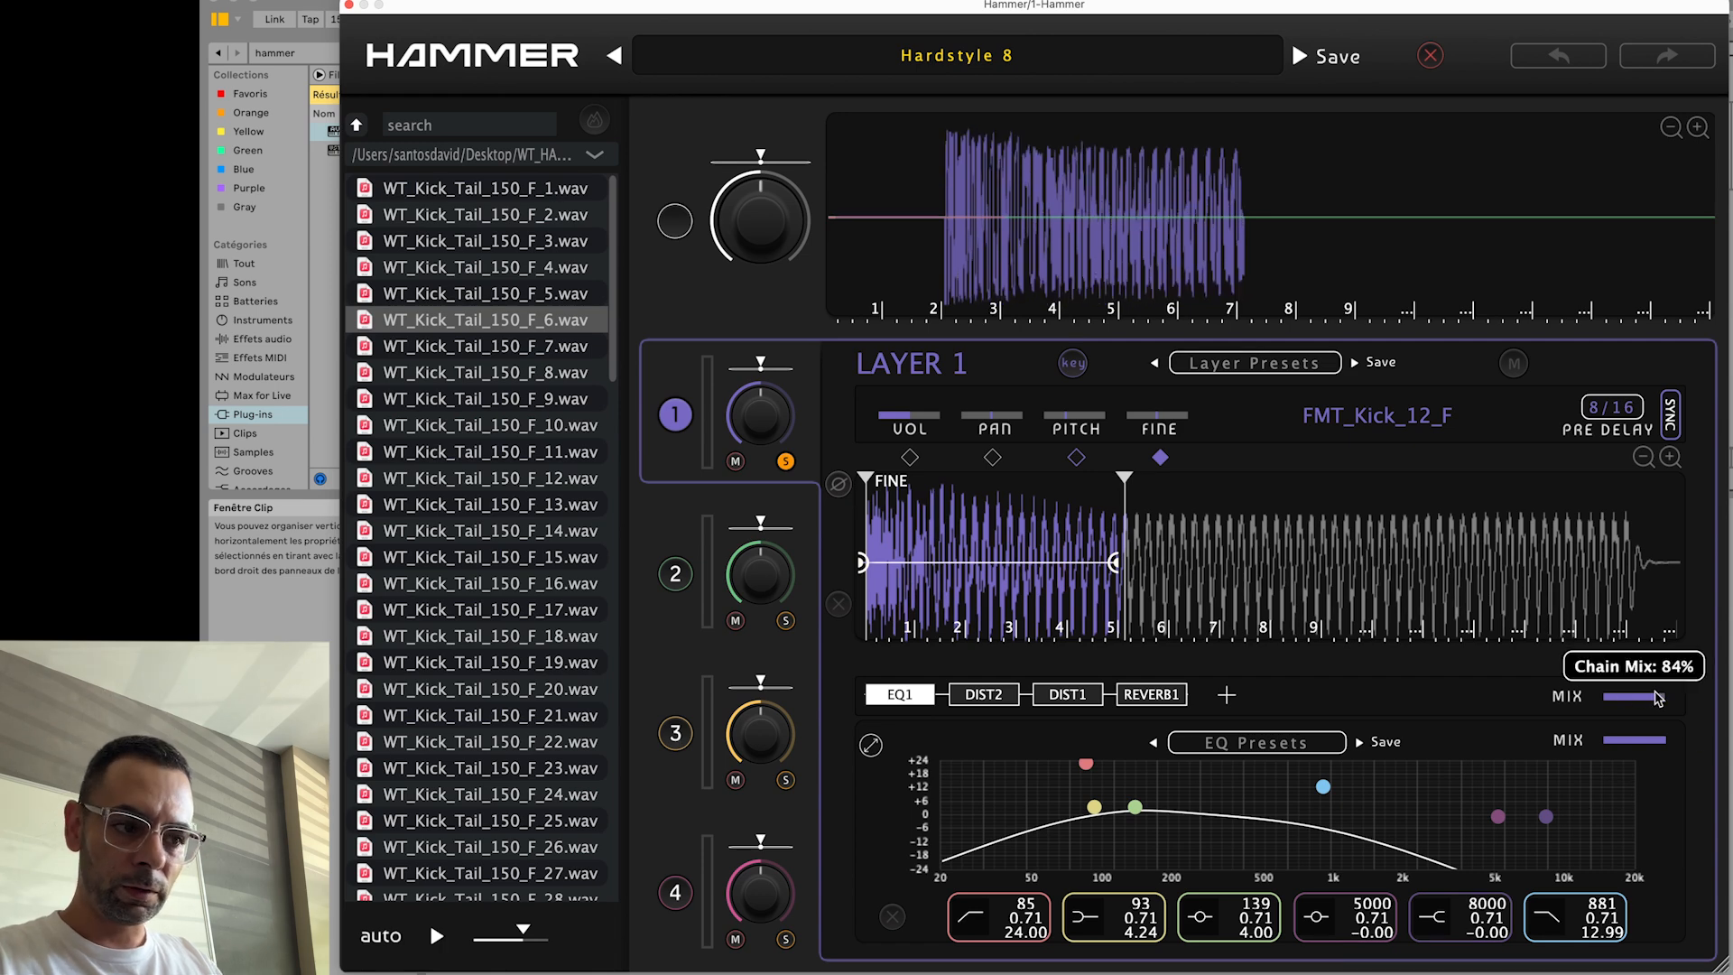
- Switch layer 1's DIST2 shaper from HCLIP to FWR
left_click(982, 693)
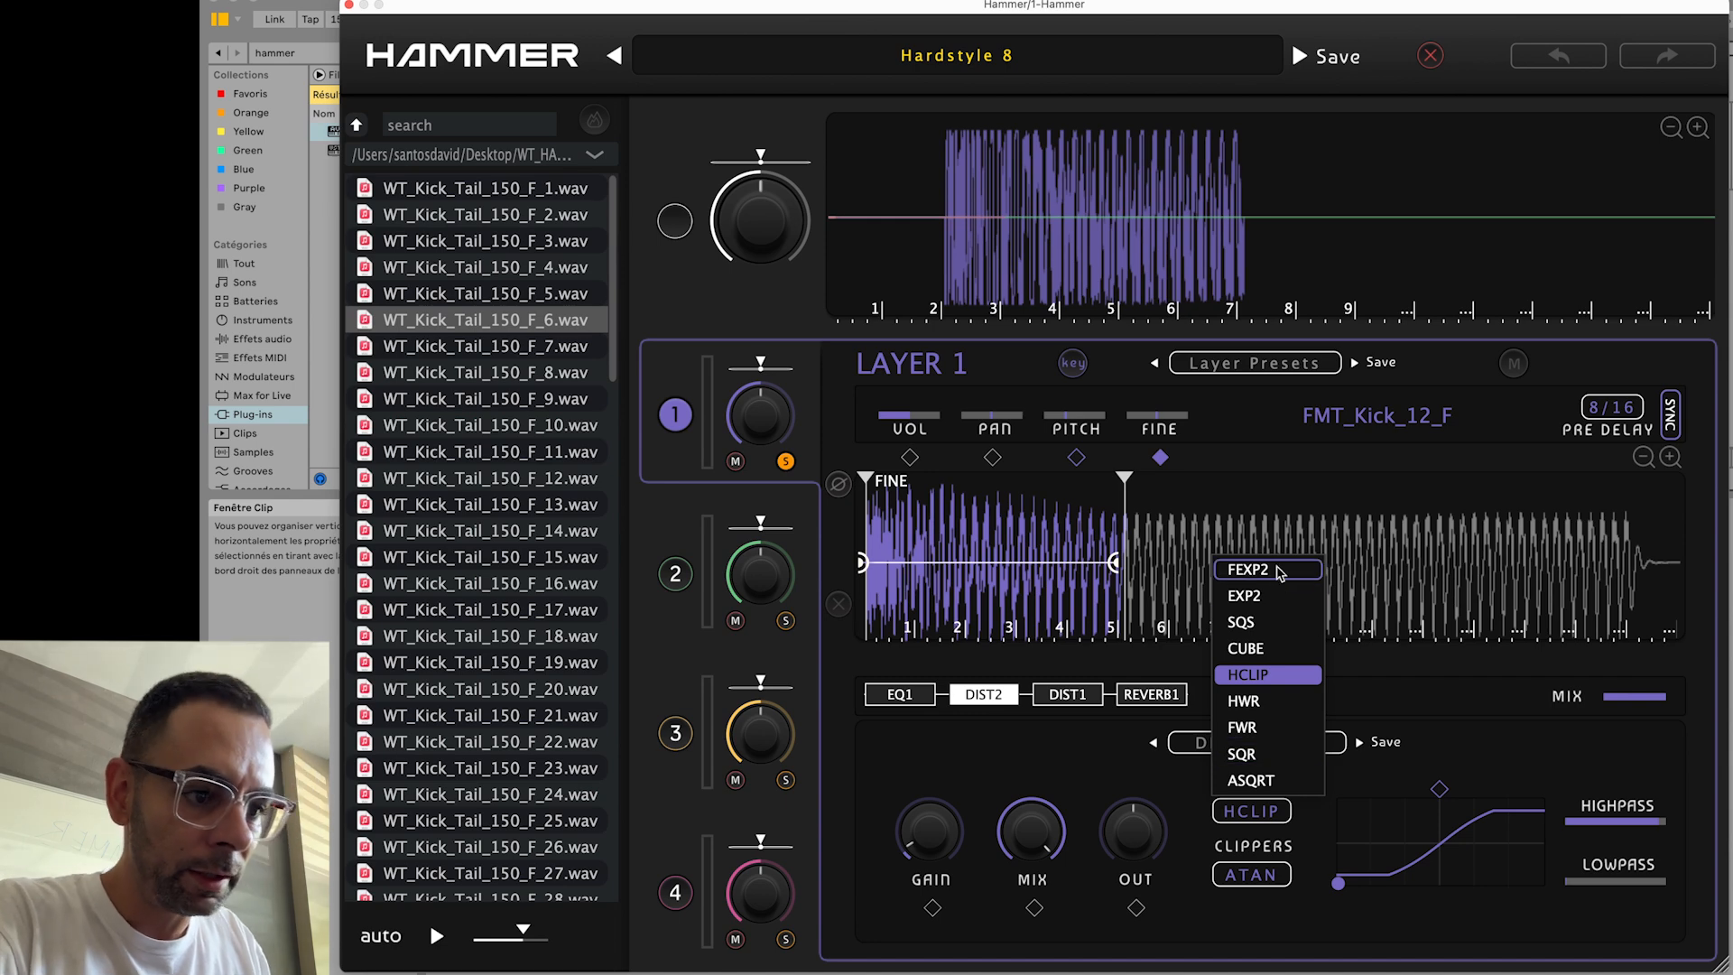
left_click(1245, 572)
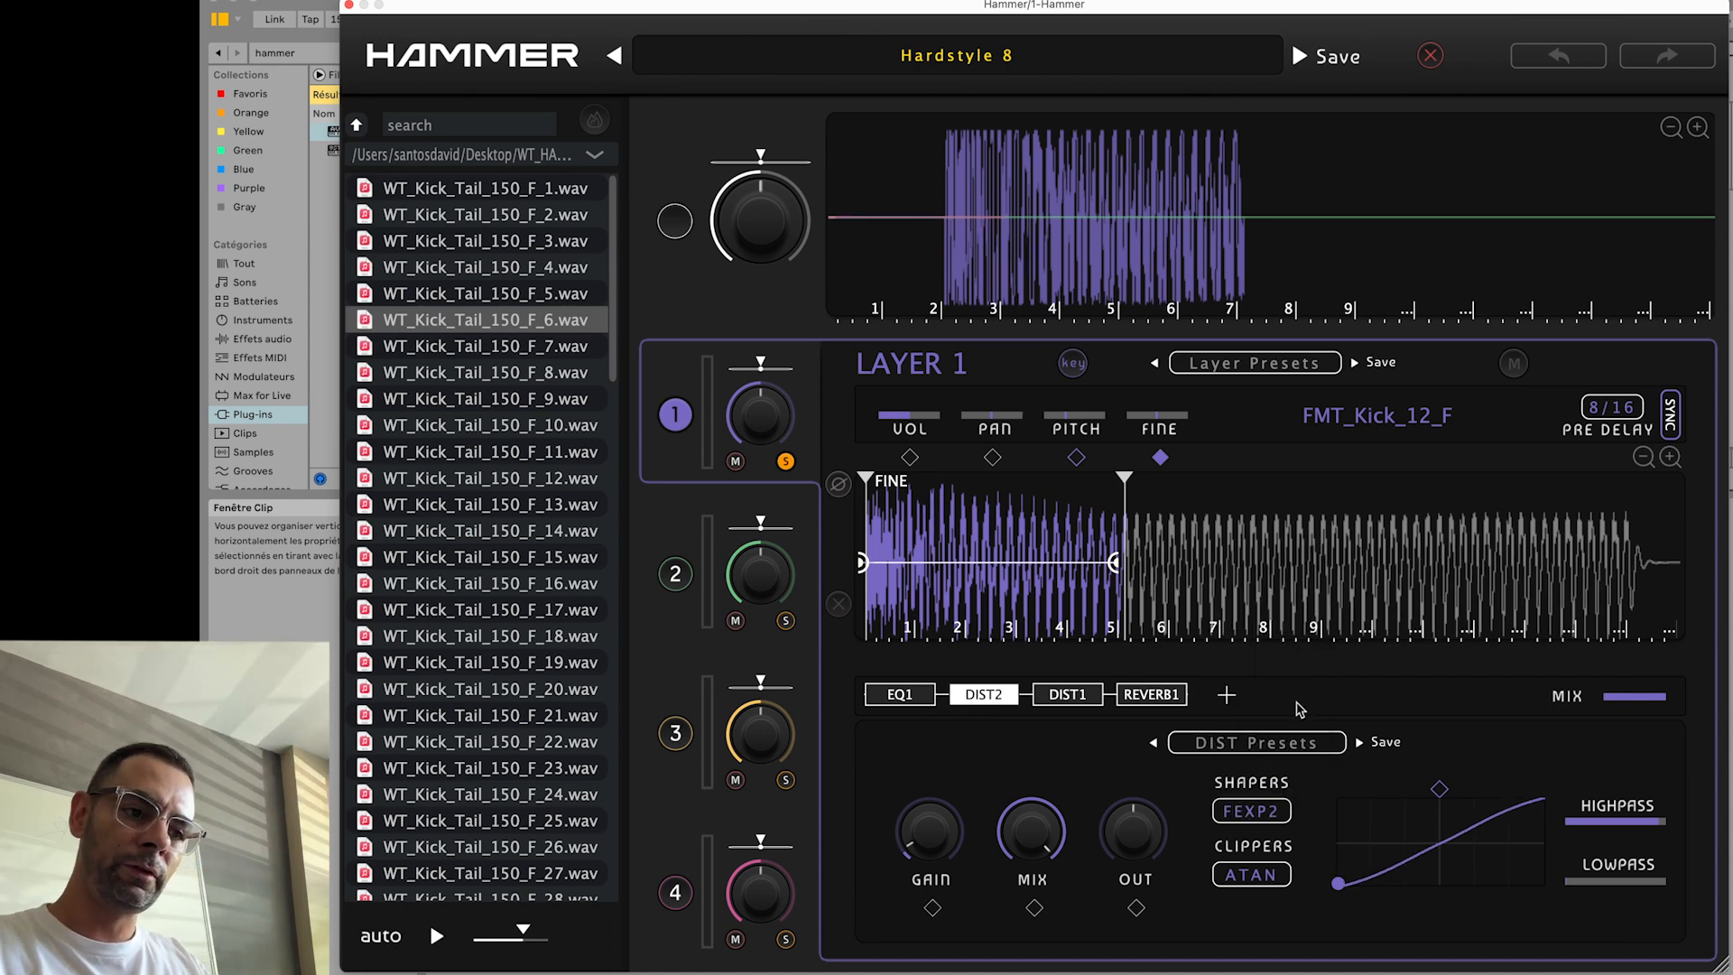
left_click(1251, 810)
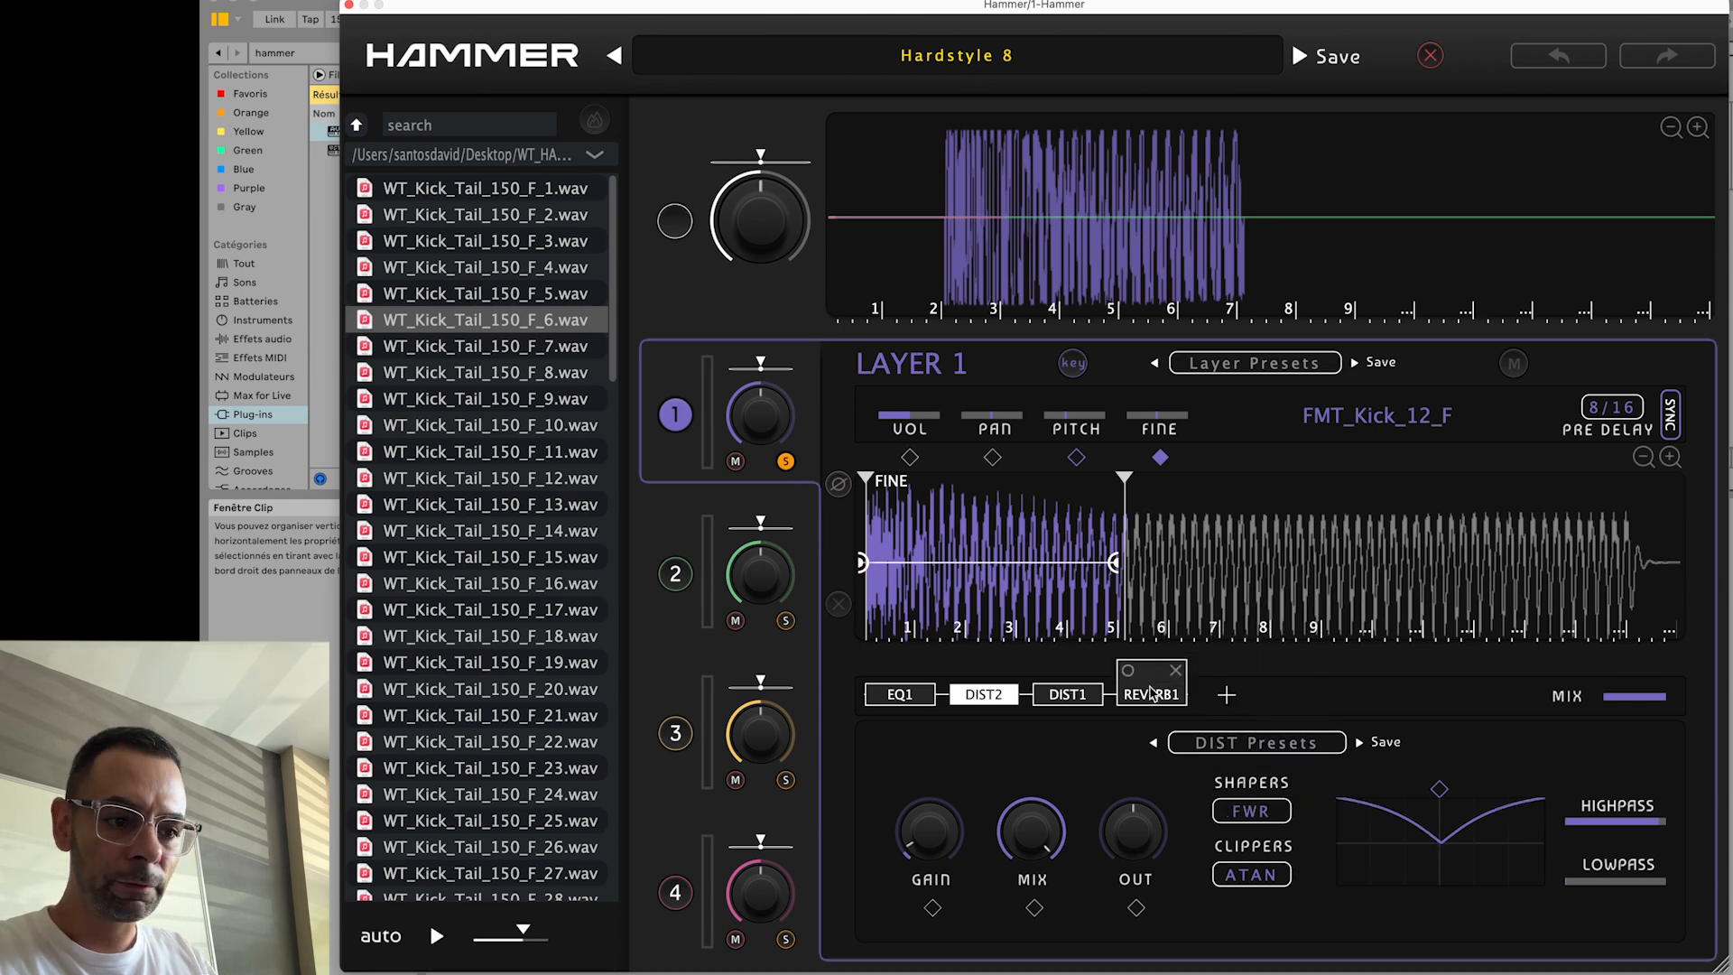
- Enable convolution on layer 1's REVERB1 and draw a V-shaped dip in its WIDTH automation
left_click(1150, 693)
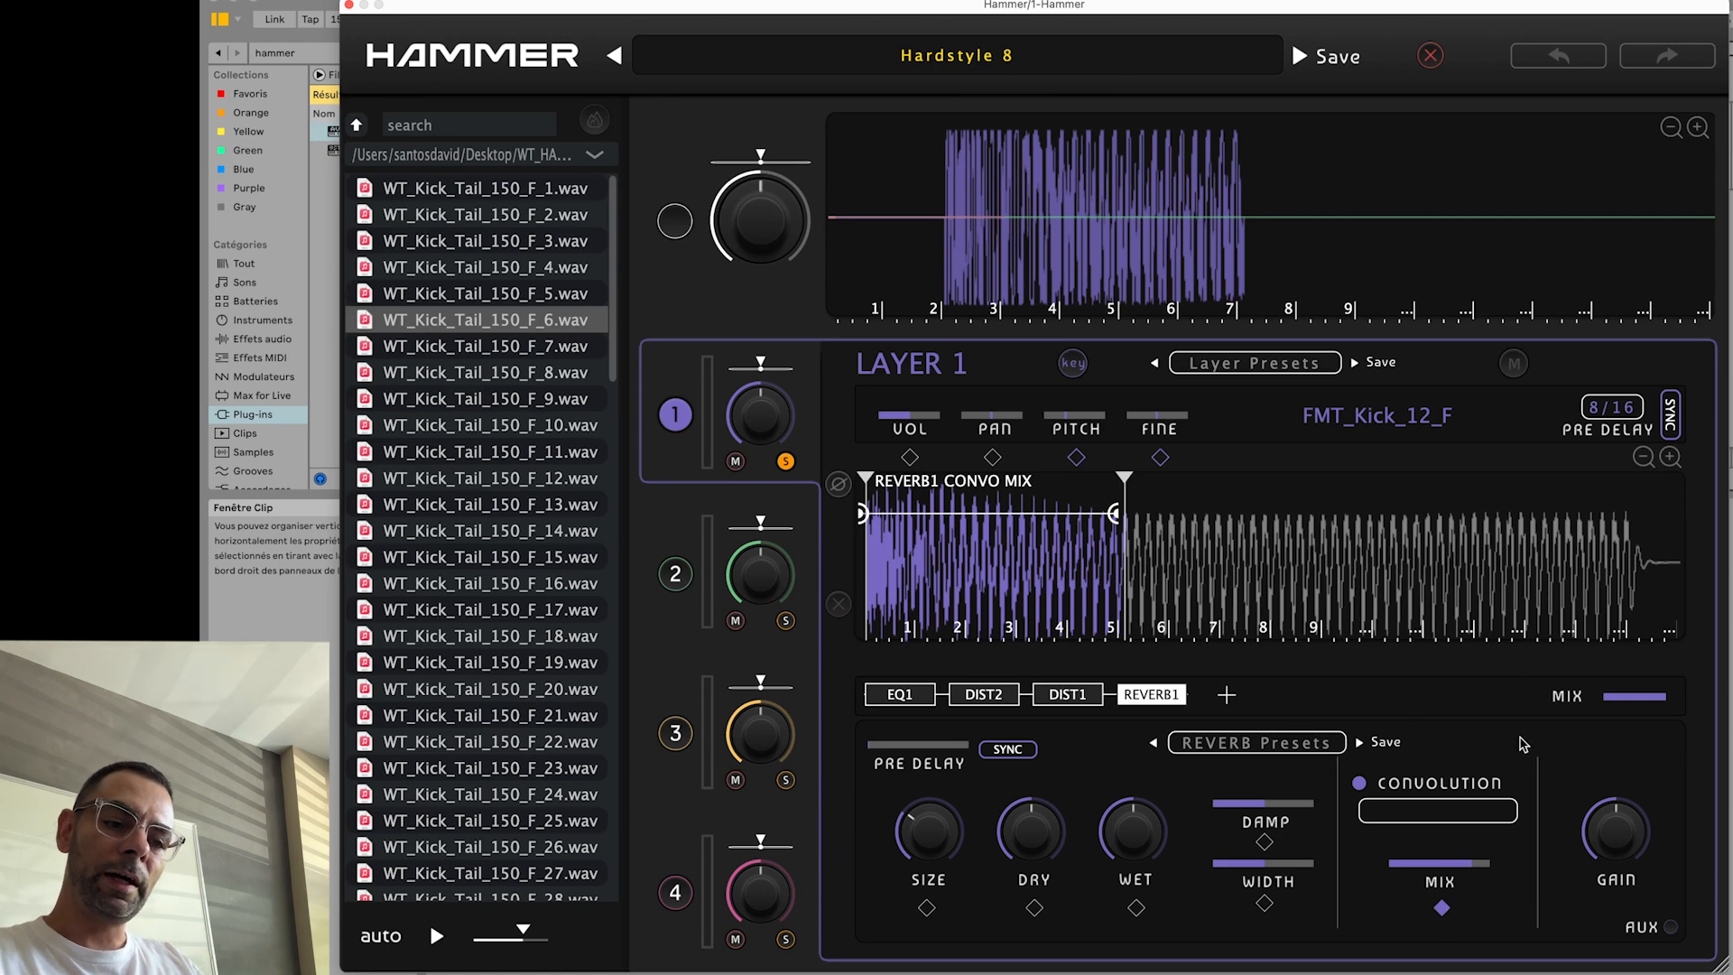
left_click_drag(1115, 511, 963, 598)
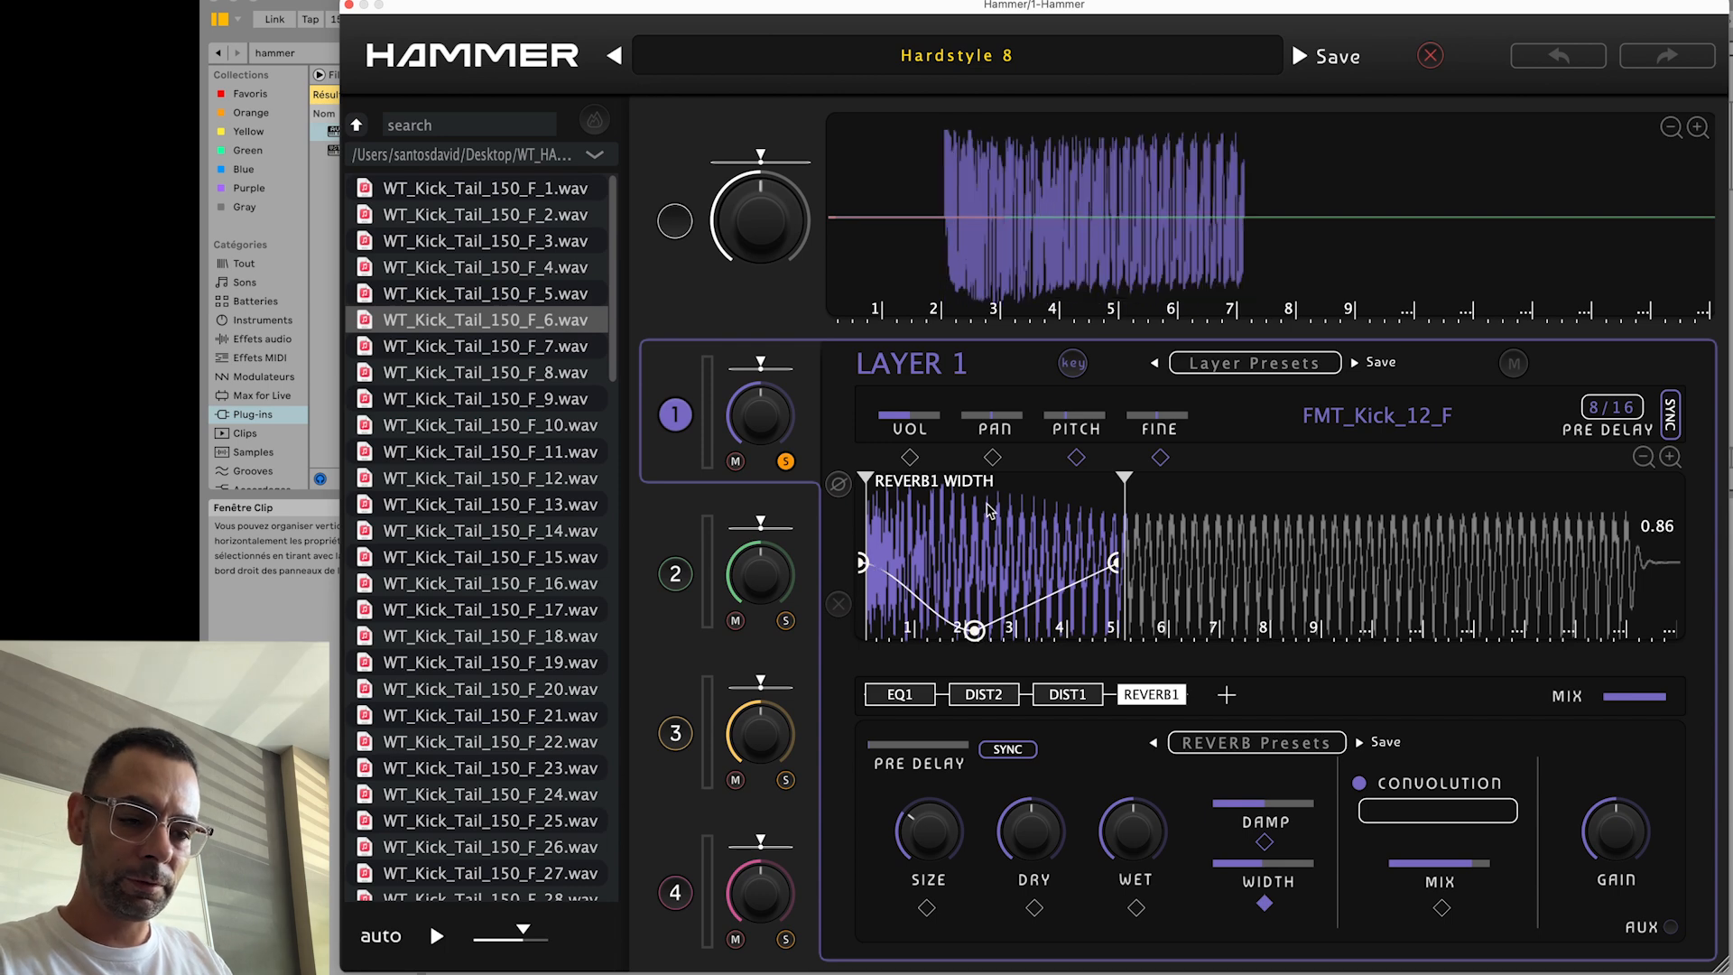
left_click_drag(988, 511, 1016, 606)
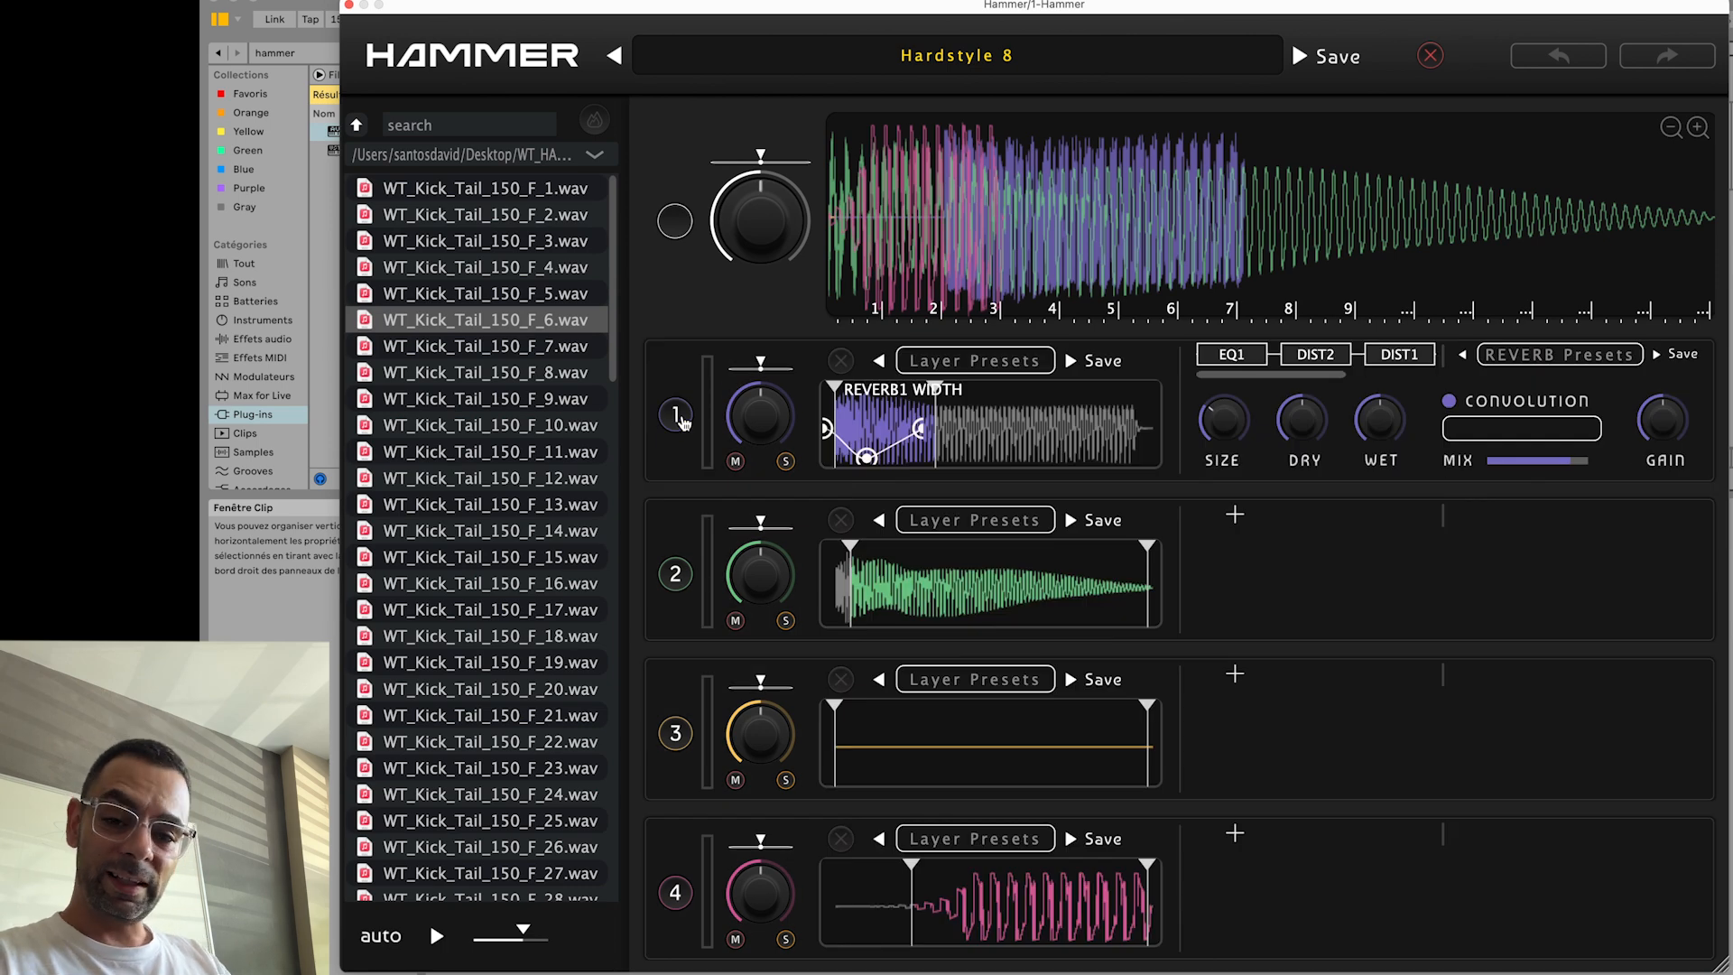
mouse_move(1094, 469)
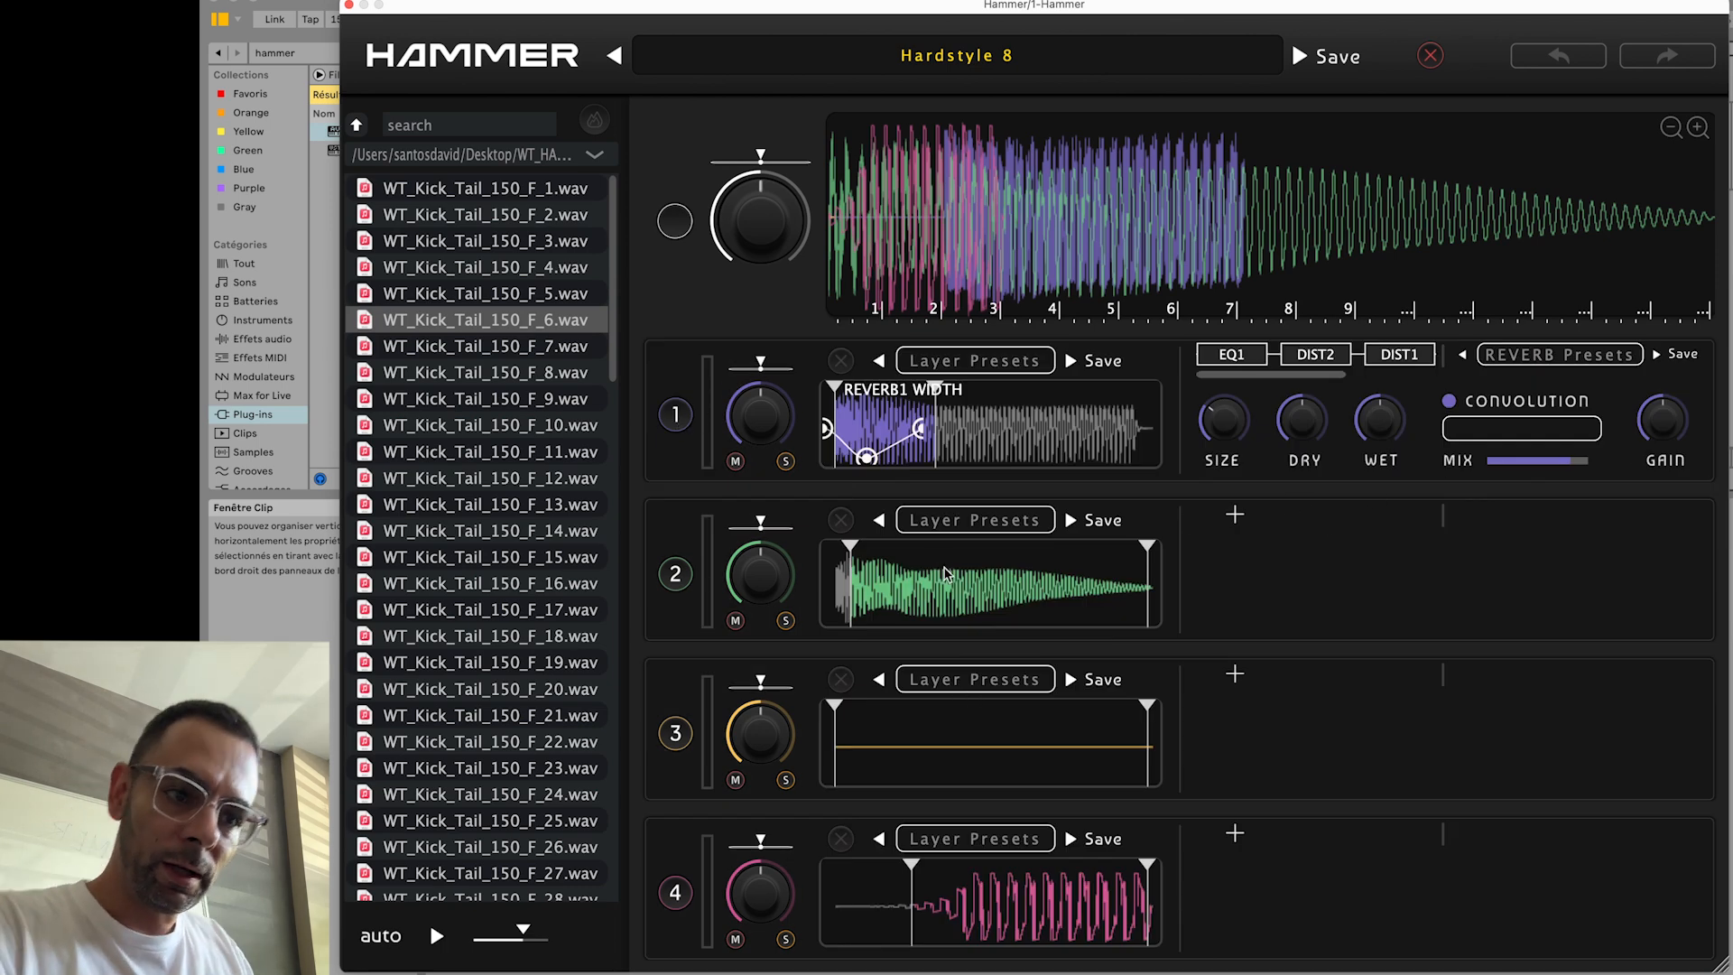
mouse_move(970, 707)
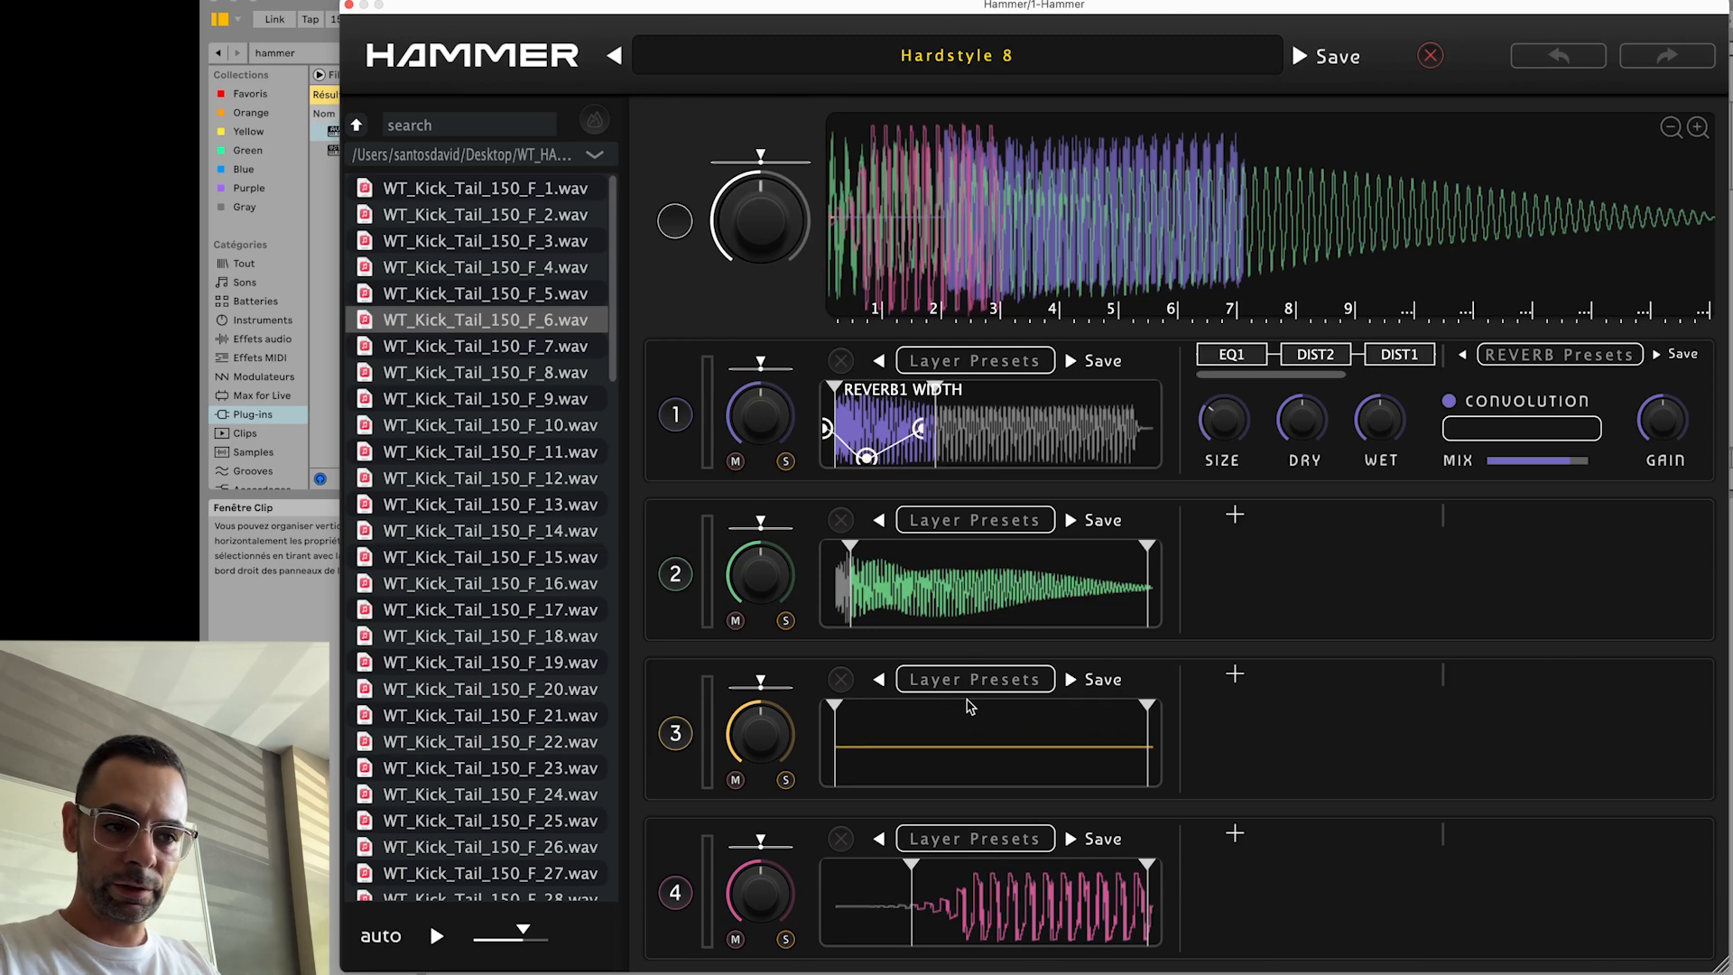
mouse_move(984, 422)
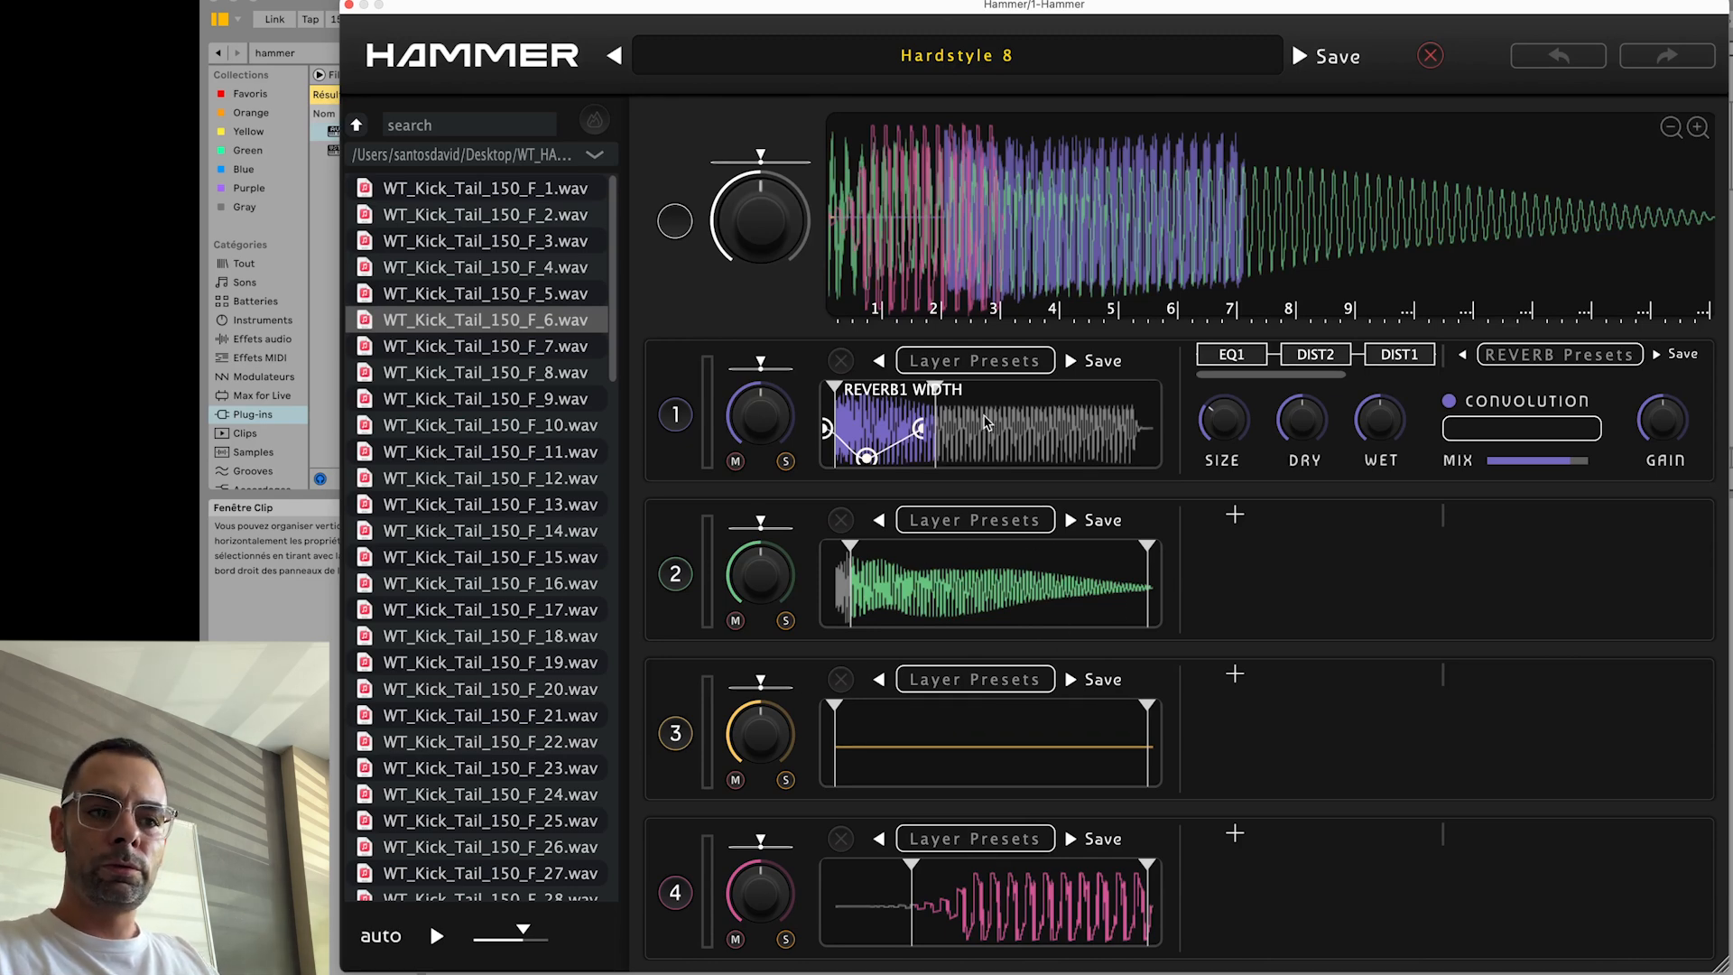
- Bring up the main preset browser listing the Mainstream and Nagazaki kicks
left_click(954, 56)
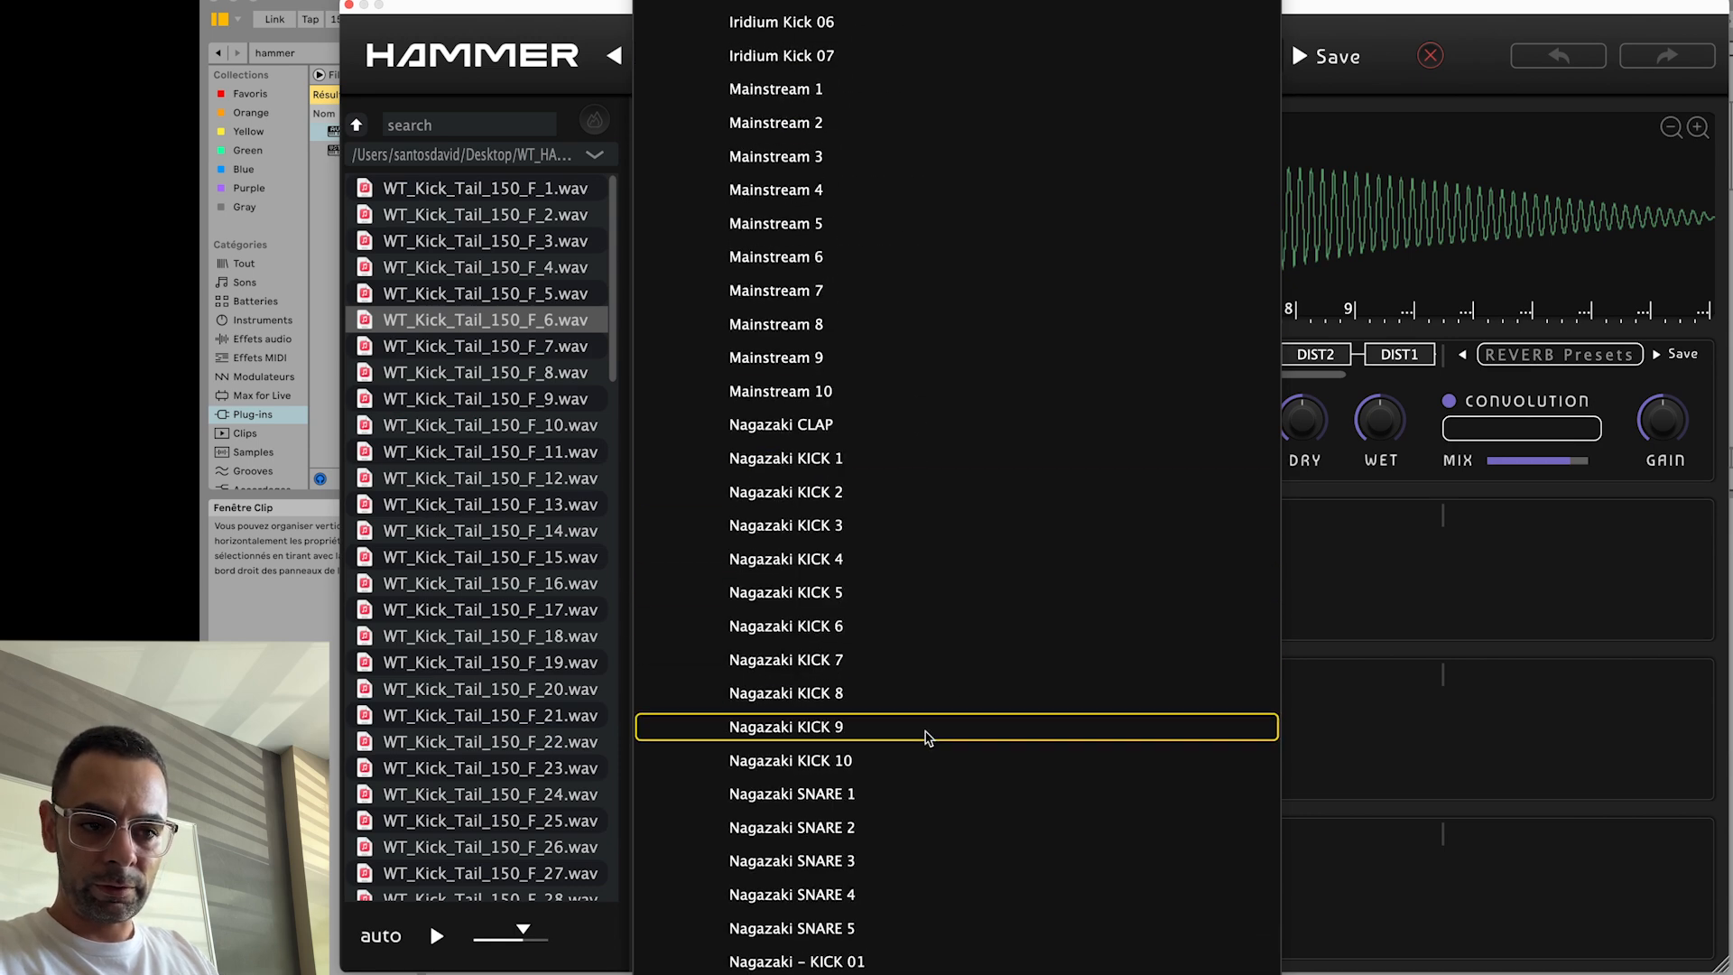
- Load the Nagazaki KICK 9 preset and swap layer 3's sample for WT_Kick_Tail_150_F_20.wav
left_click(785, 726)
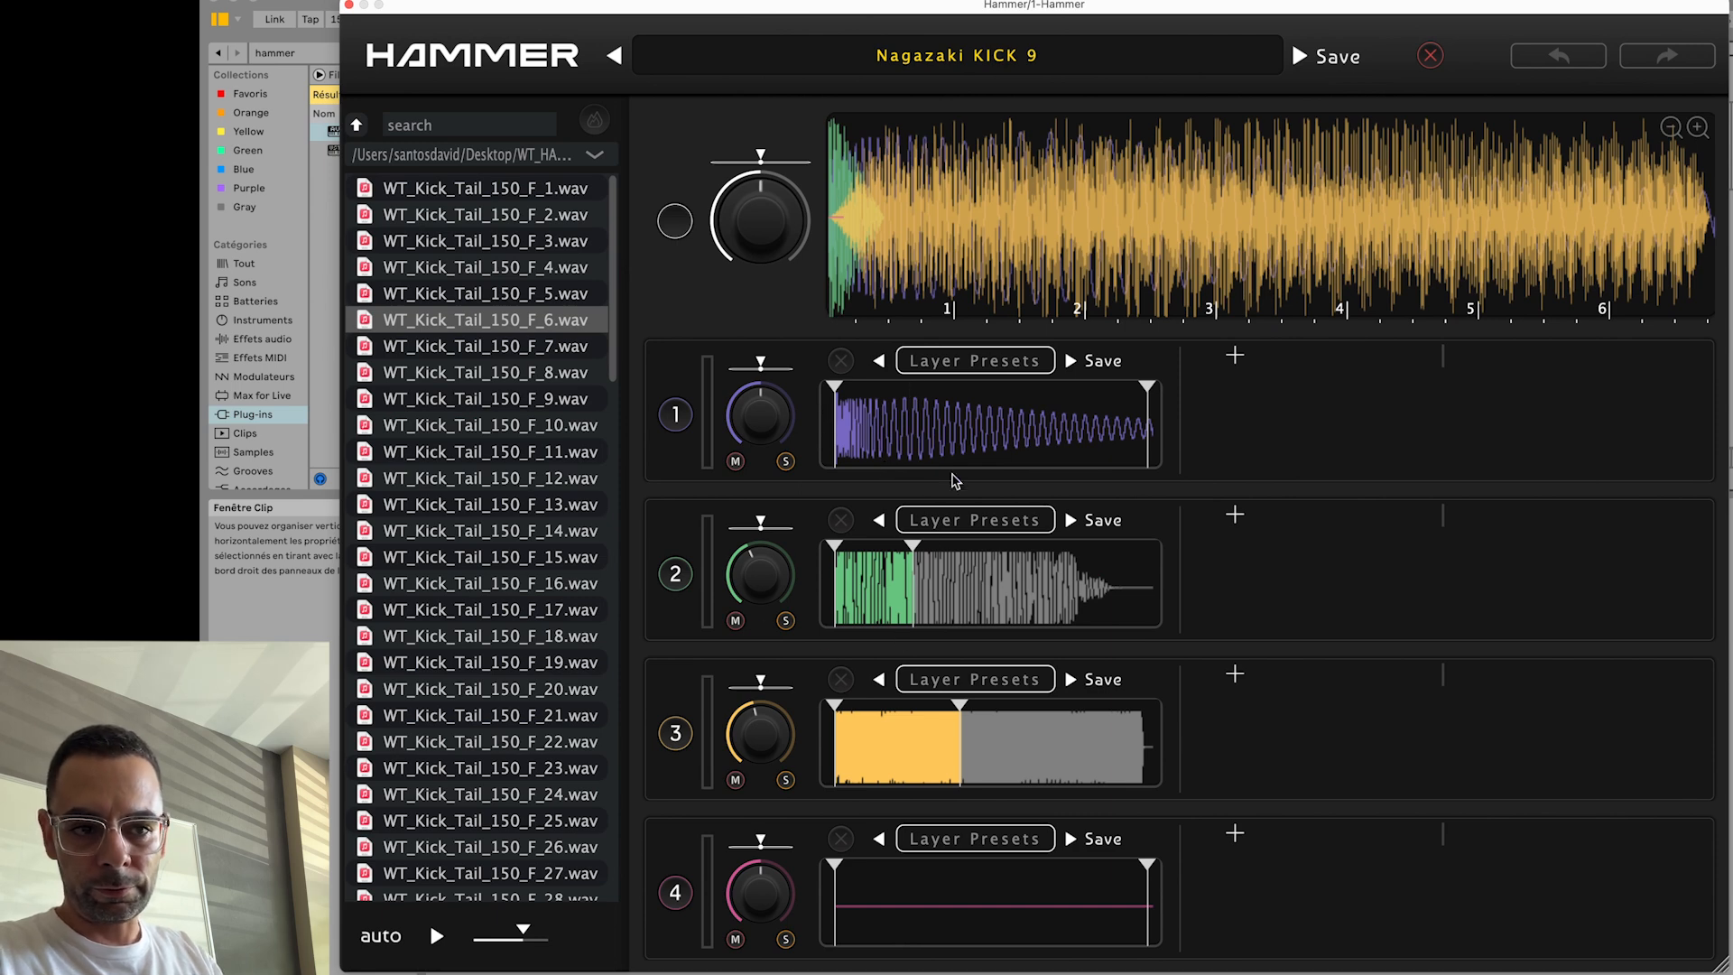
left_click(491, 688)
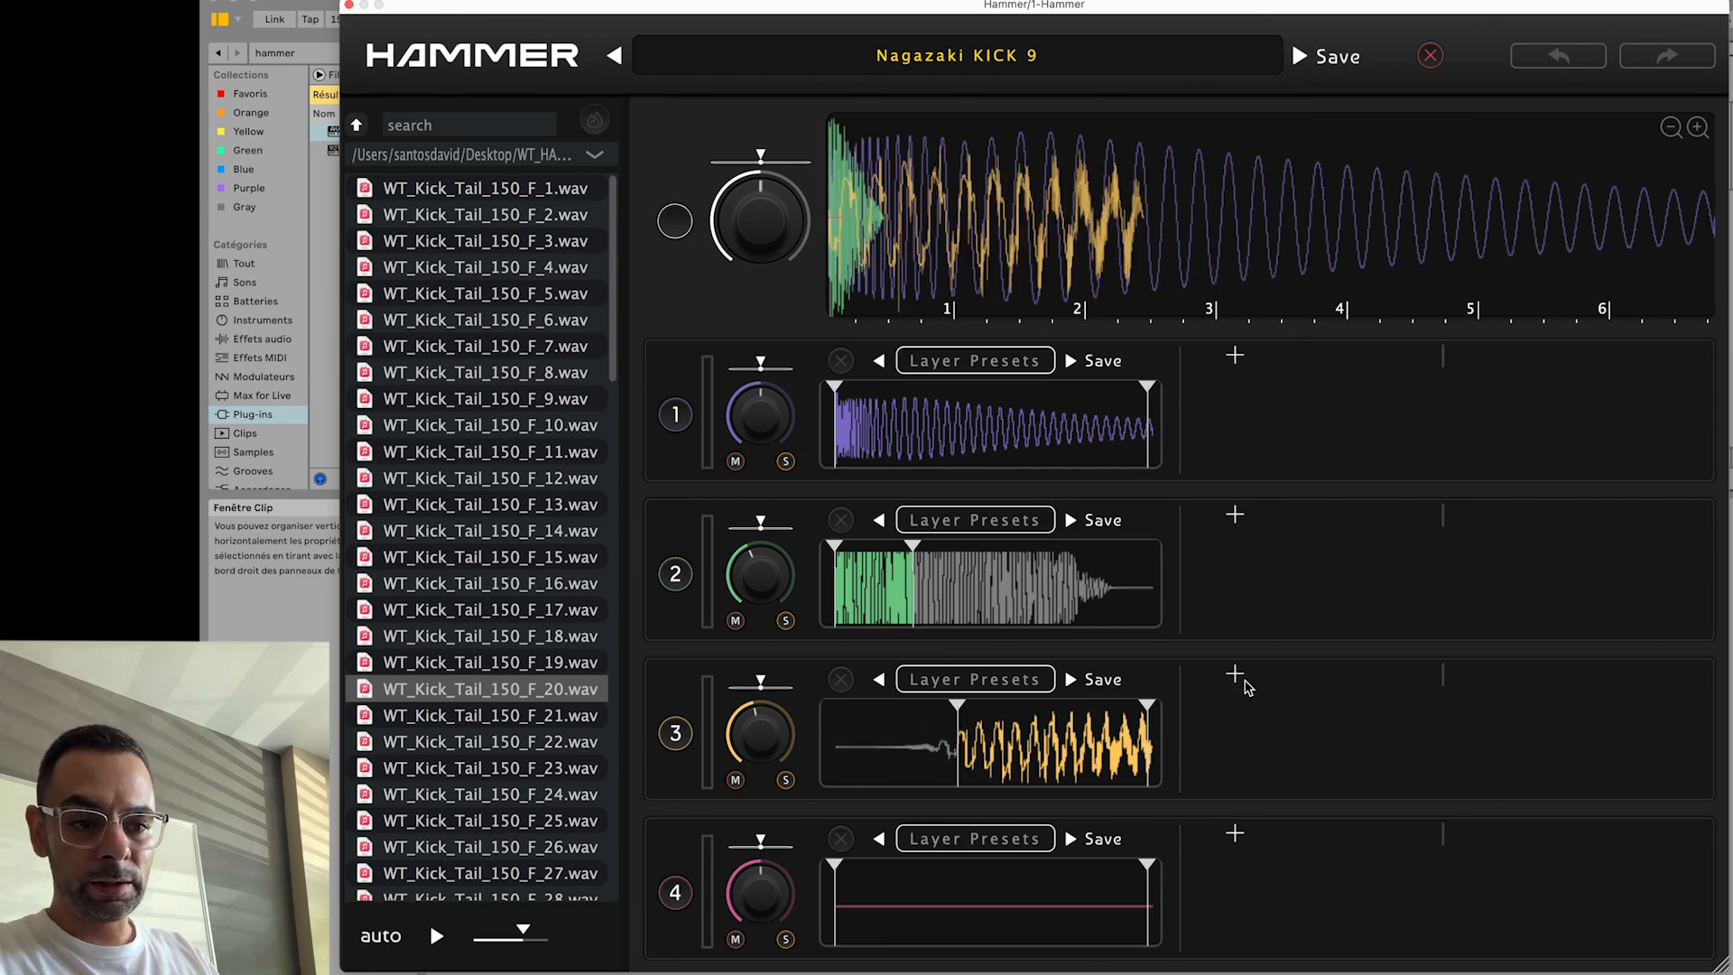
- Add an EQ1 to layer 3 and move its low-band node up and left for a rising low cut
left_click(1235, 674)
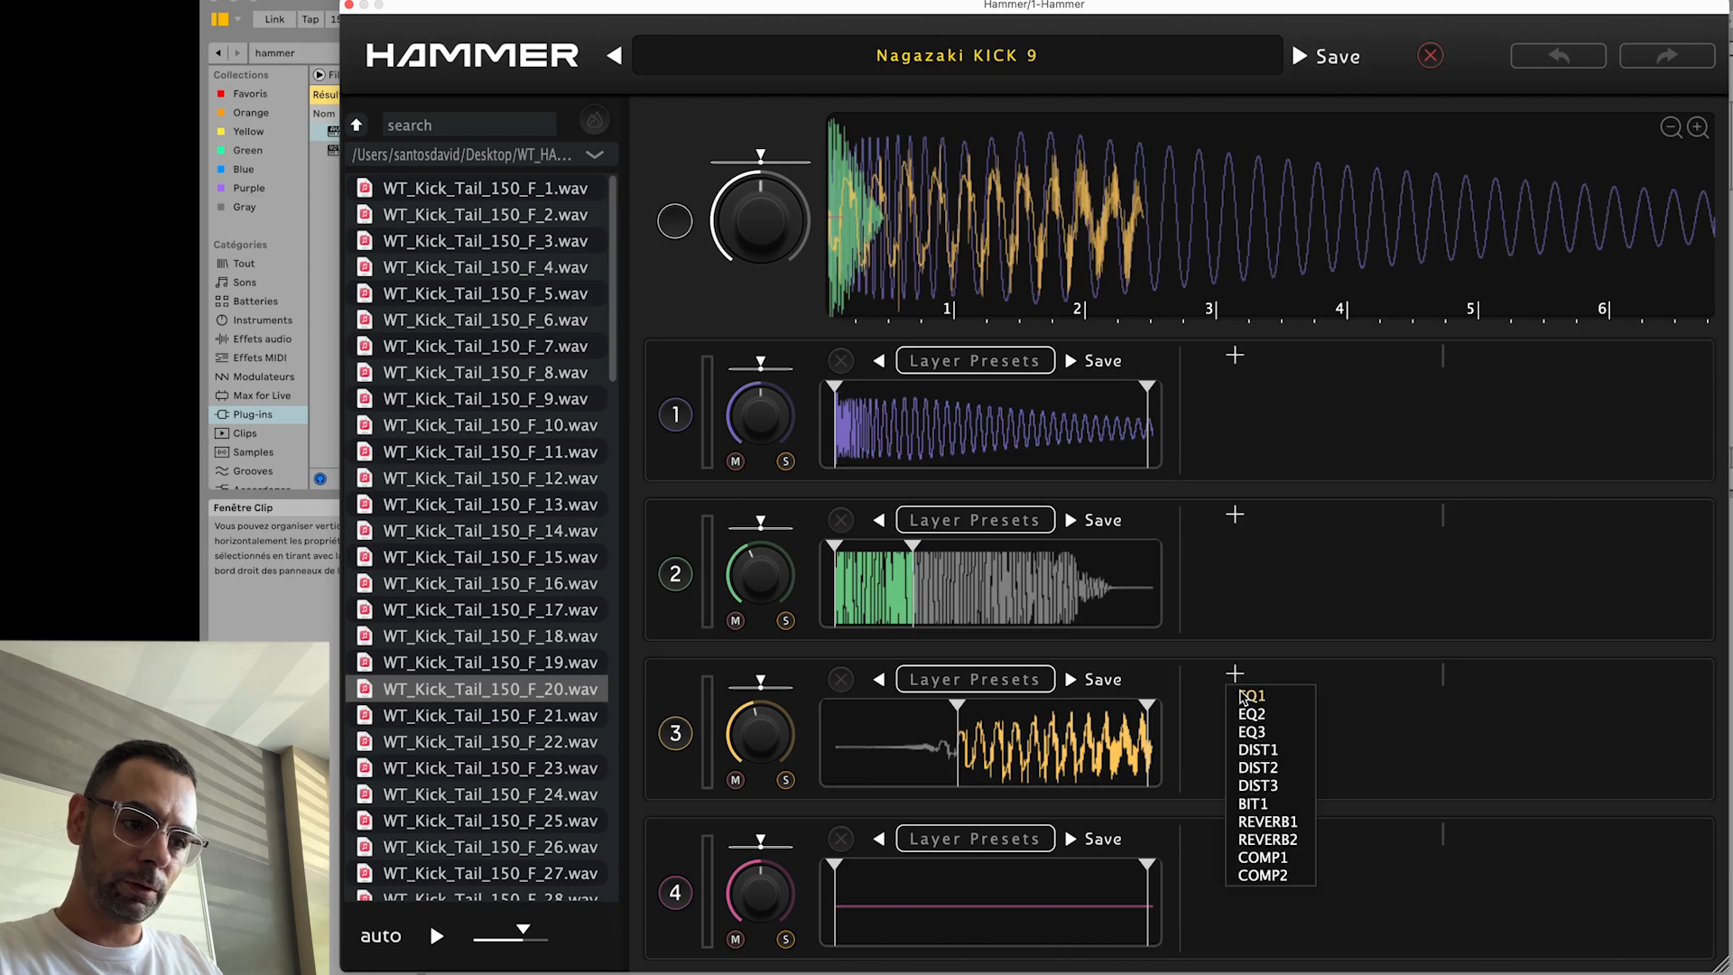
left_click(1249, 693)
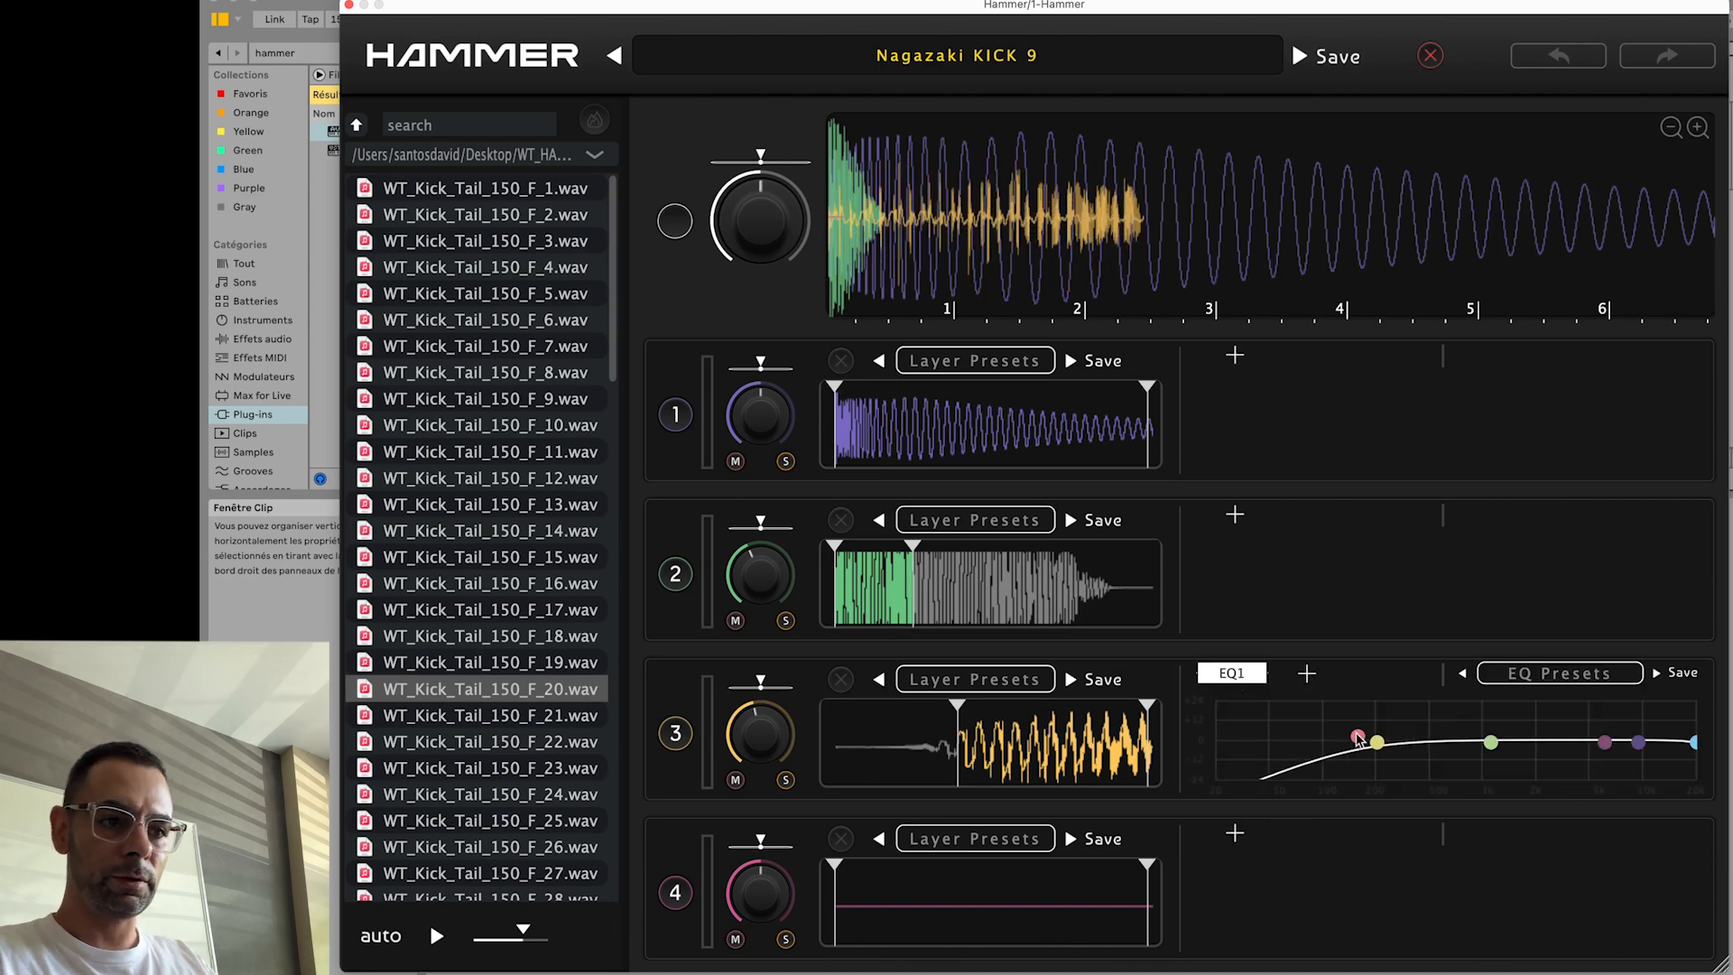
left_click_drag(1357, 738, 1312, 725)
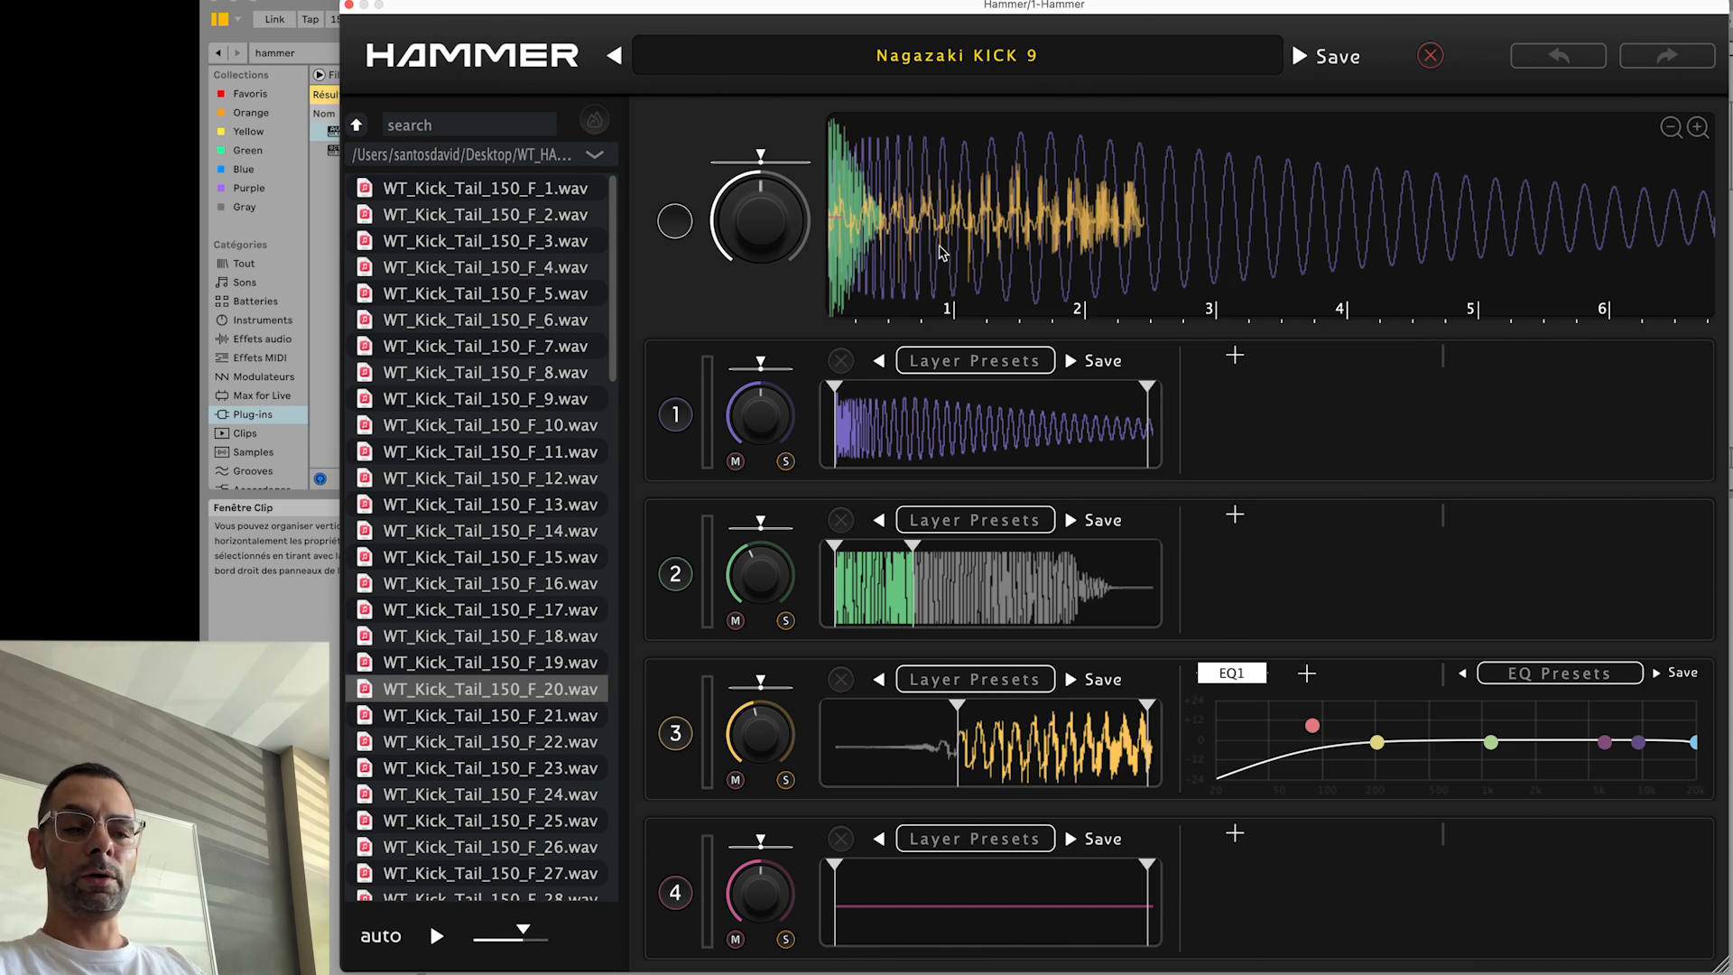
mouse_move(1027, 412)
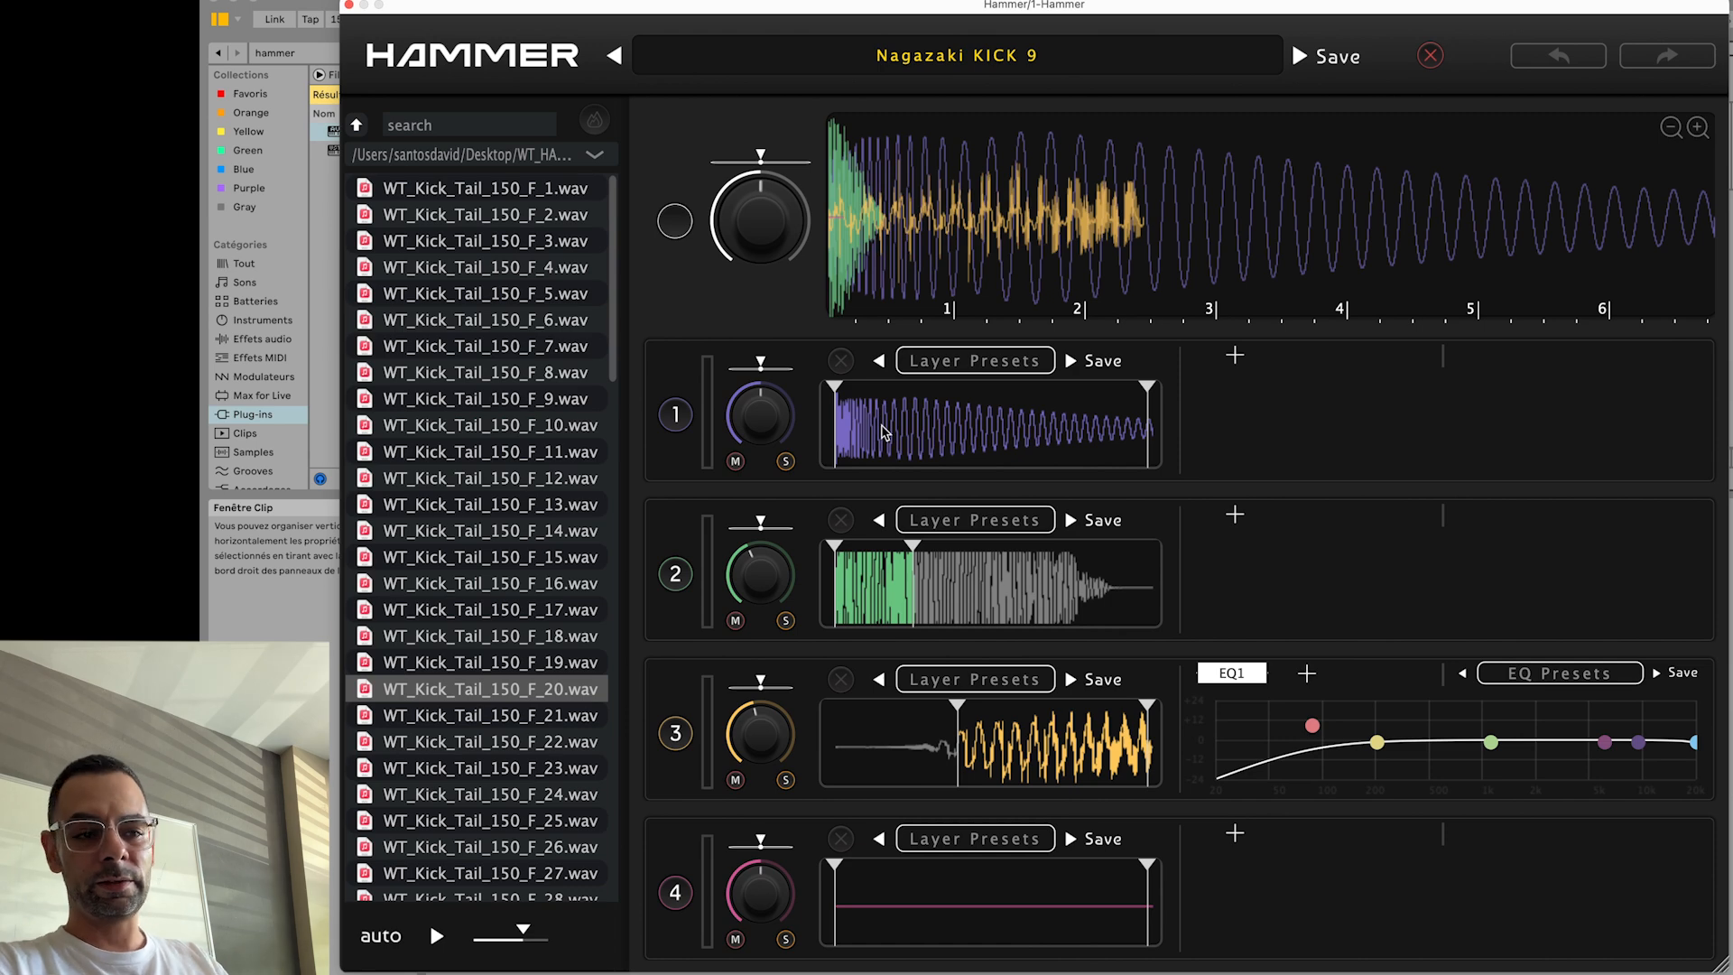
mouse_move(879, 407)
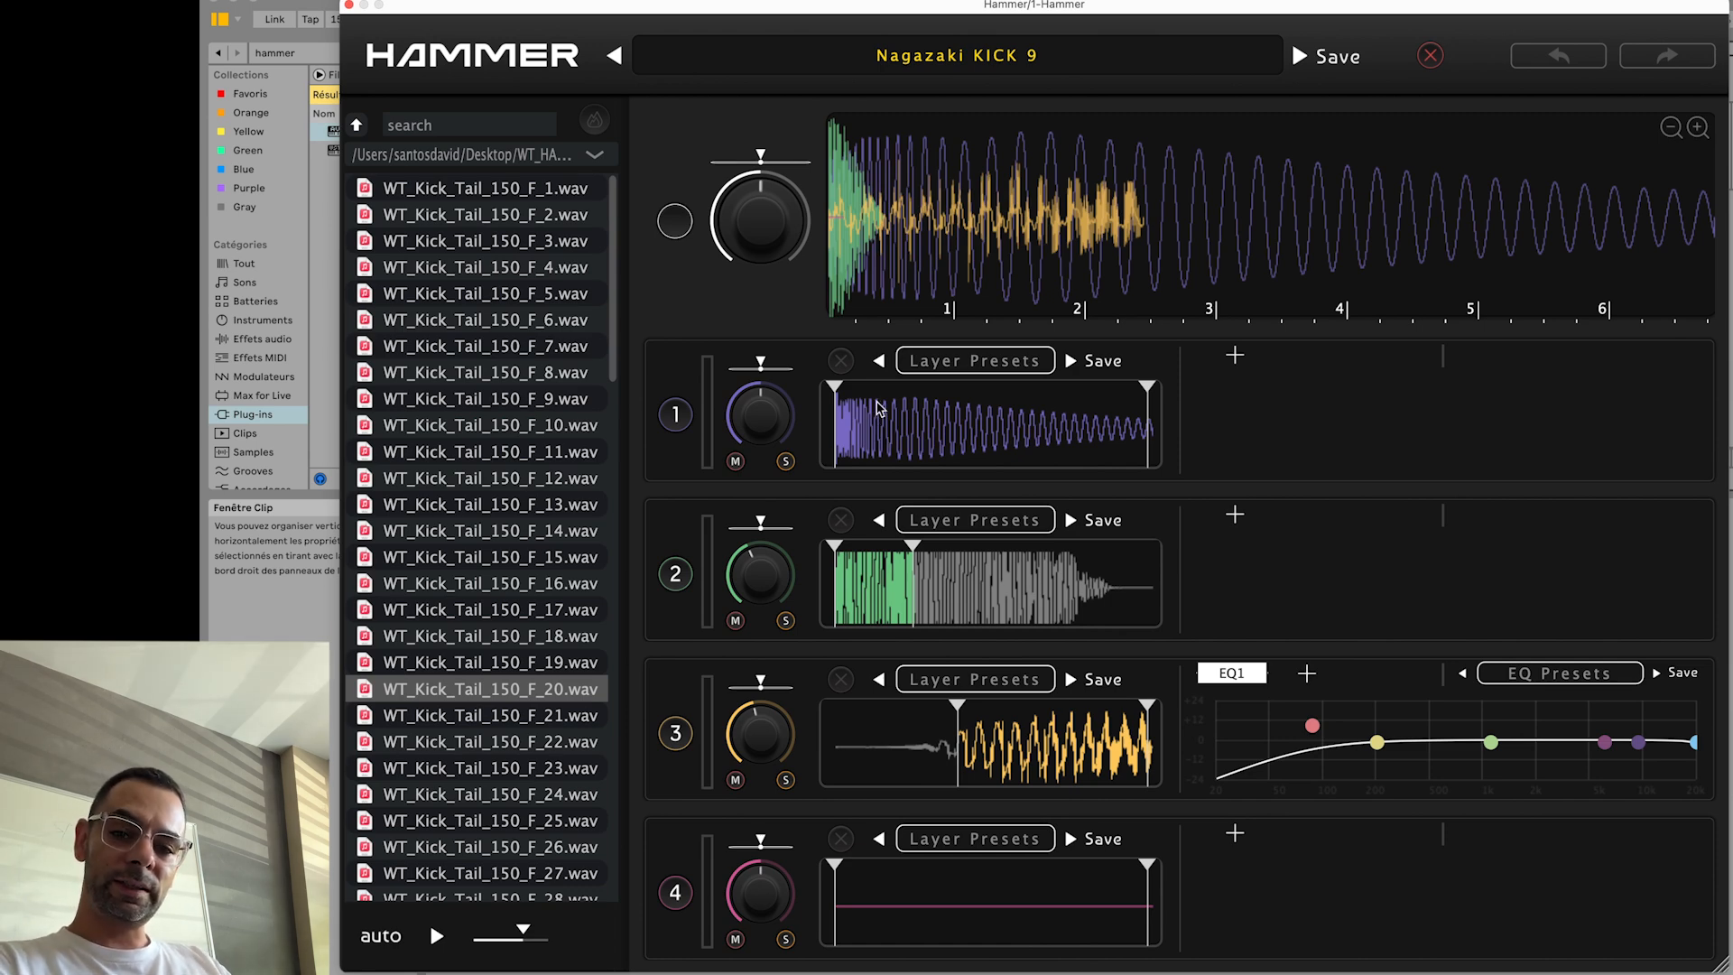